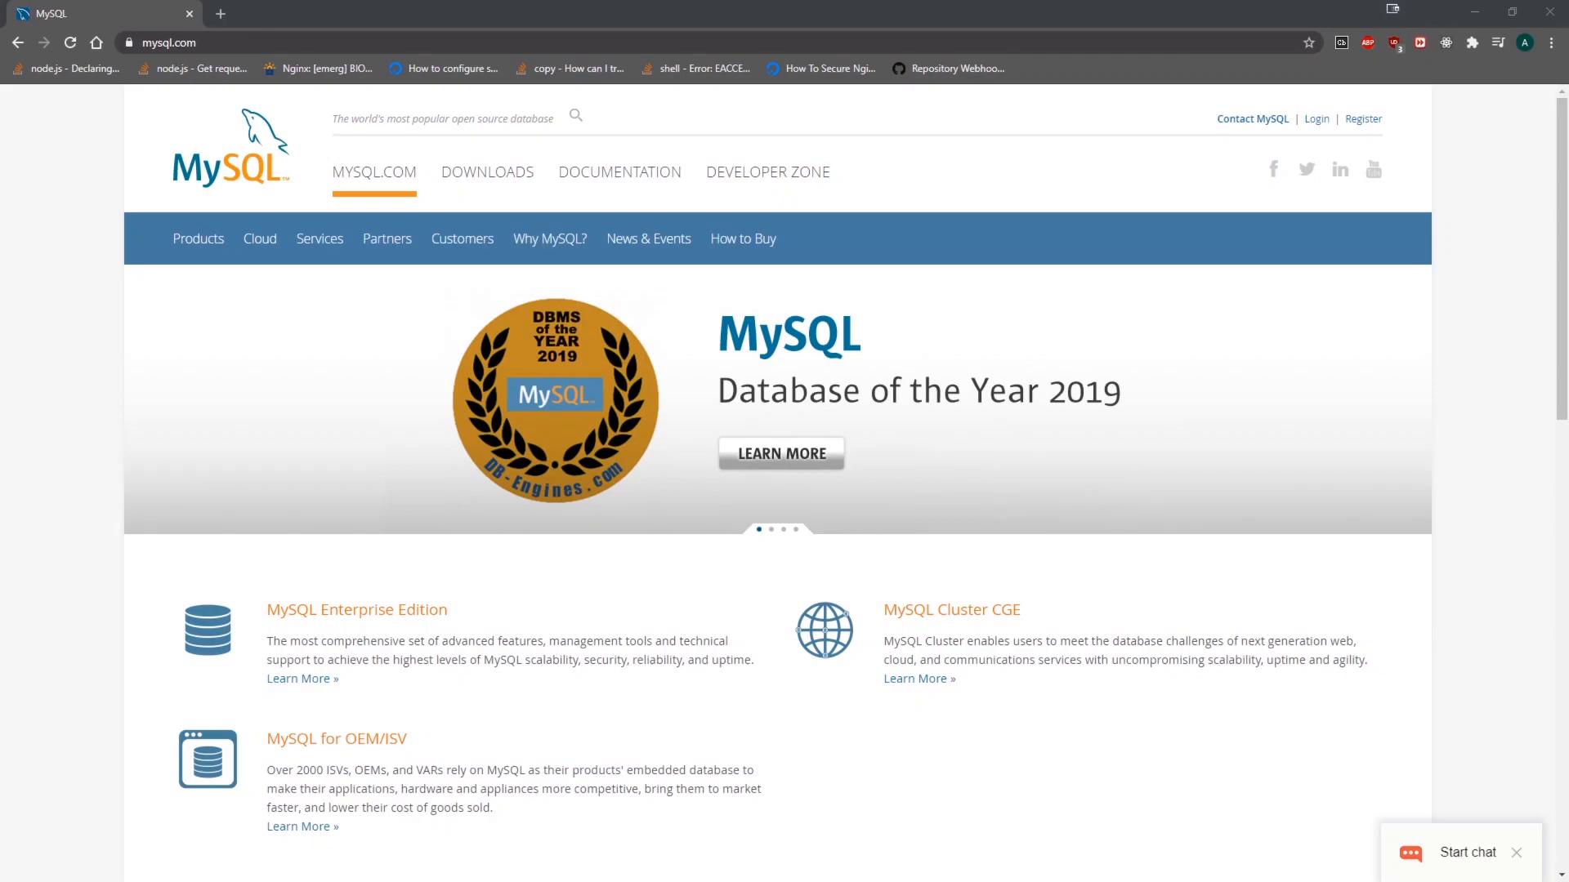
mouse_move(883, 387)
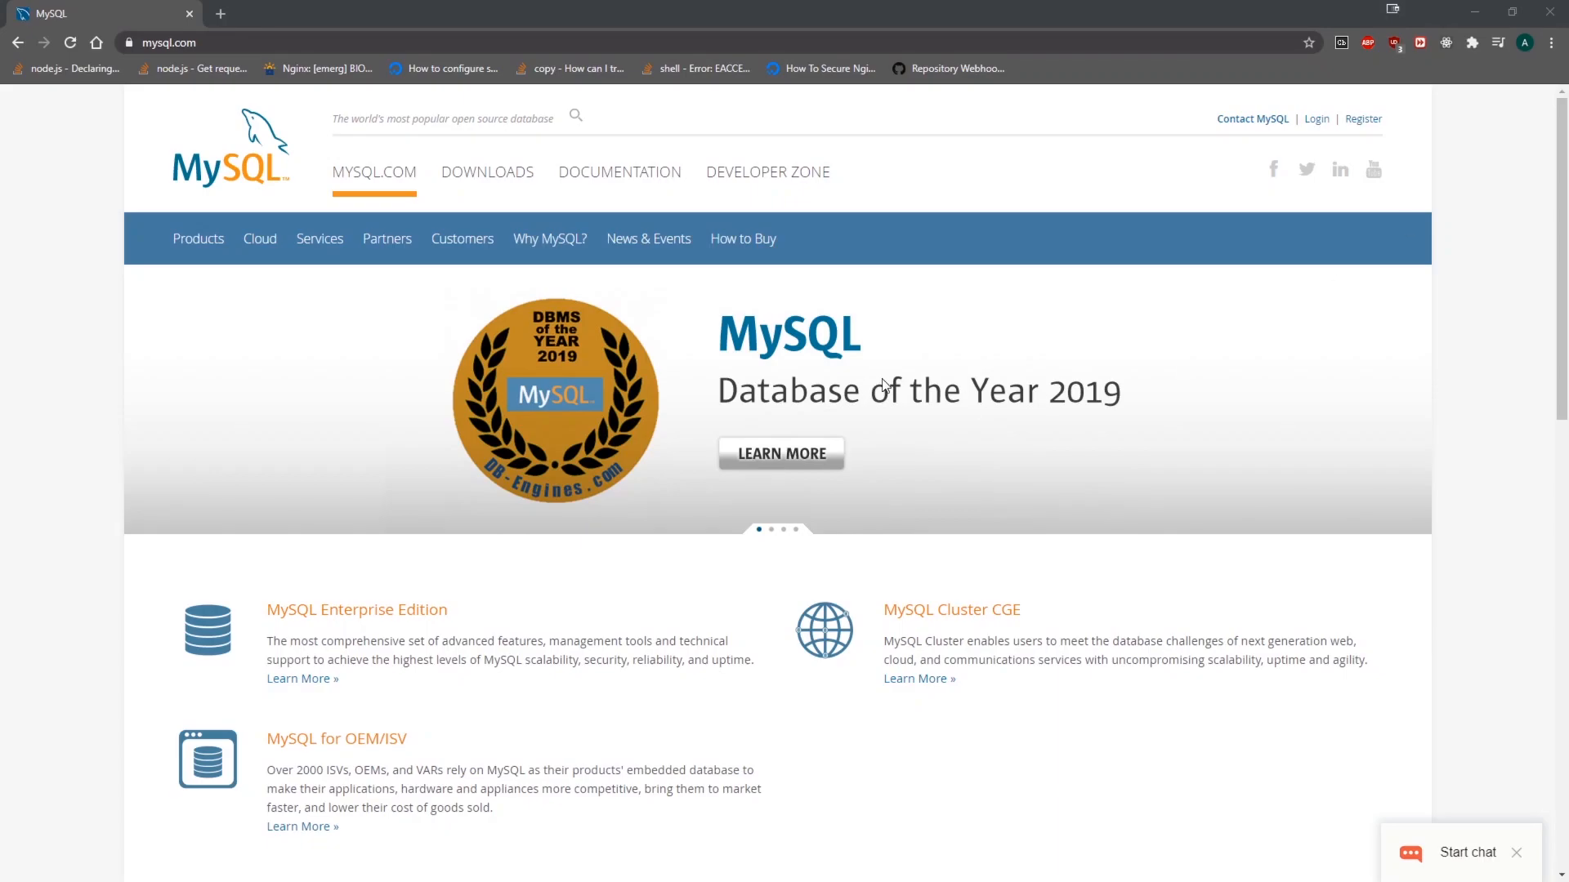
mouse_move(487, 173)
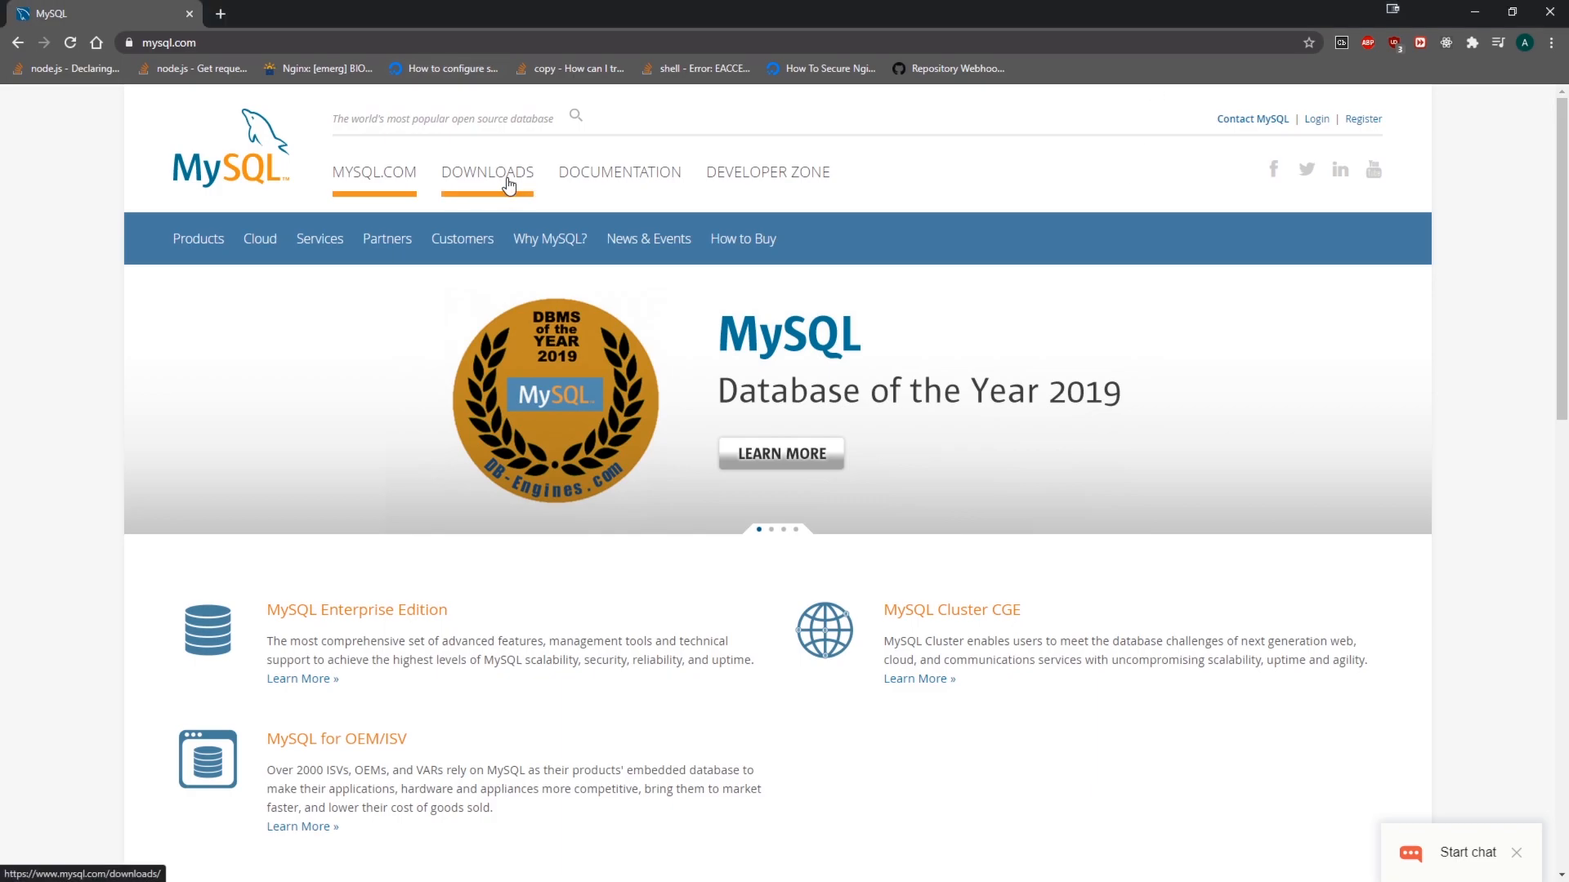
Navigate MySQL Community Downloads to the 420.6M full MySQL Installer for Windows download page.
left_click(487, 171)
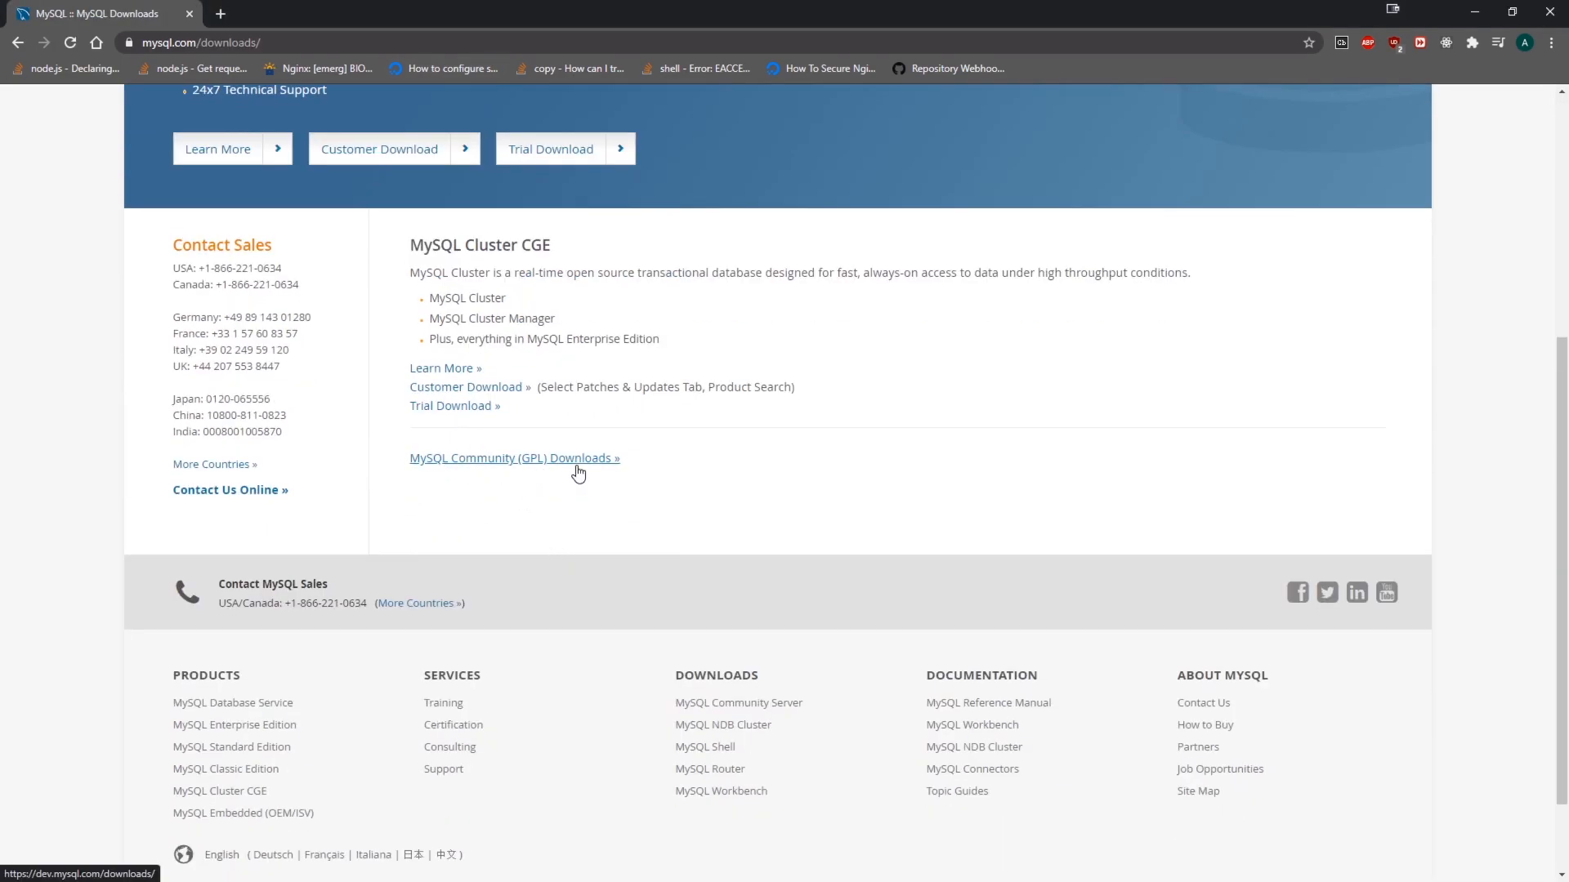
left_click(514, 458)
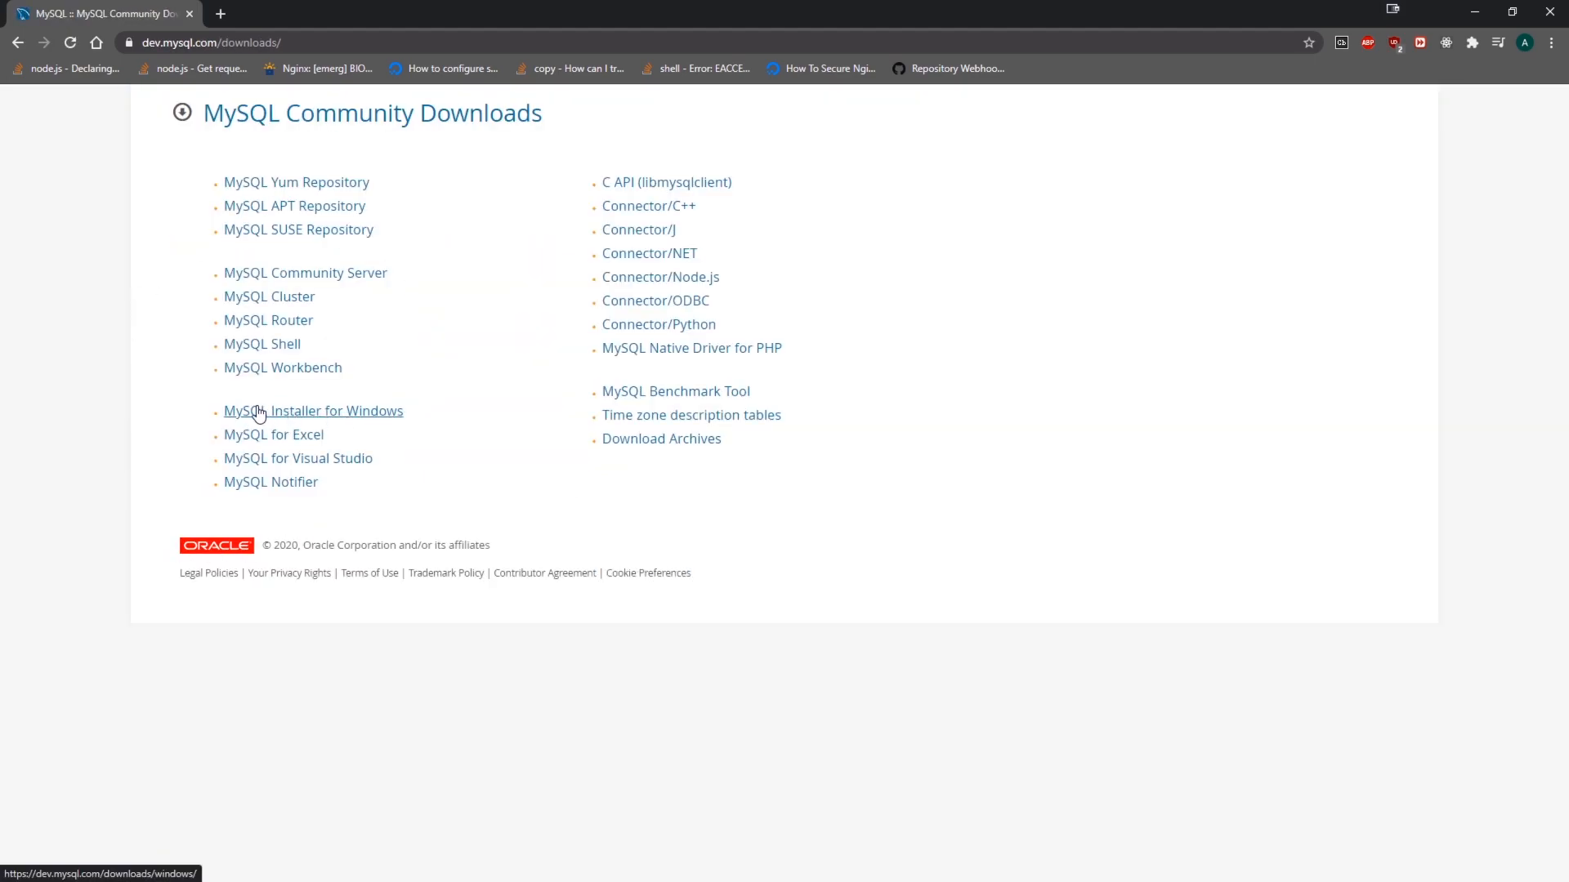
left_click(312, 410)
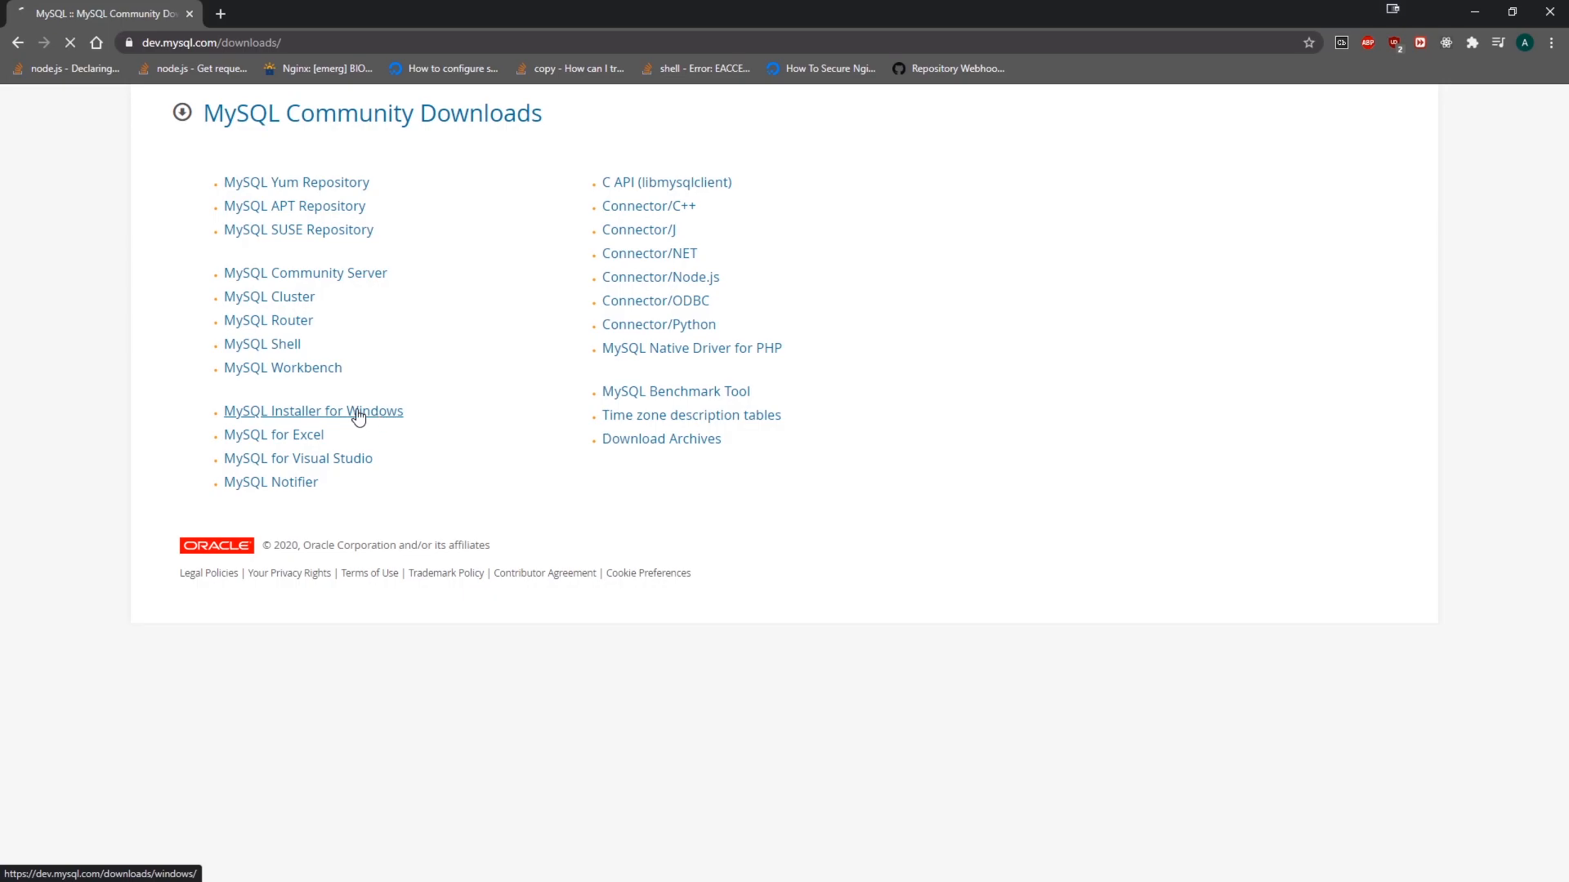
left_click(312, 411)
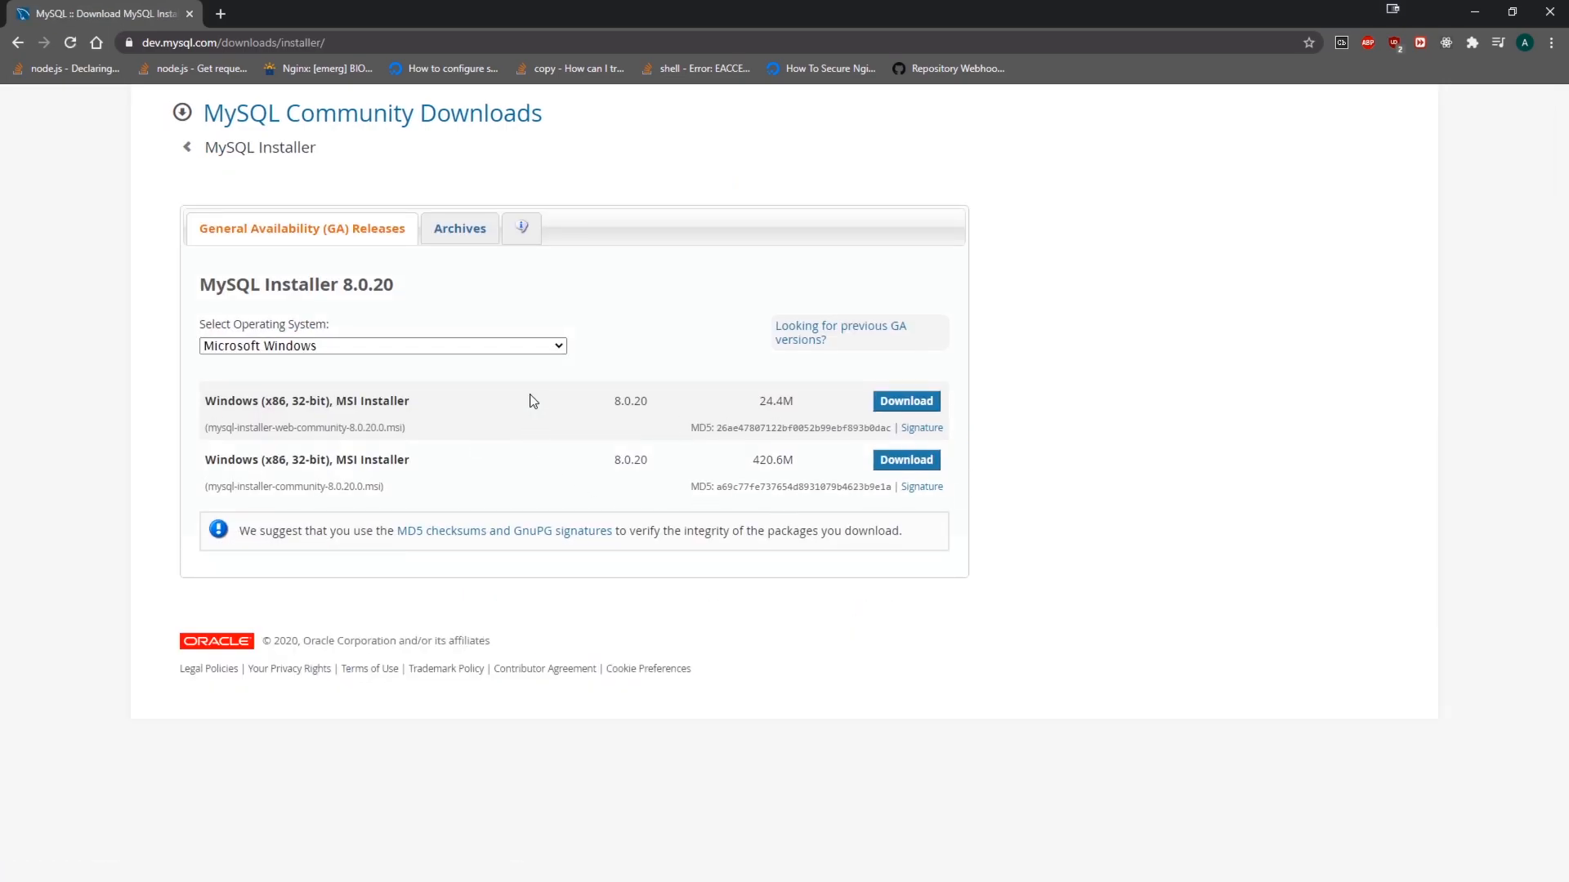
left_click(905, 459)
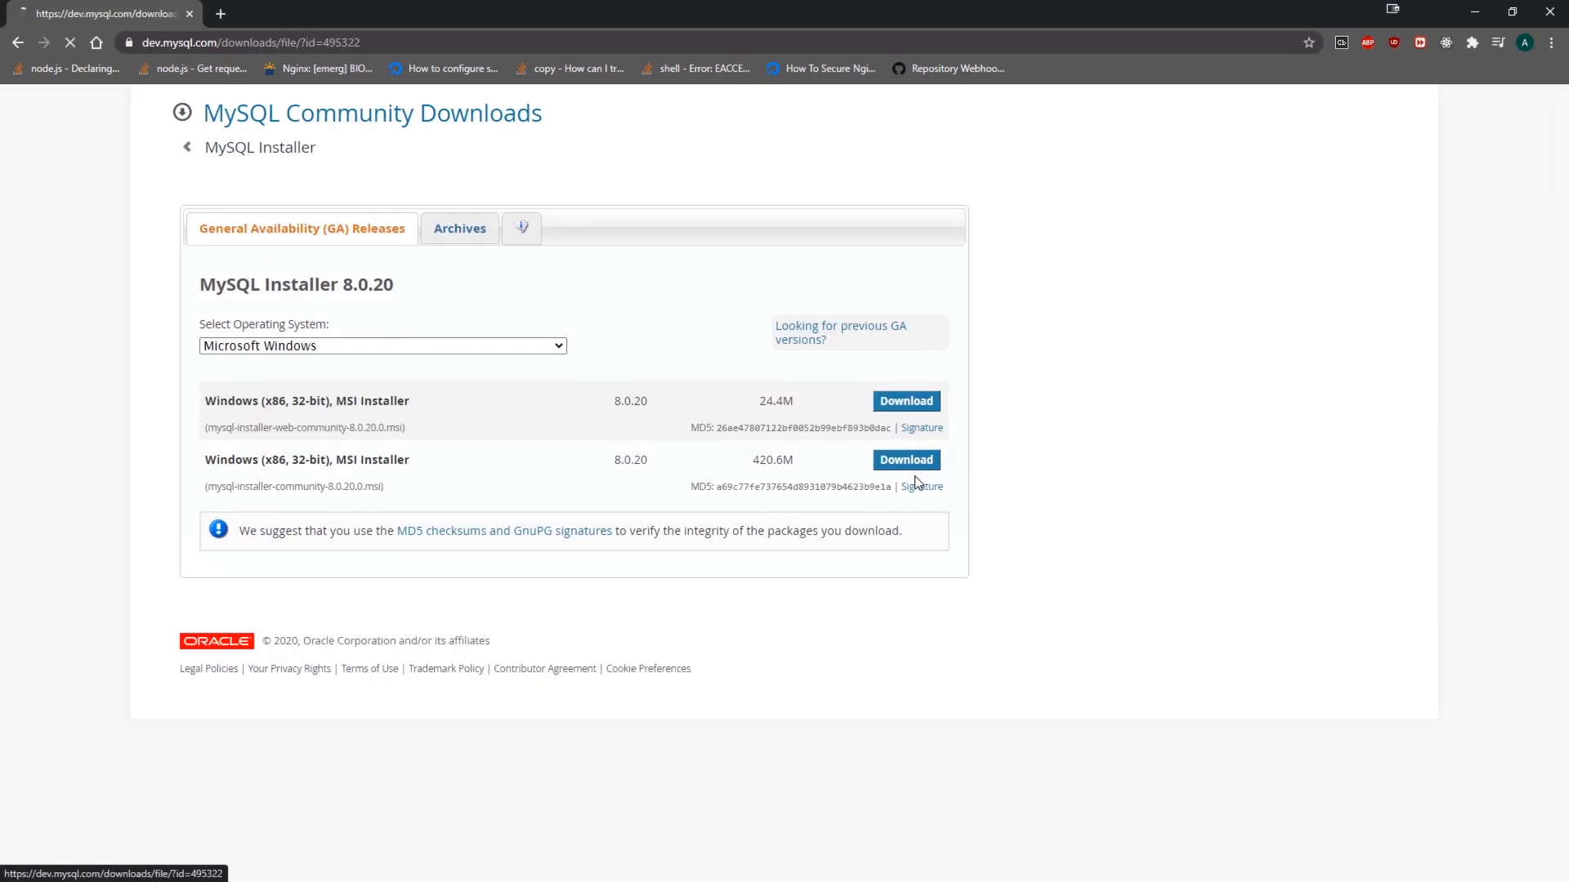
left_click(904, 459)
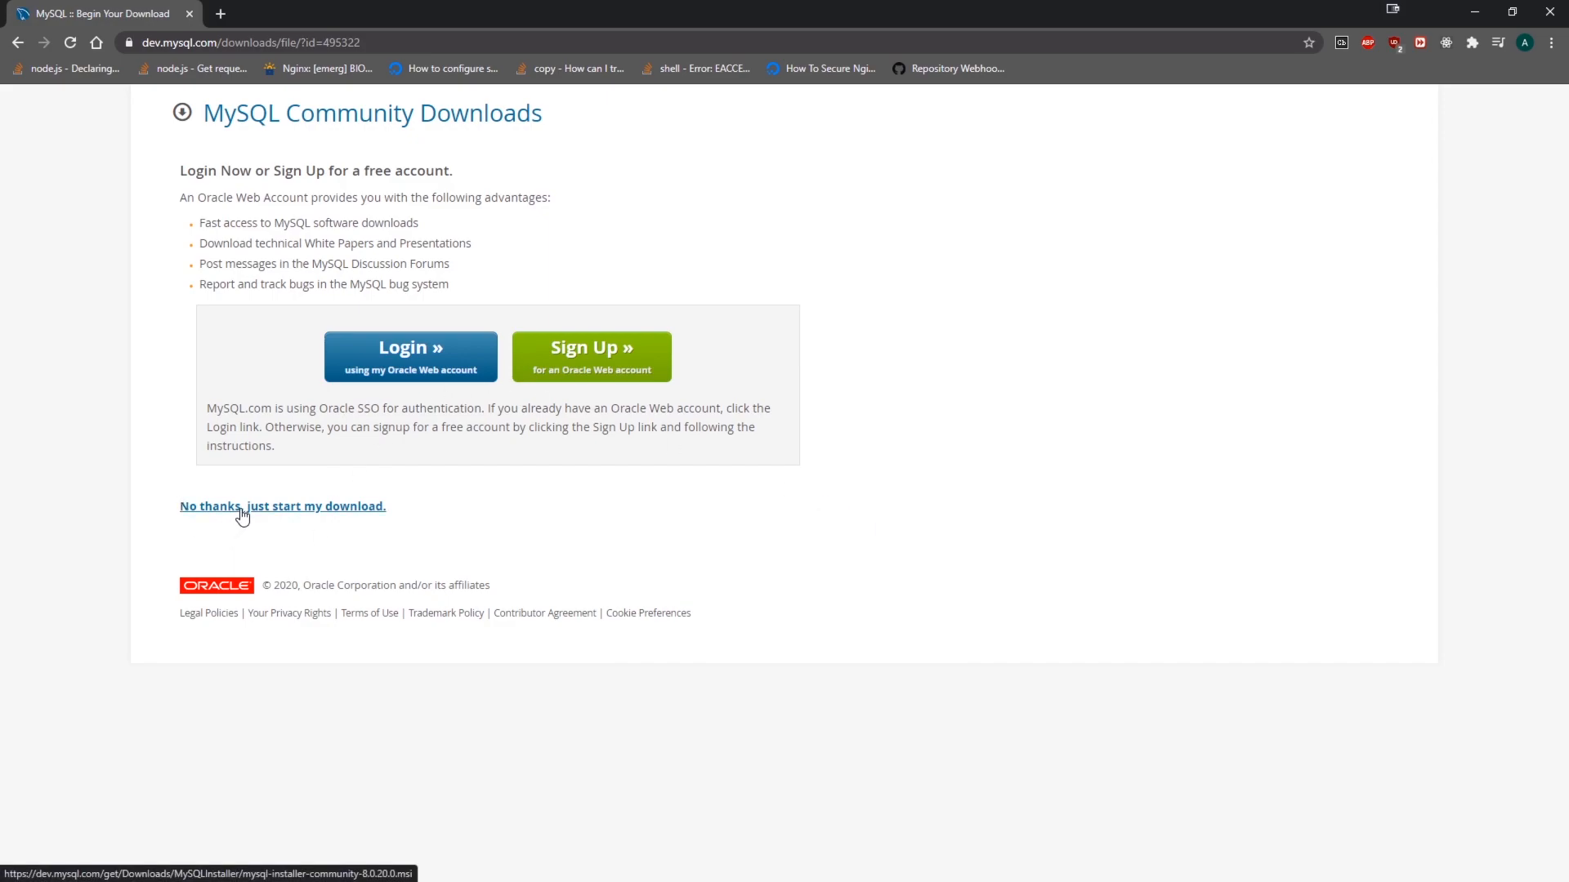
Skip sign-in, download and launch the installer, and choose the Custom setup type.
left_click(282, 505)
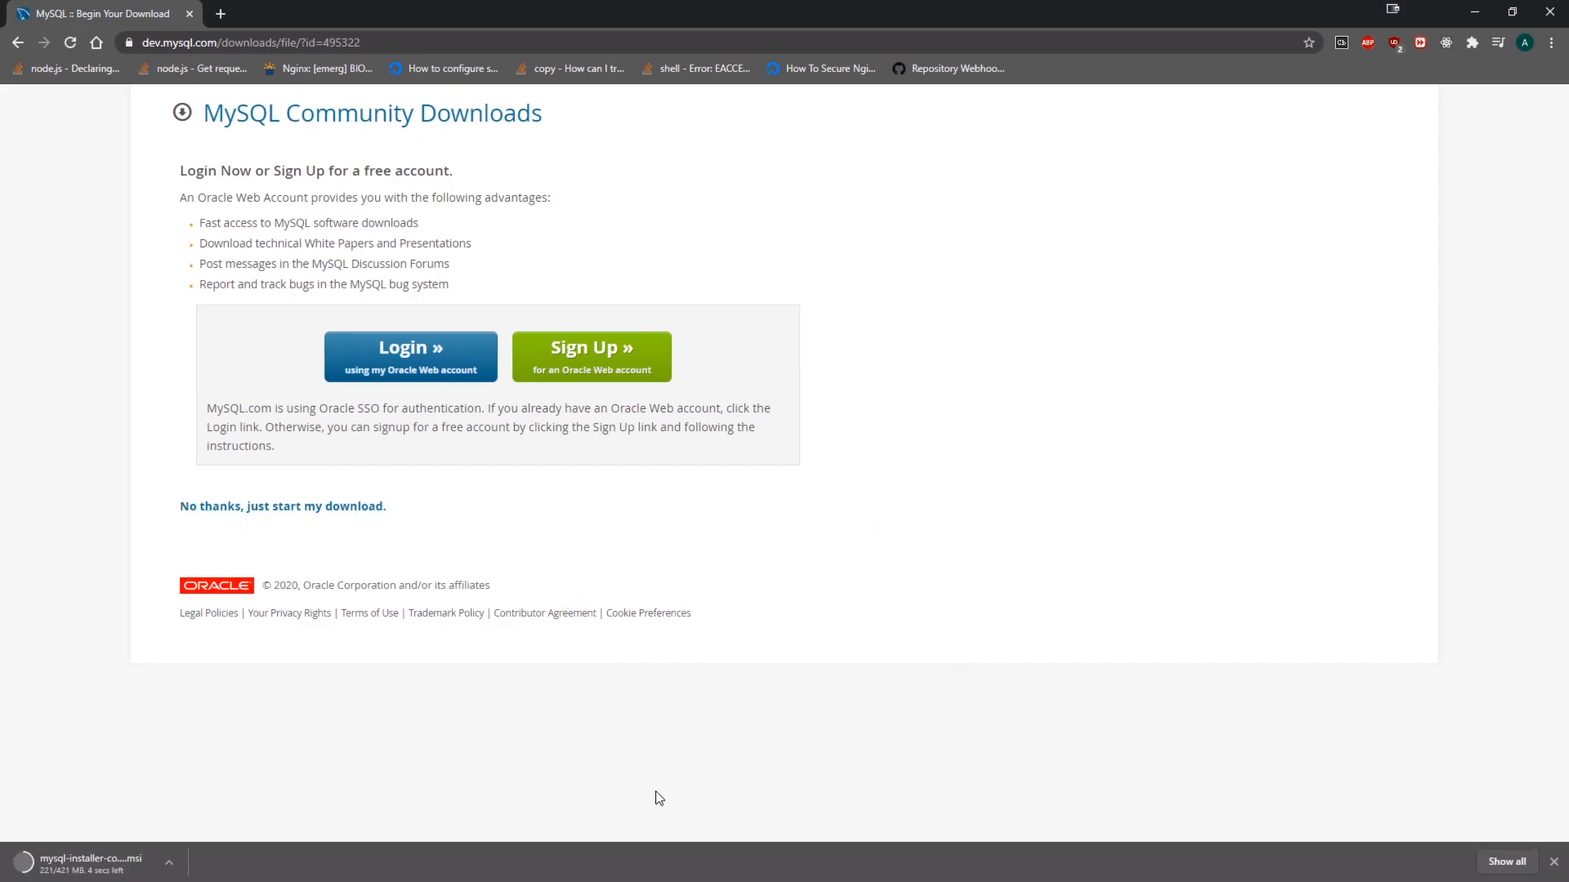
mouse_move(90, 863)
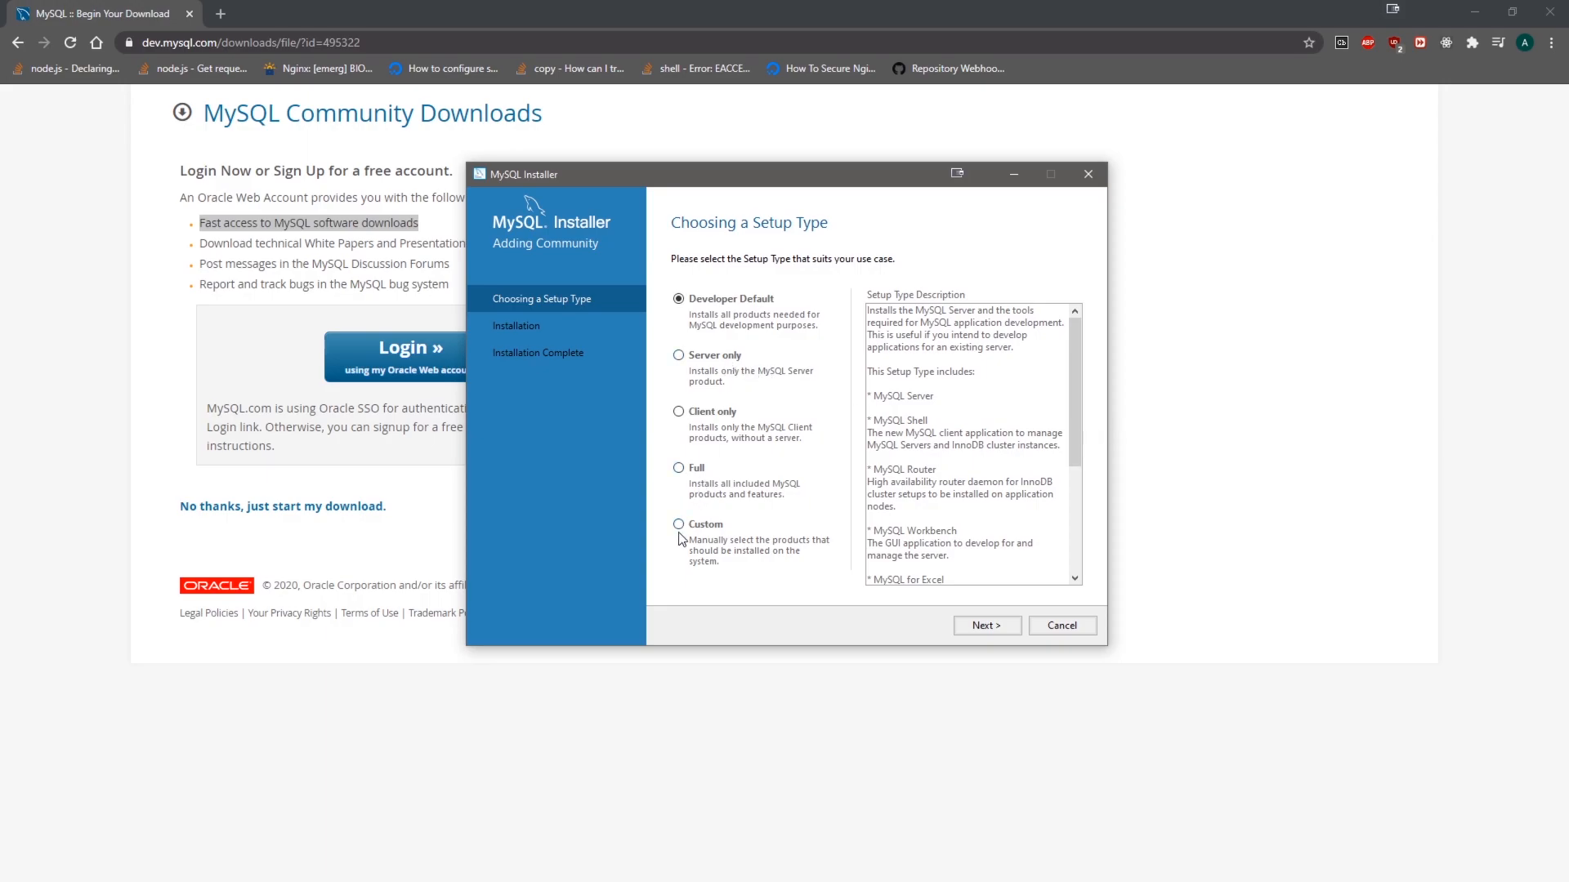
left_click(679, 524)
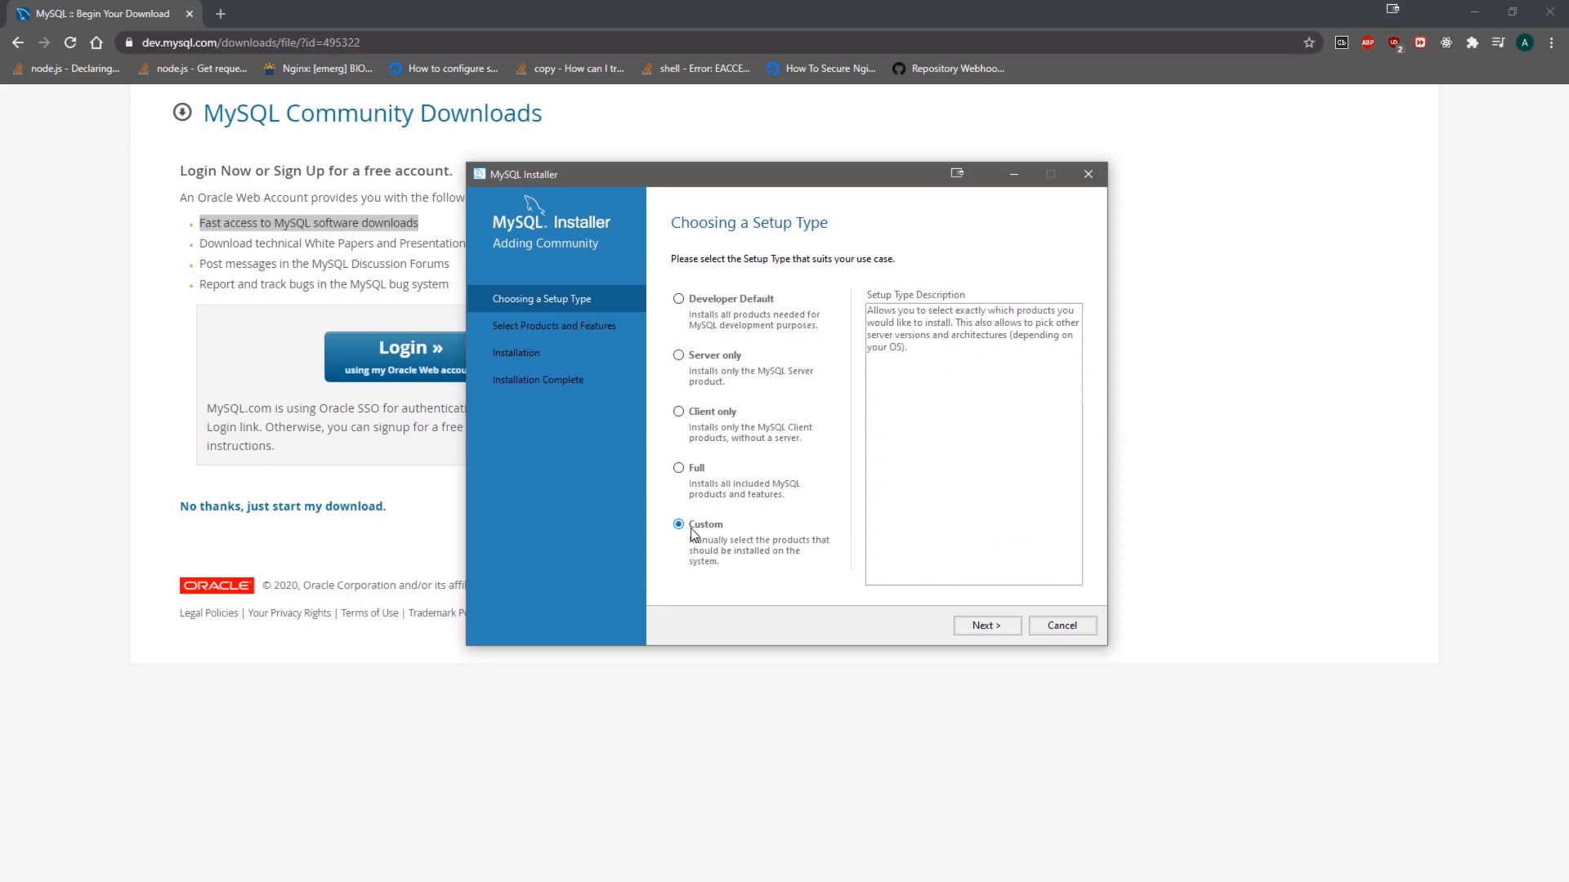
Add MySQL Server 8.0.20 X64 to the products to be installed.
left_click(985, 625)
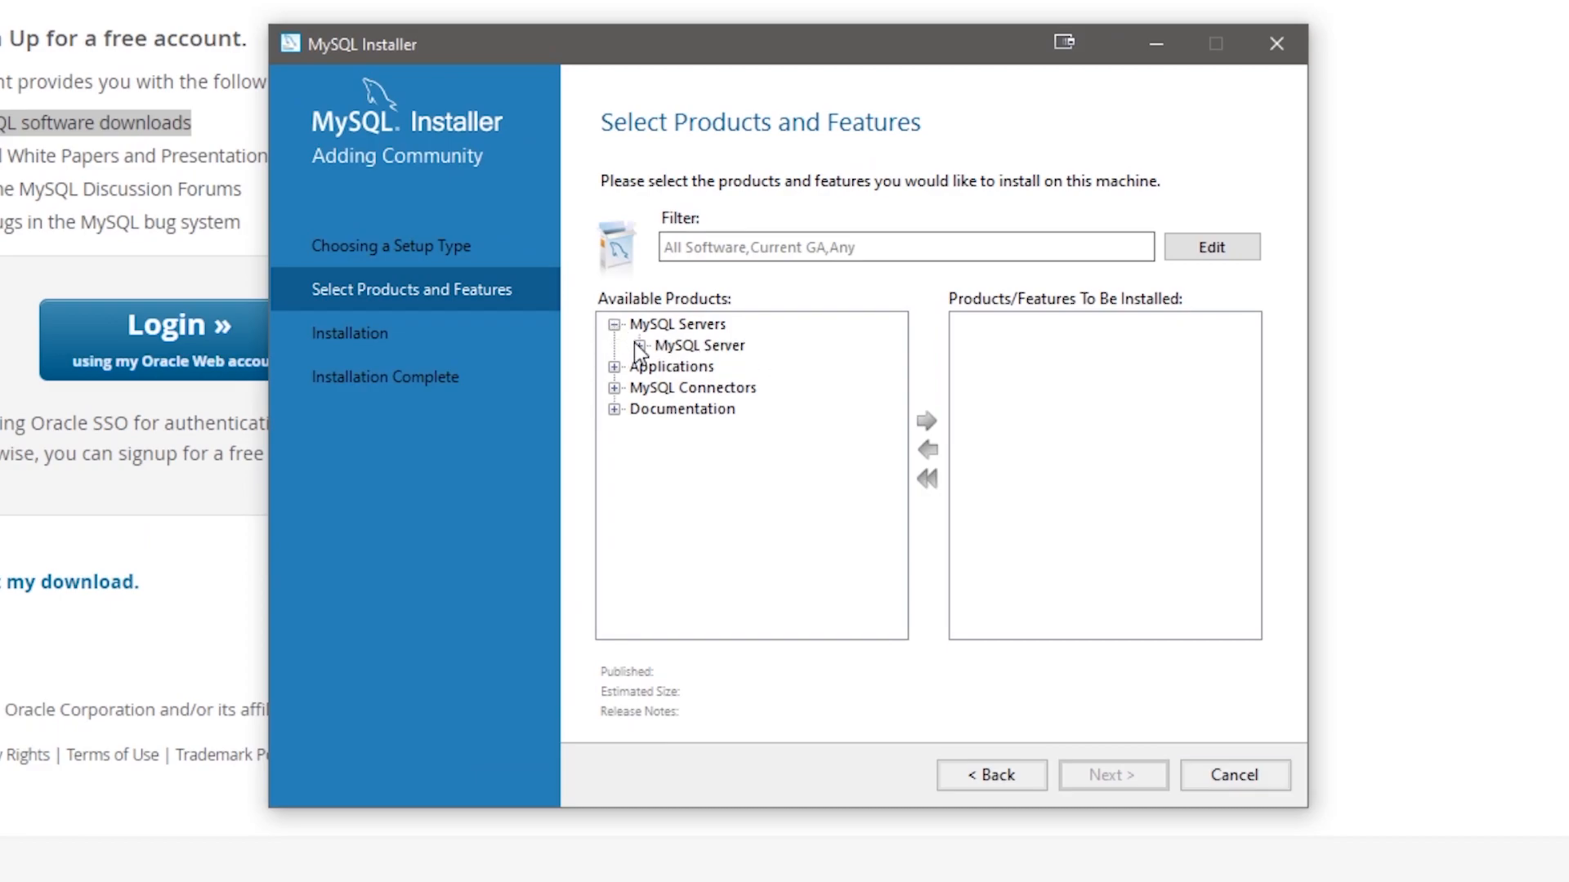
left_click(641, 345)
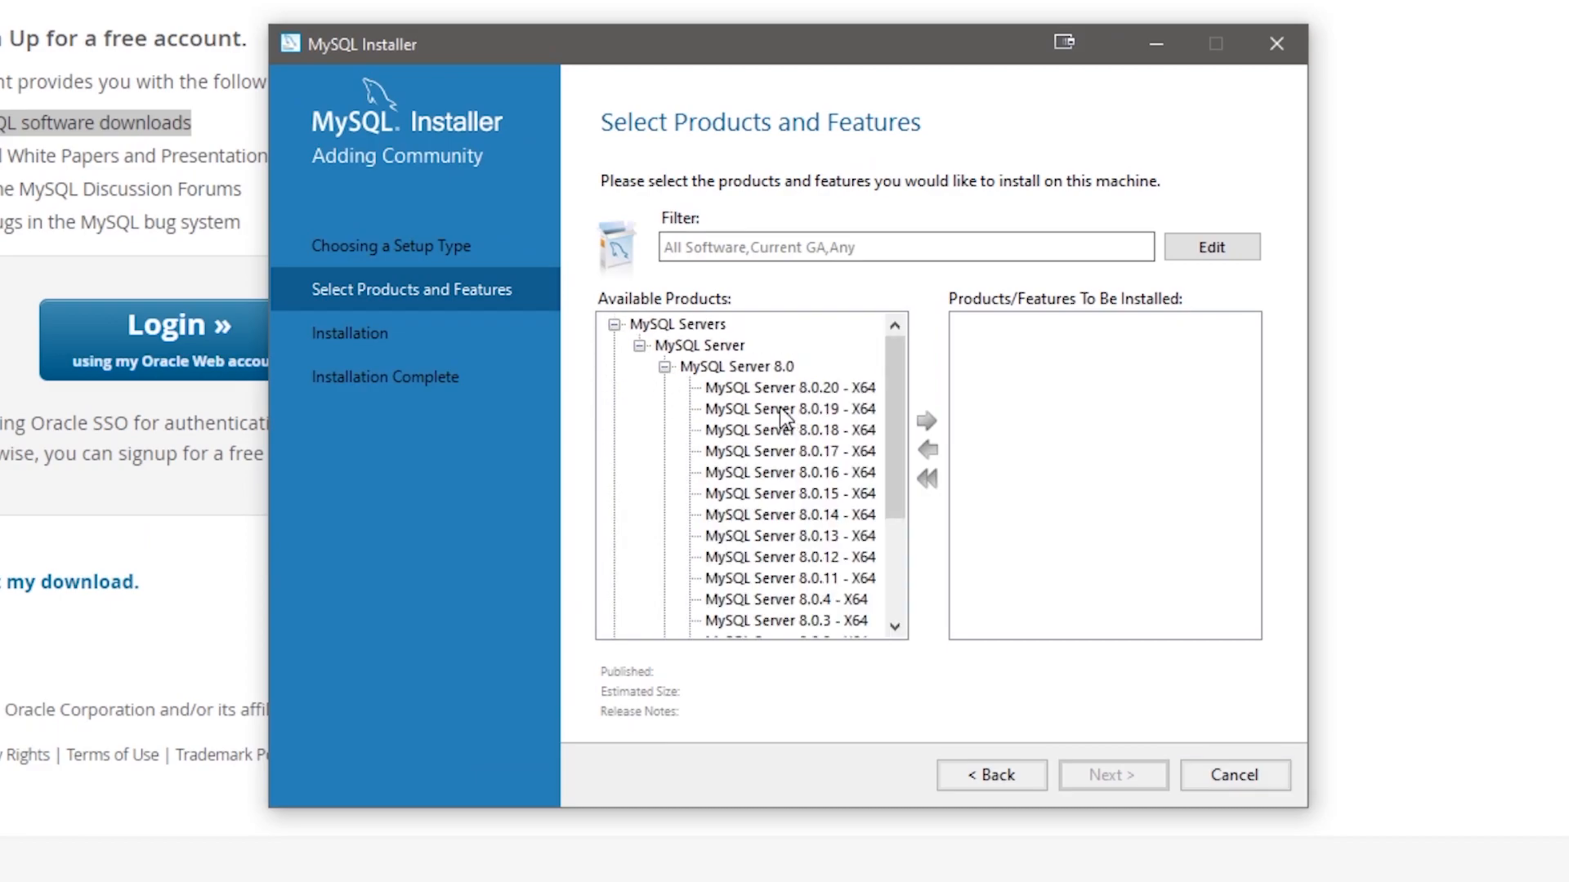
left_click(663, 366)
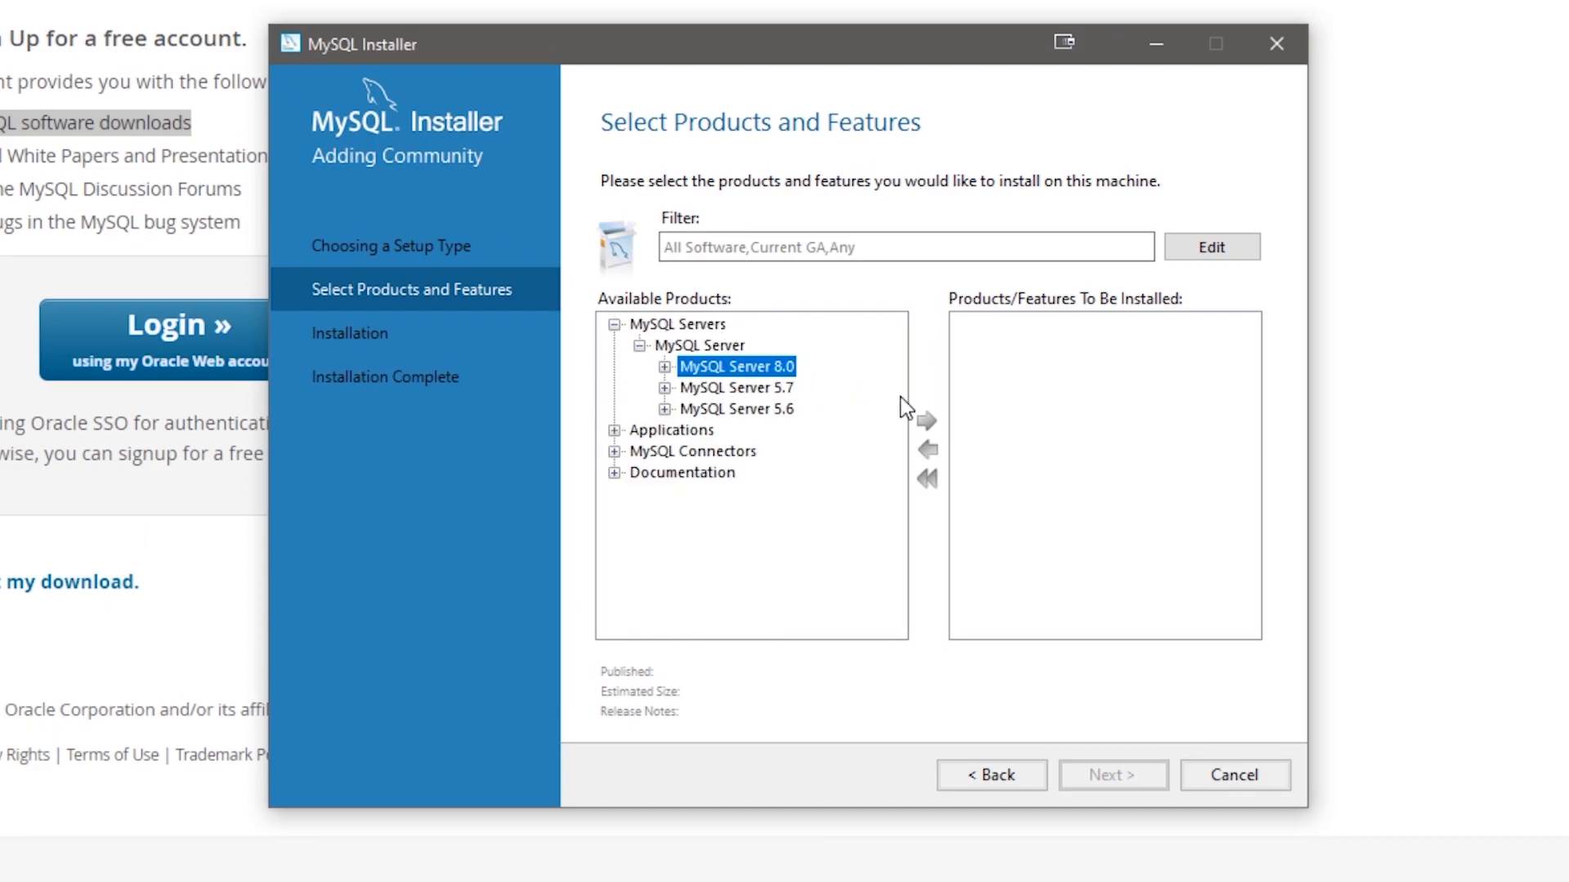
left_click(664, 366)
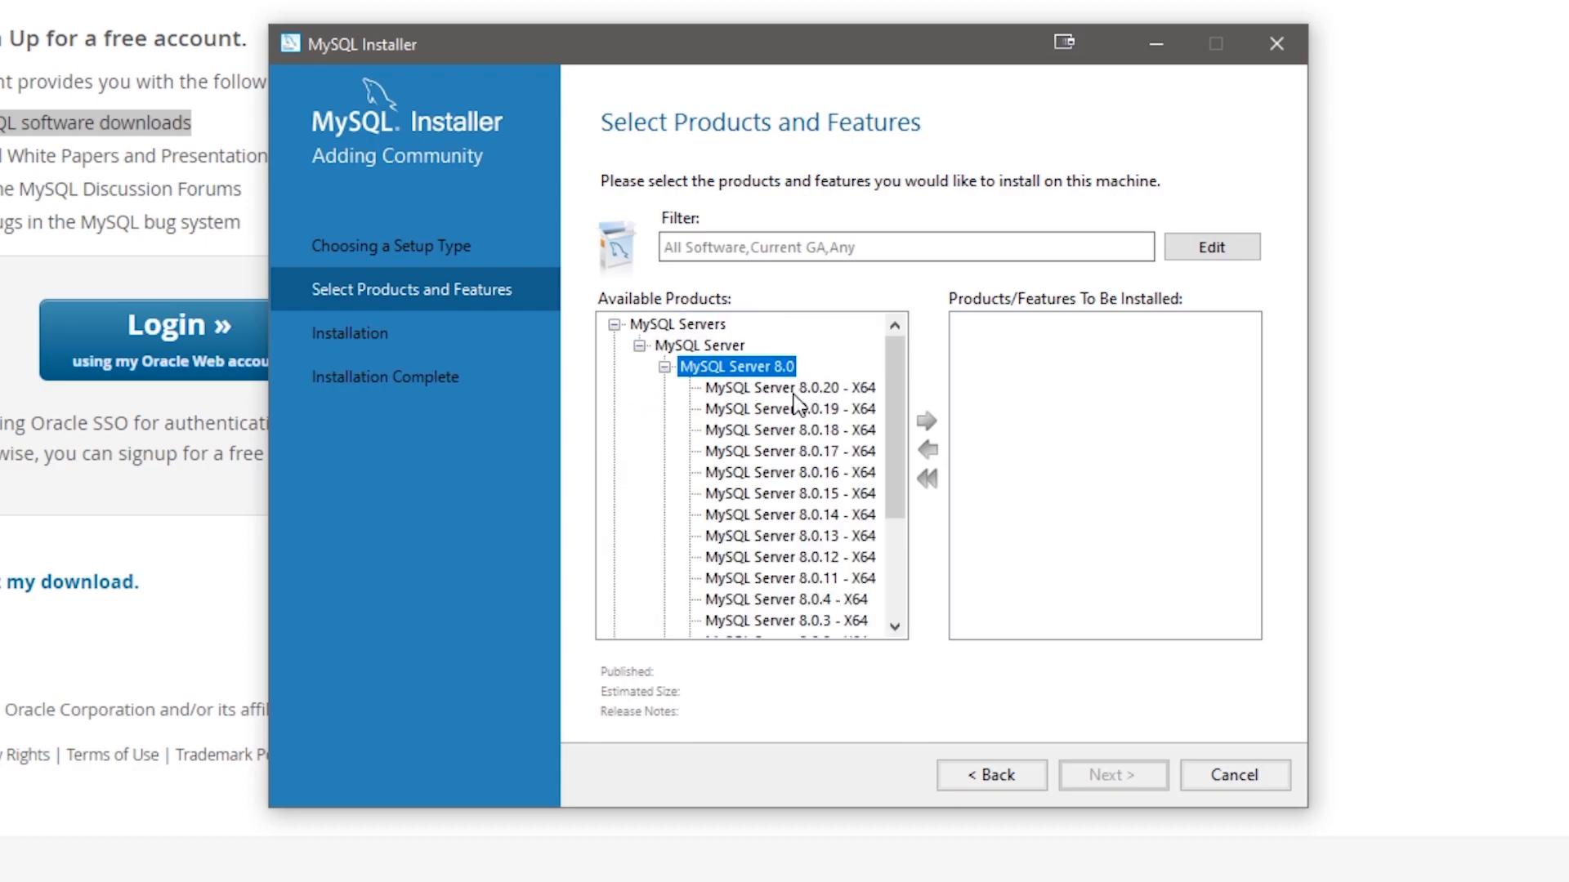
left_click(786, 388)
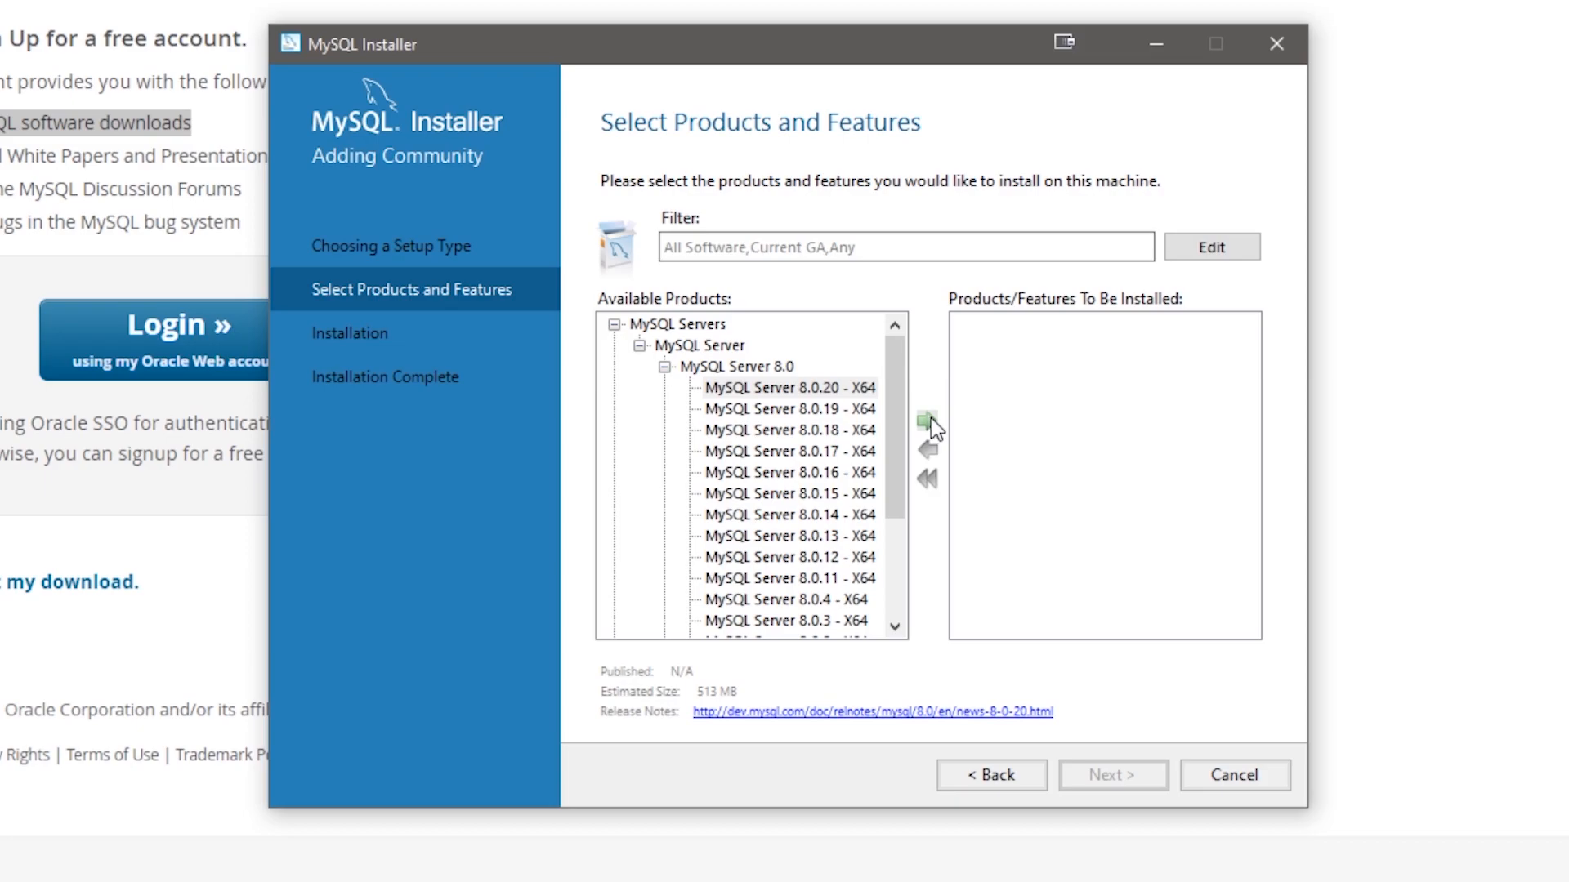
left_click(926, 420)
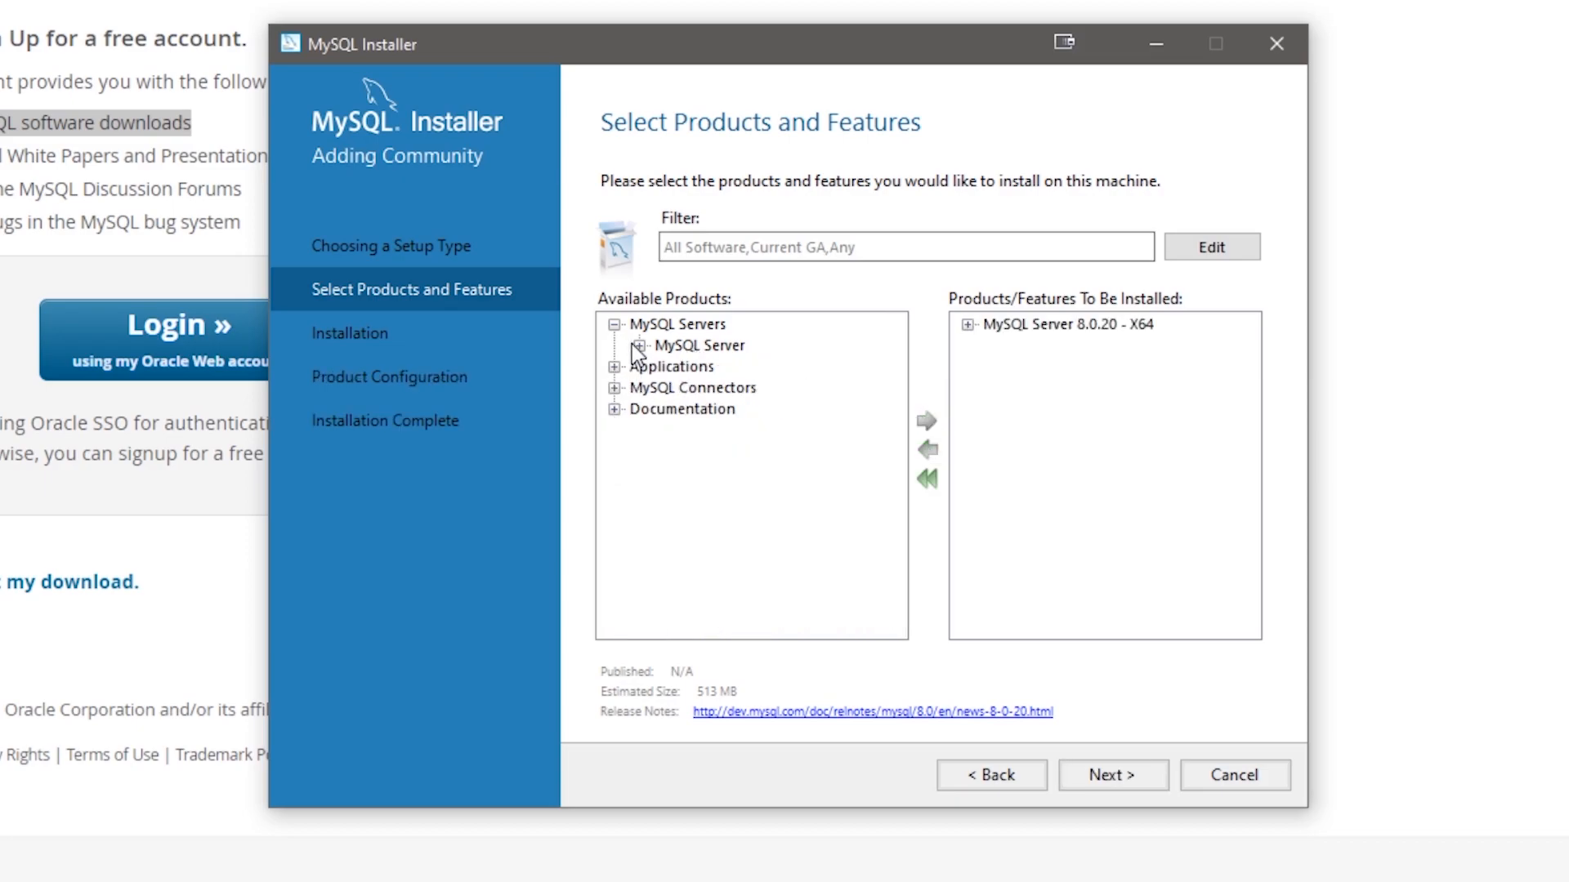
Add MySQL Workbench 8.0.20 to the install list.
left_click(614, 366)
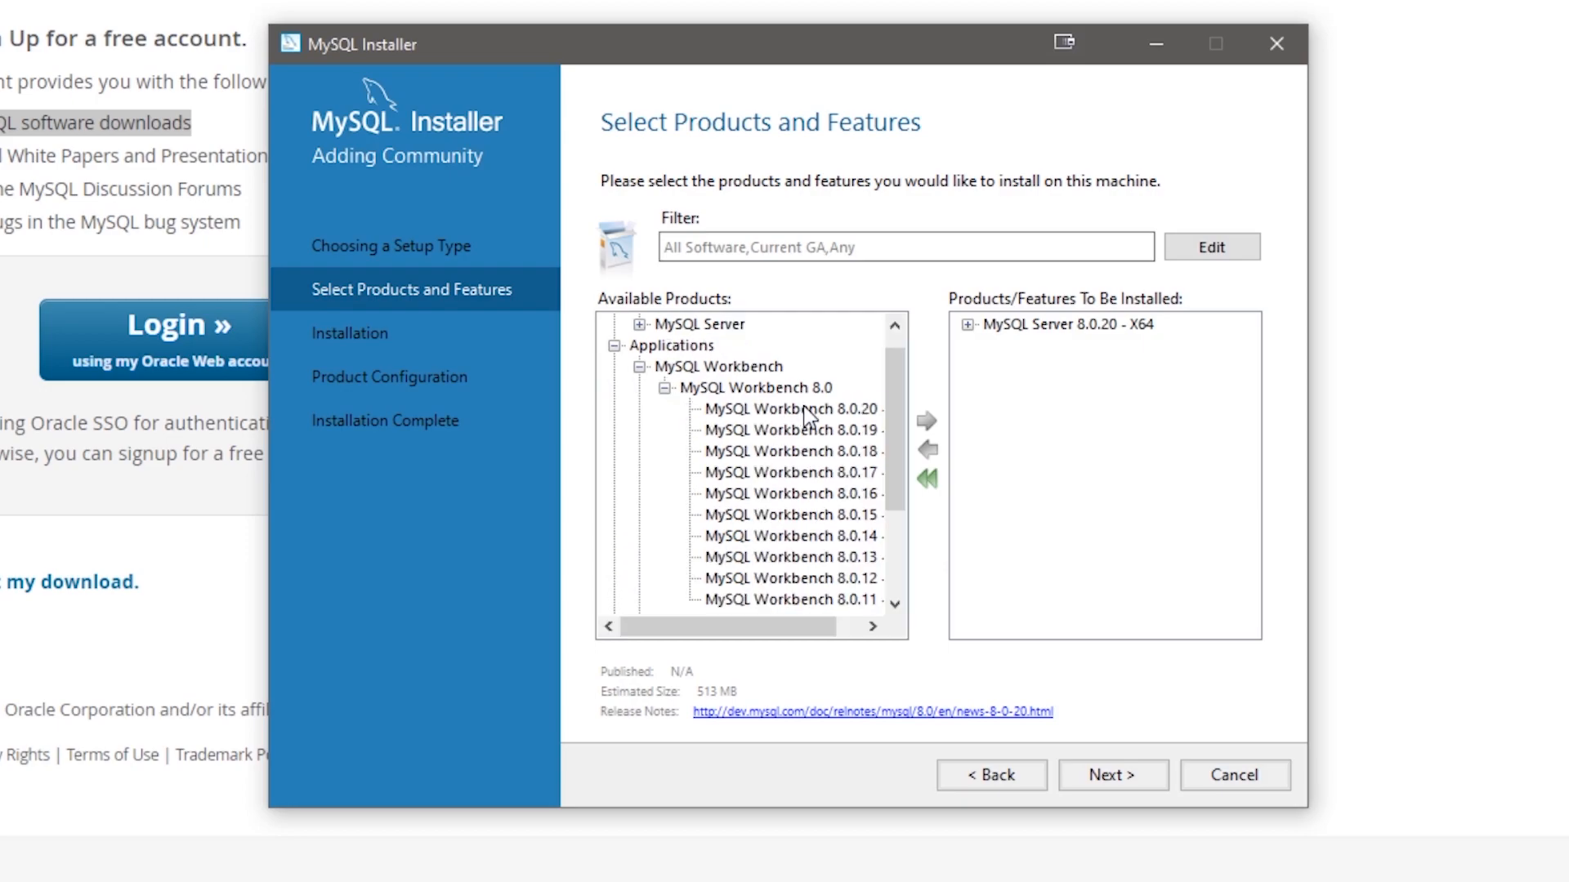
left_click(790, 410)
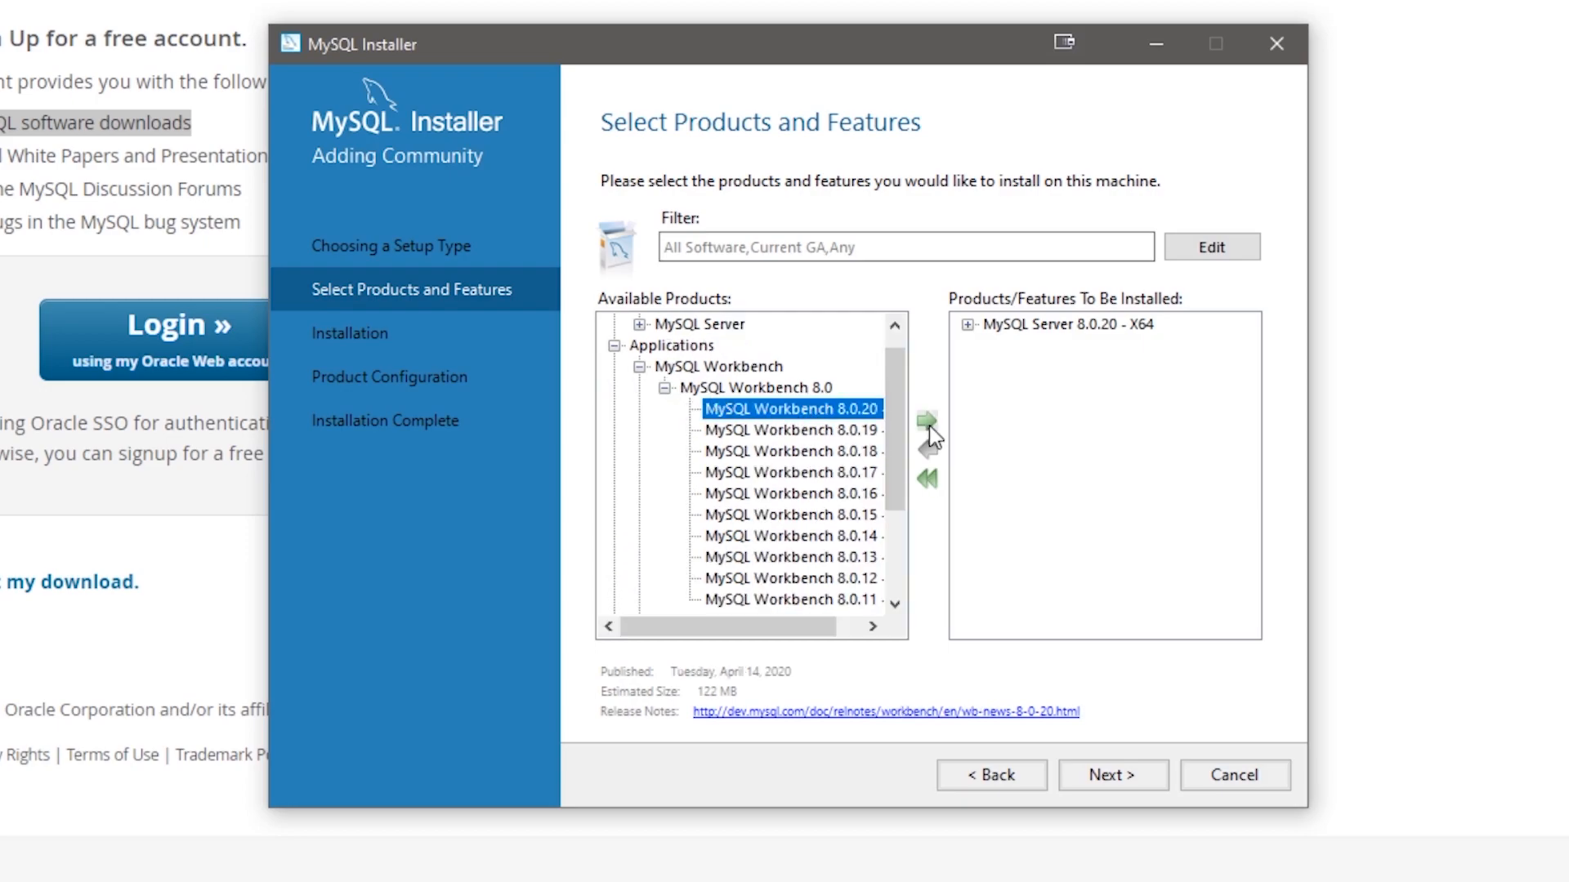
left_click(926, 419)
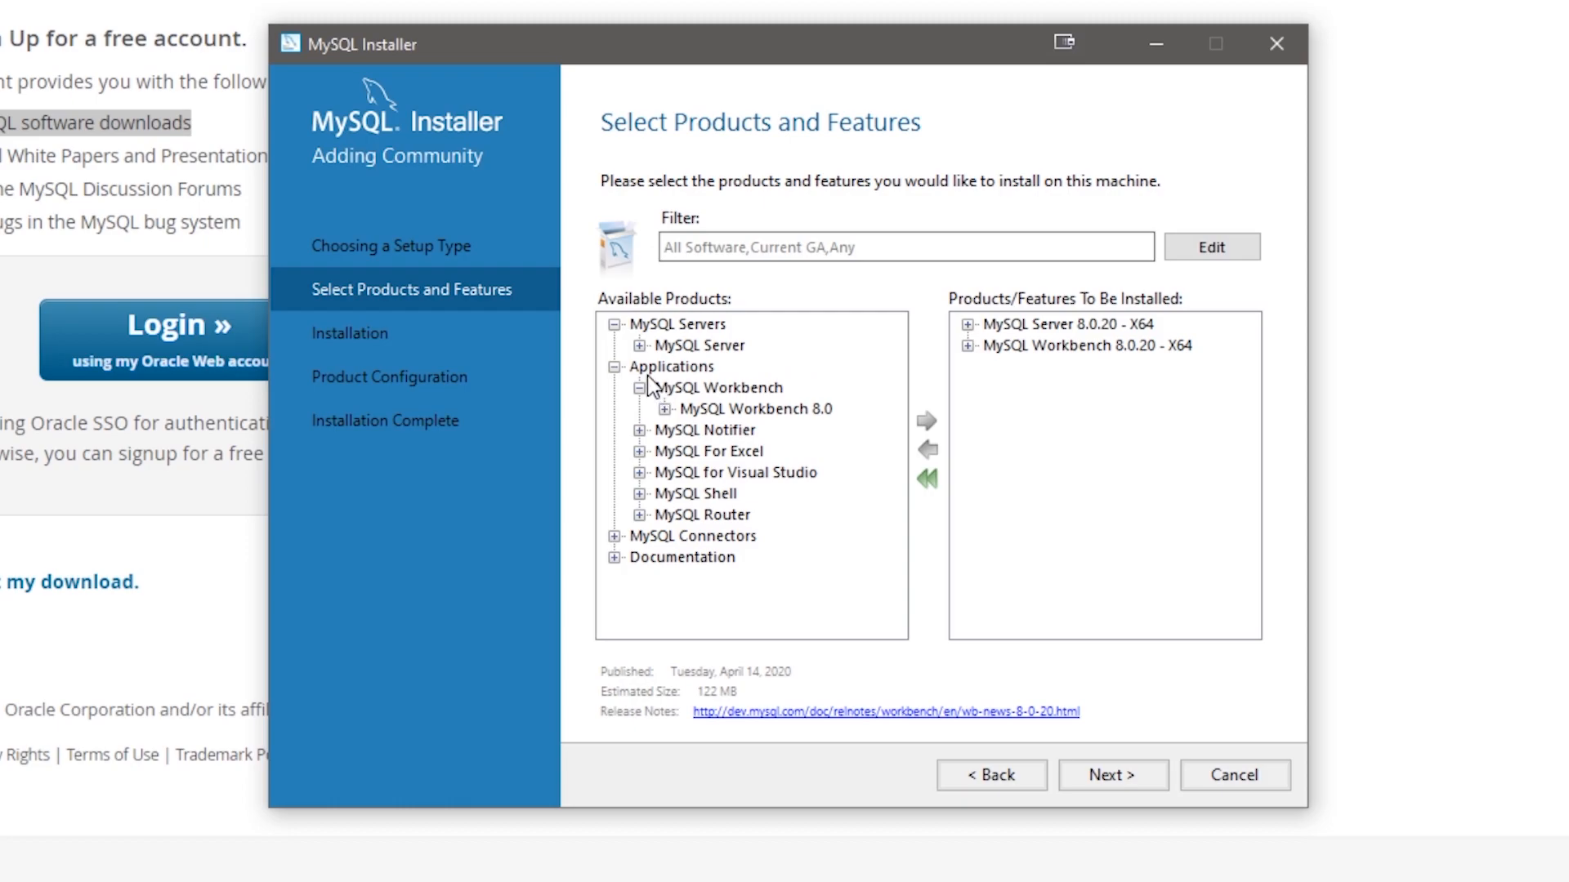
left_click(643, 388)
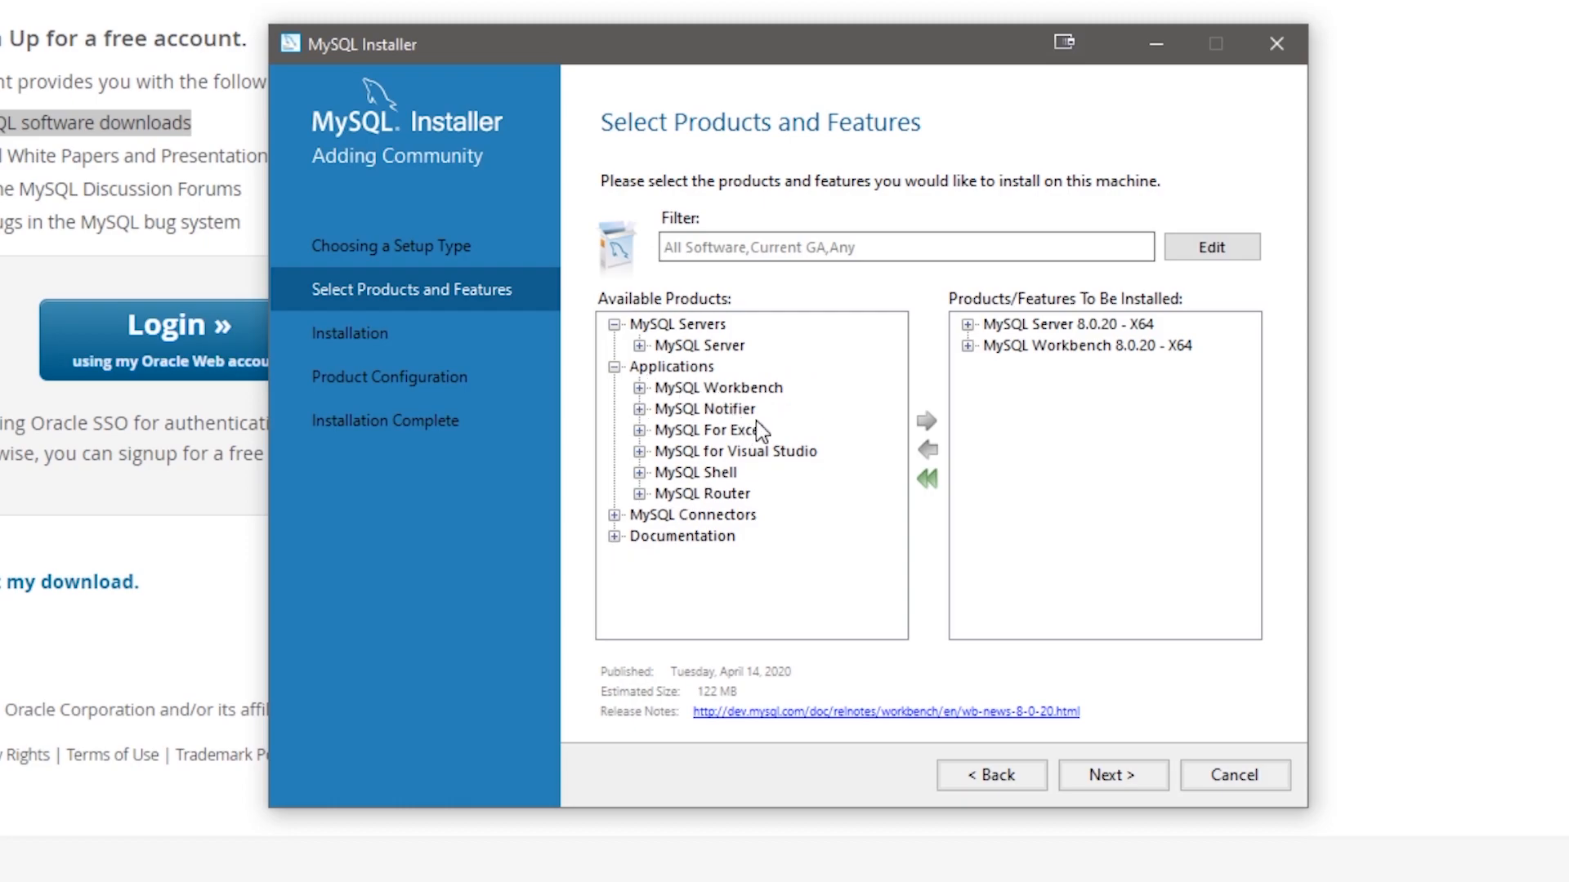
mouse_move(765, 491)
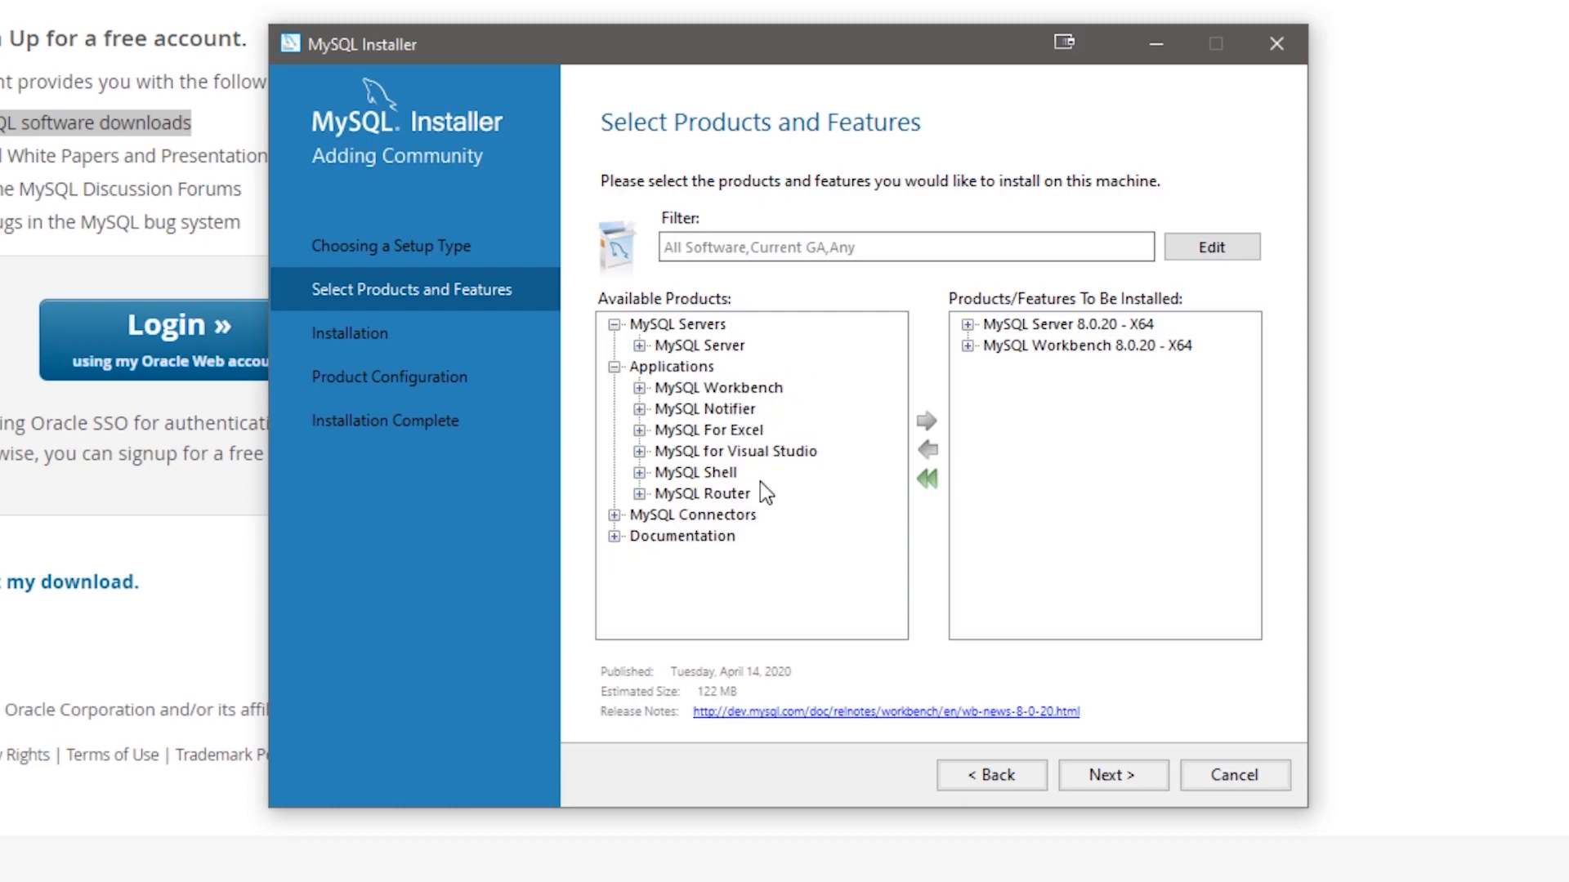
Add MySQL Shell 8.0.20 X64 to the install list and inspect the remaining entries.
left_click(639, 472)
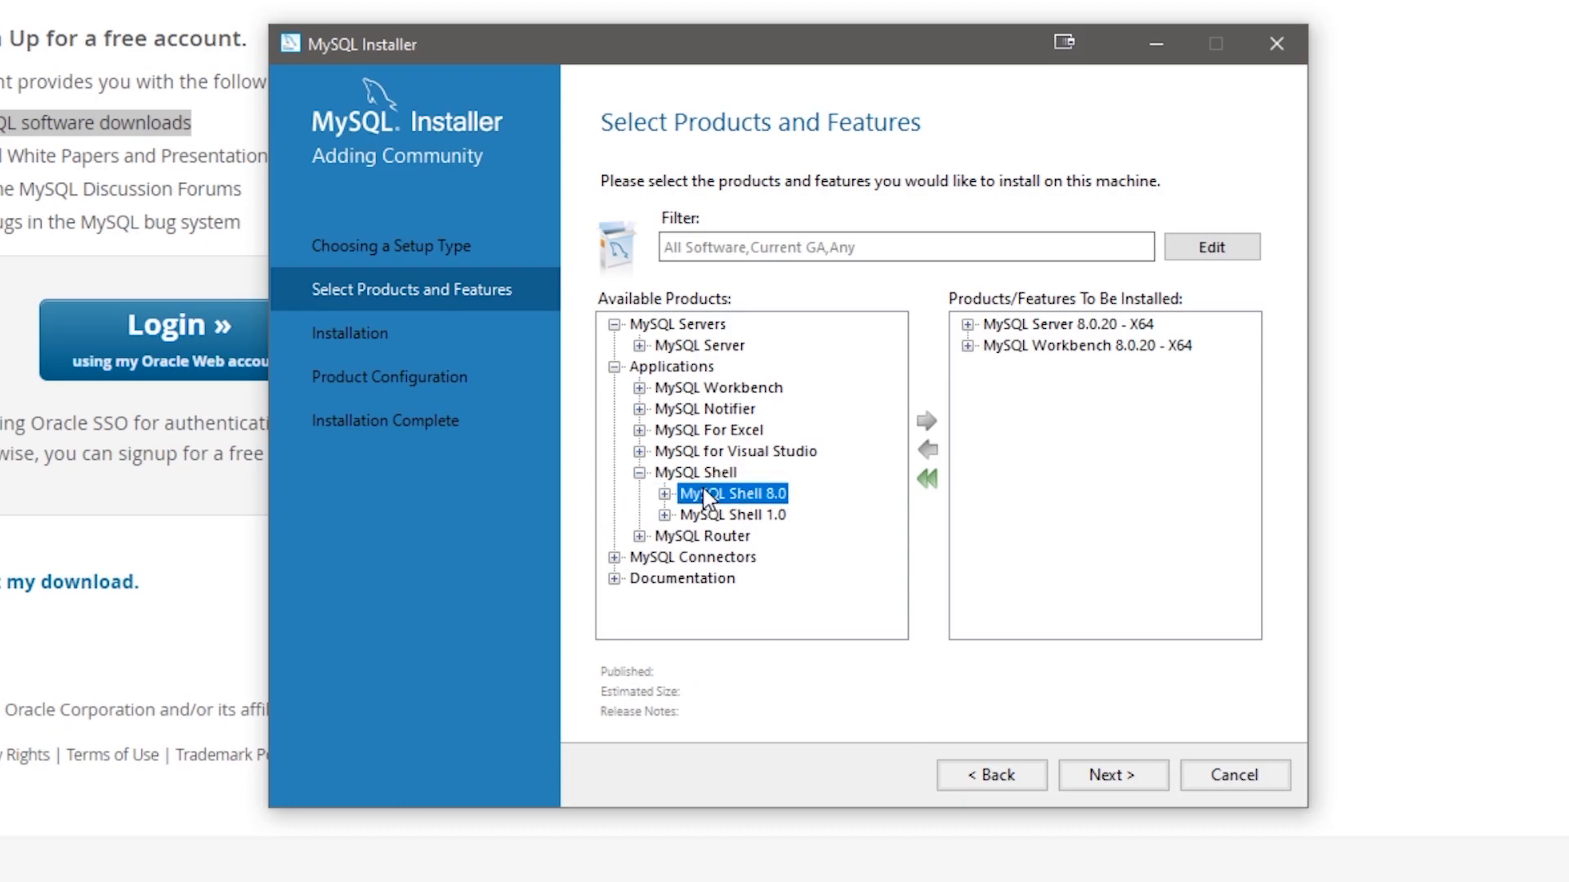
left_click(667, 492)
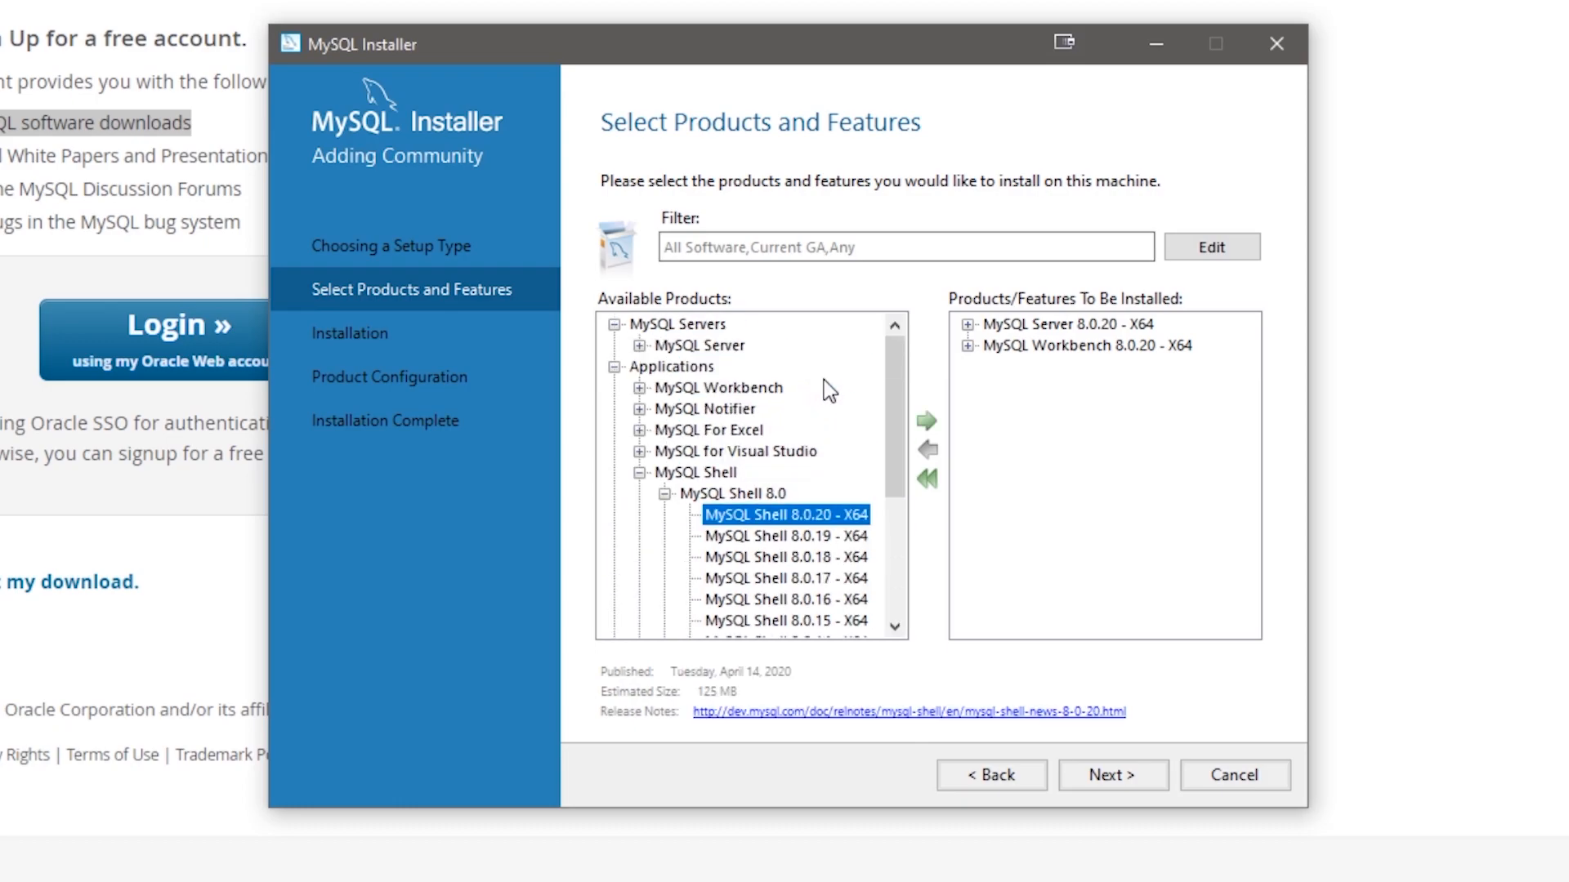
left_click(926, 420)
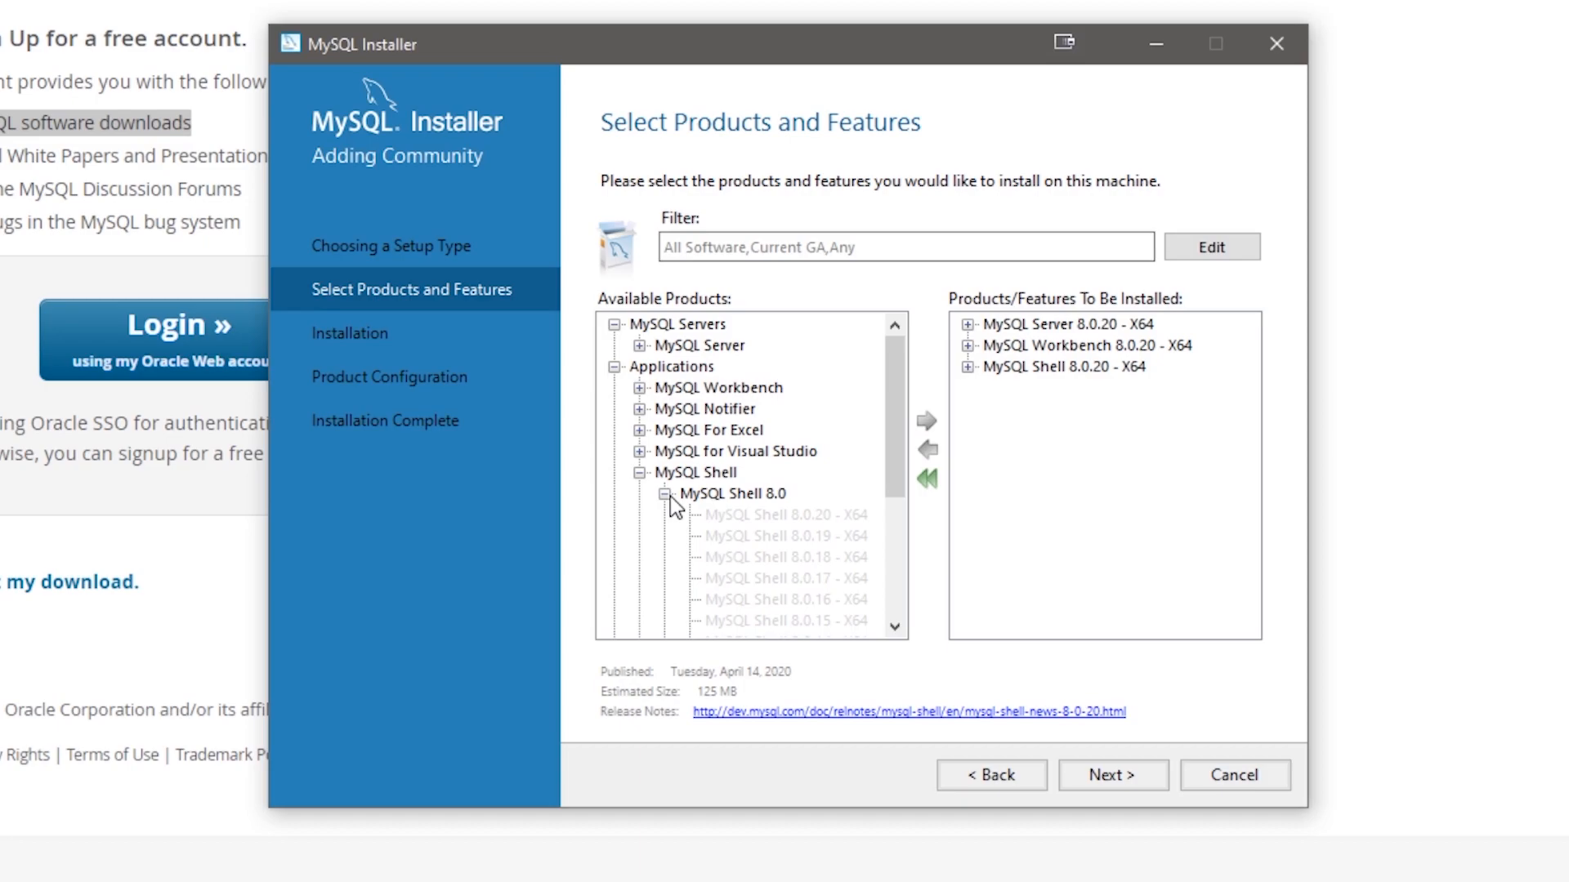
left_click(668, 493)
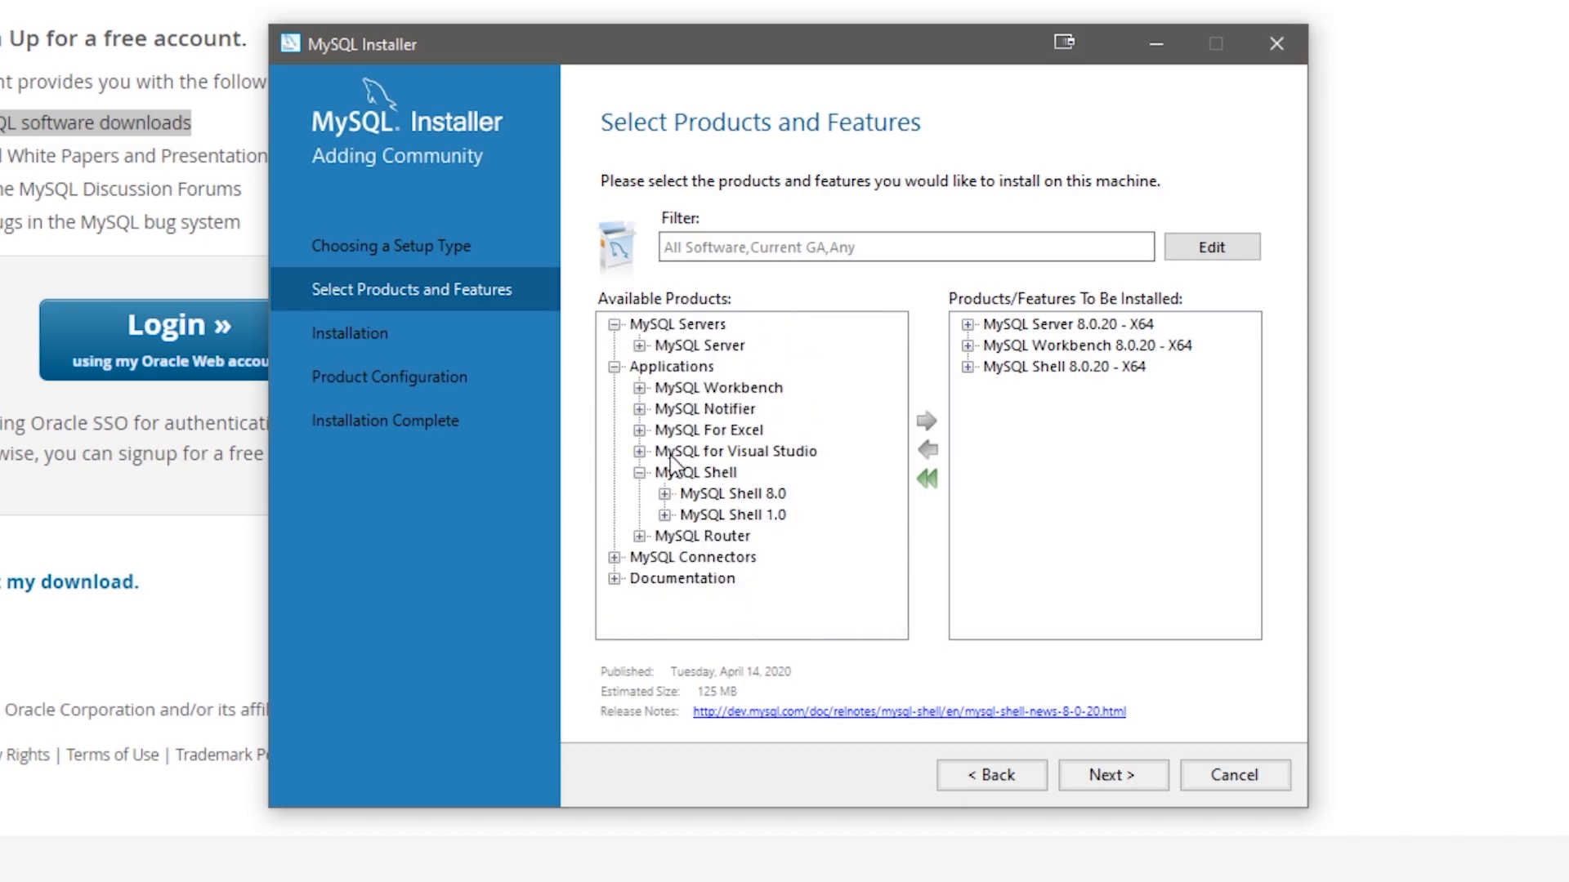
left_click(709, 429)
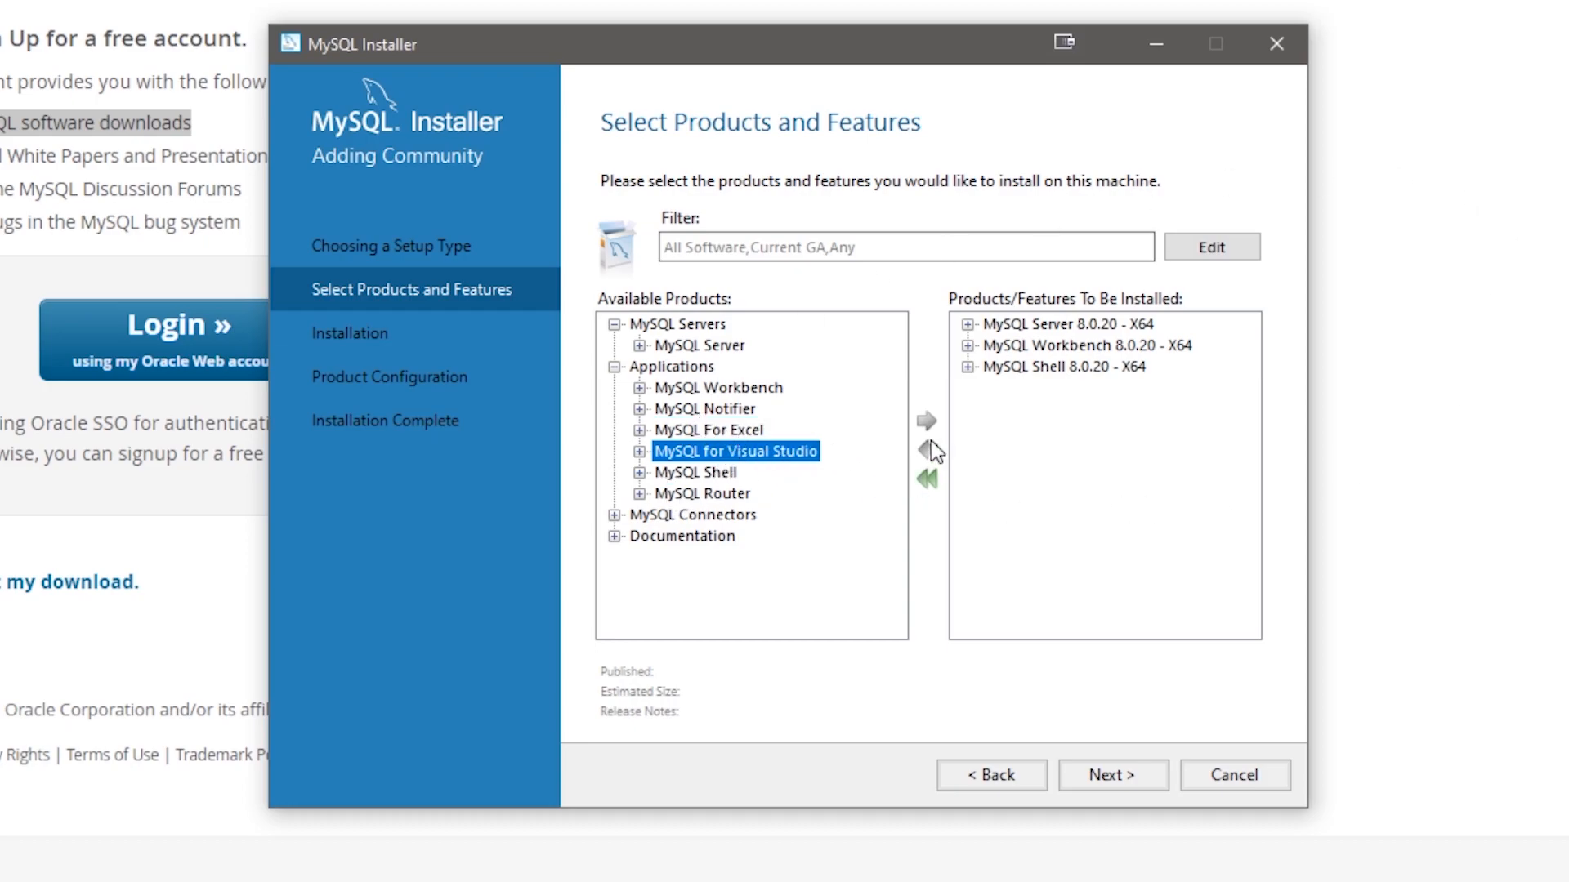
left_click(713, 408)
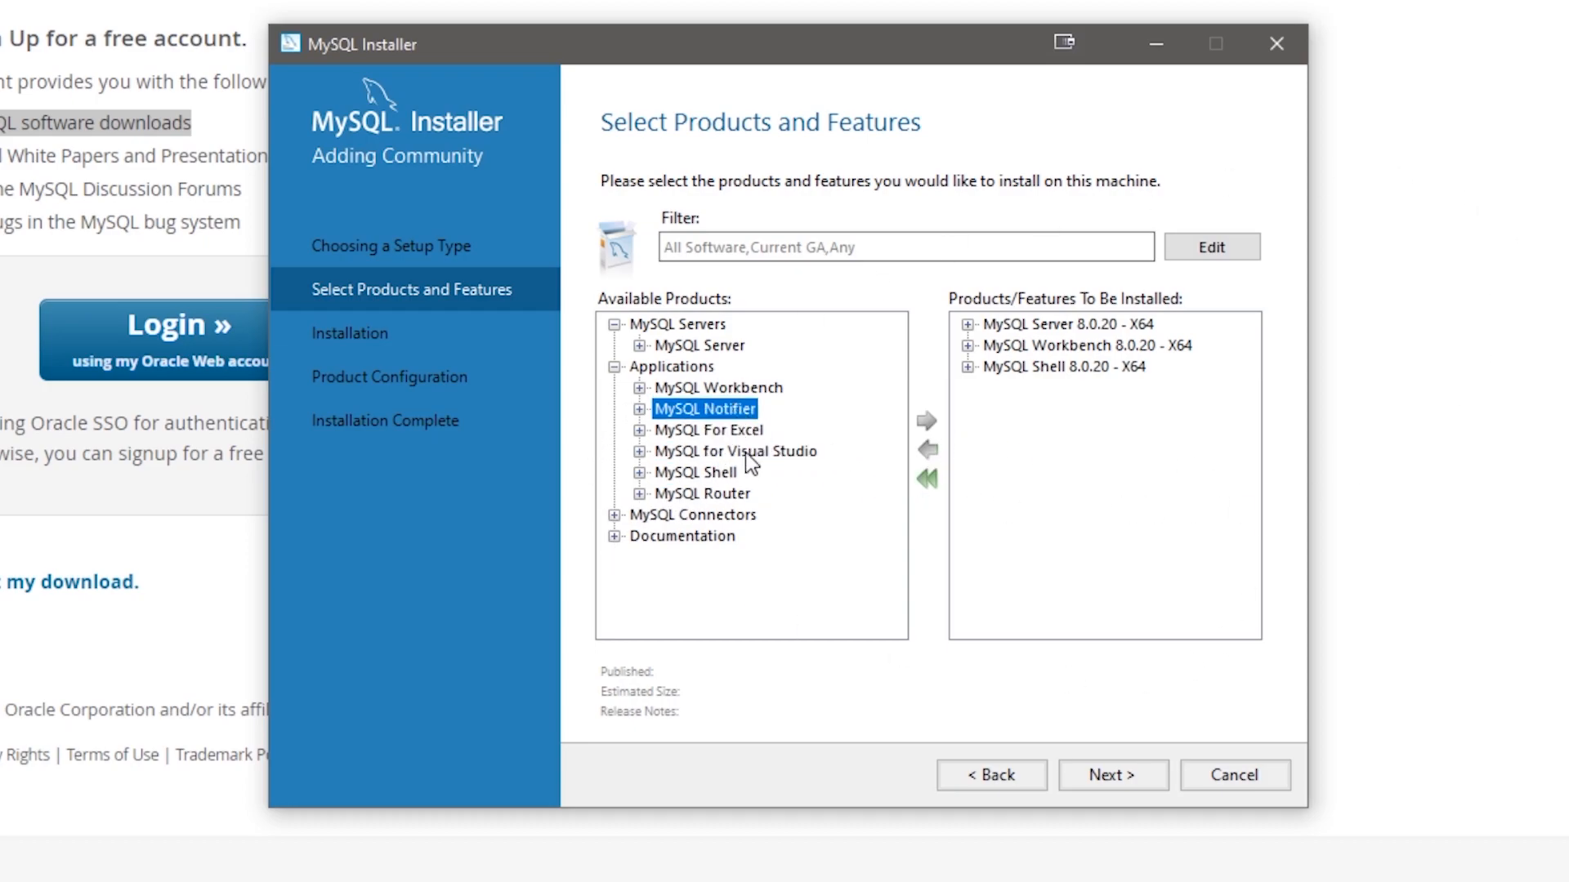
left_click(703, 493)
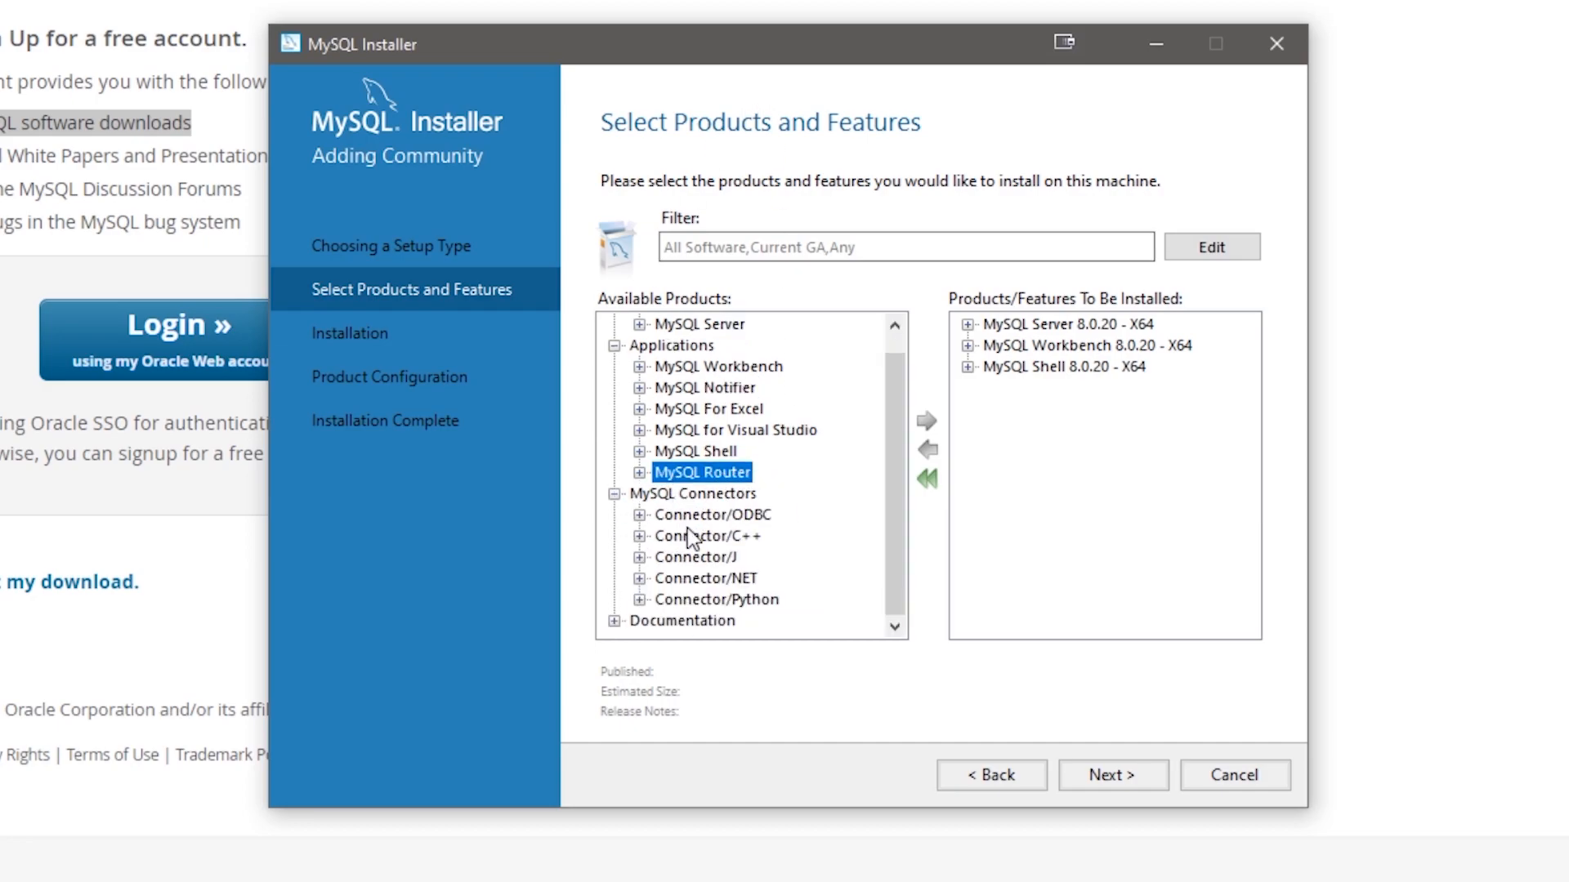
left_click(711, 514)
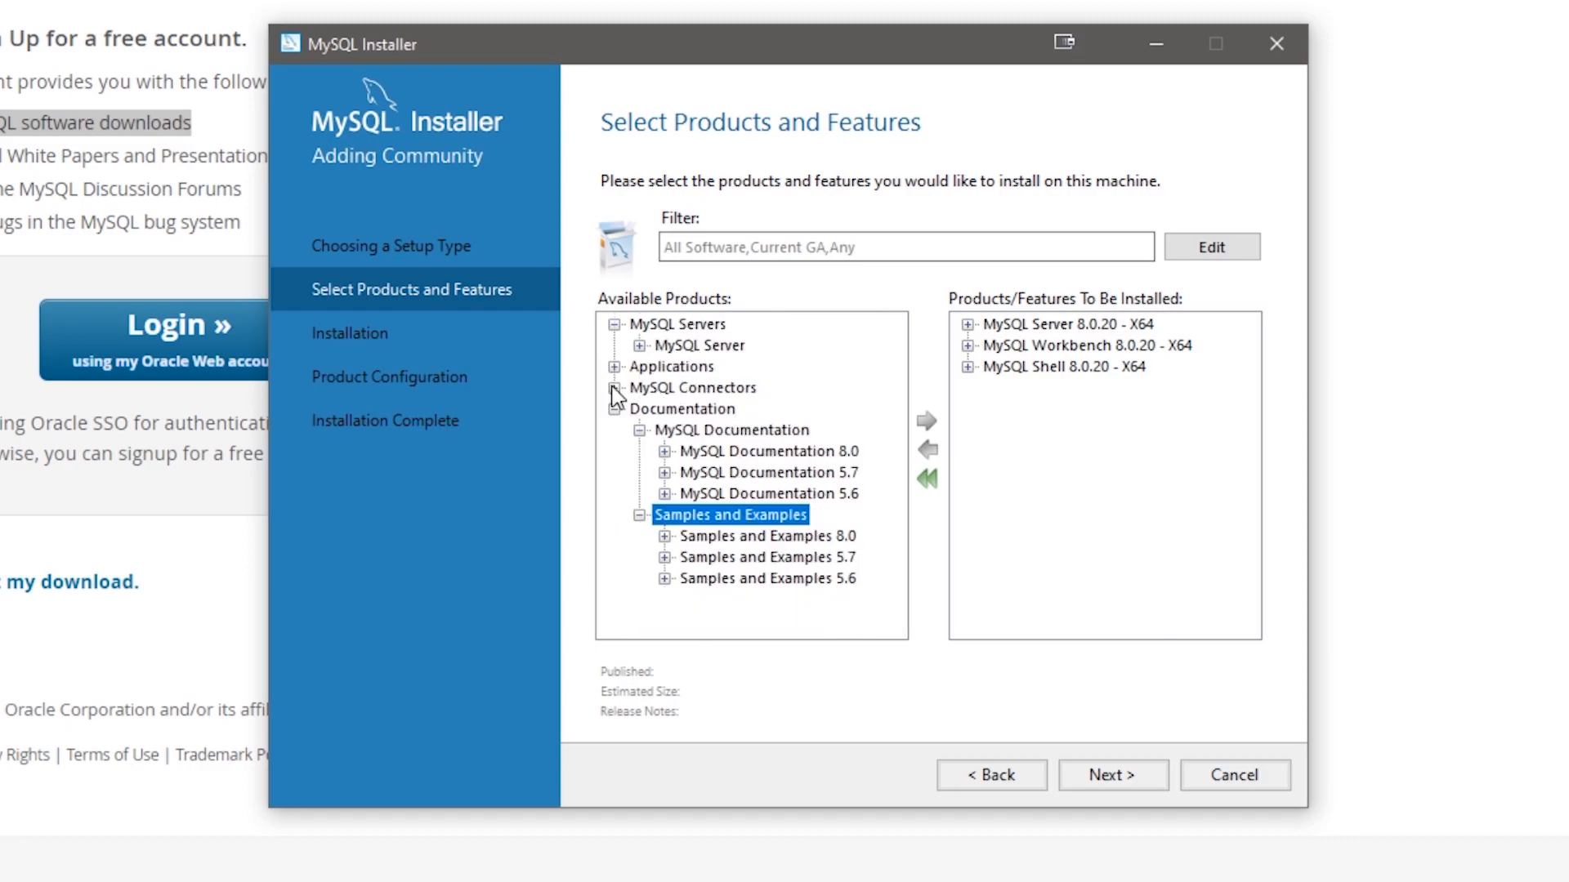
left_click(611, 409)
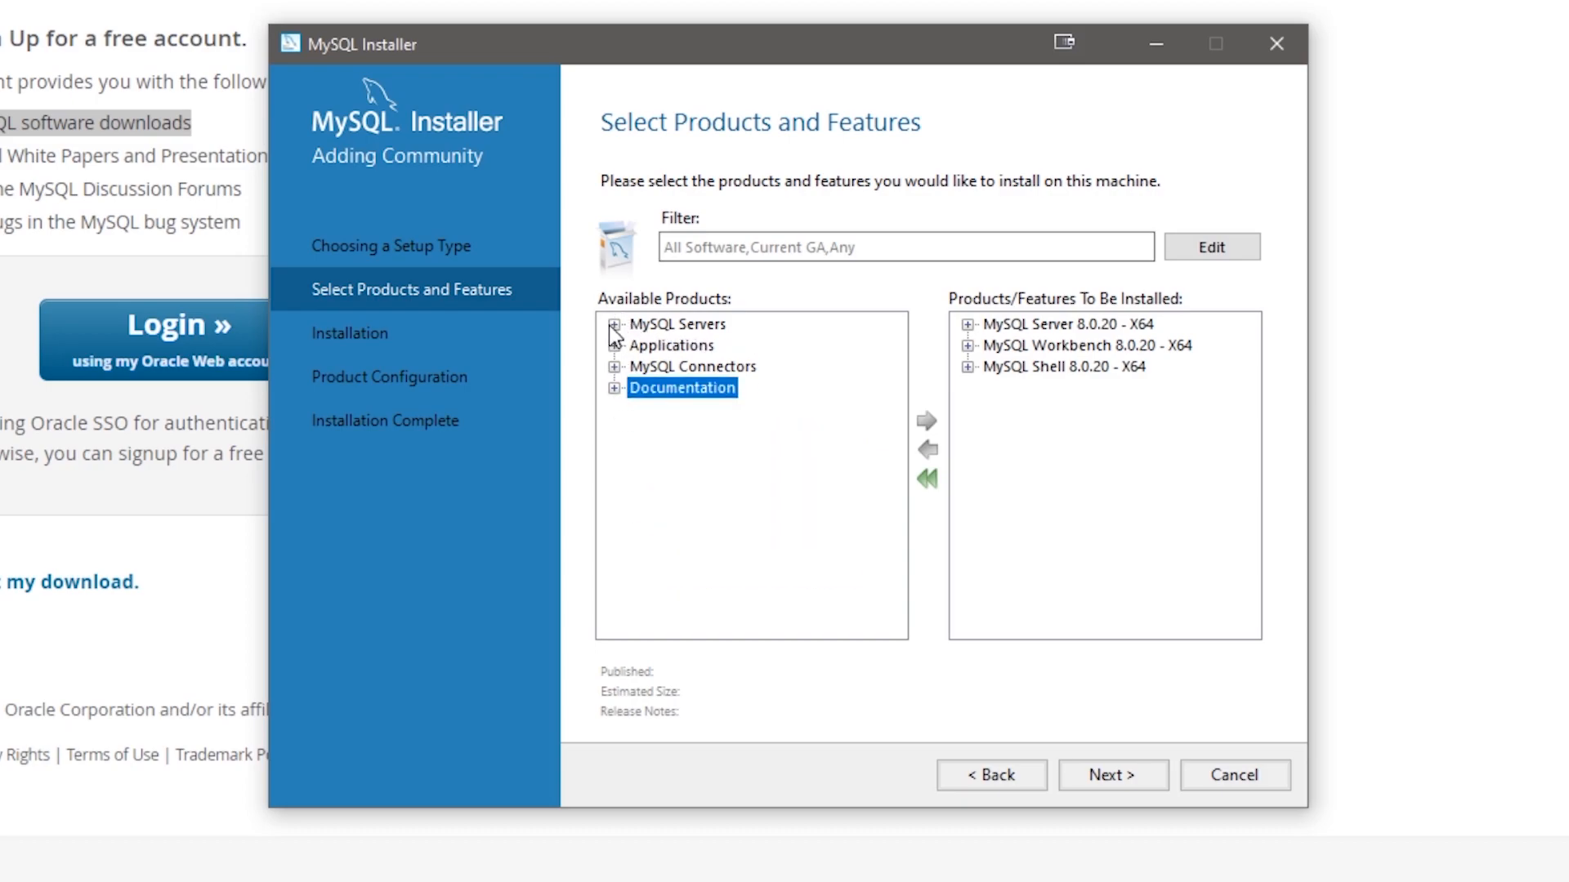
left_click(1065, 324)
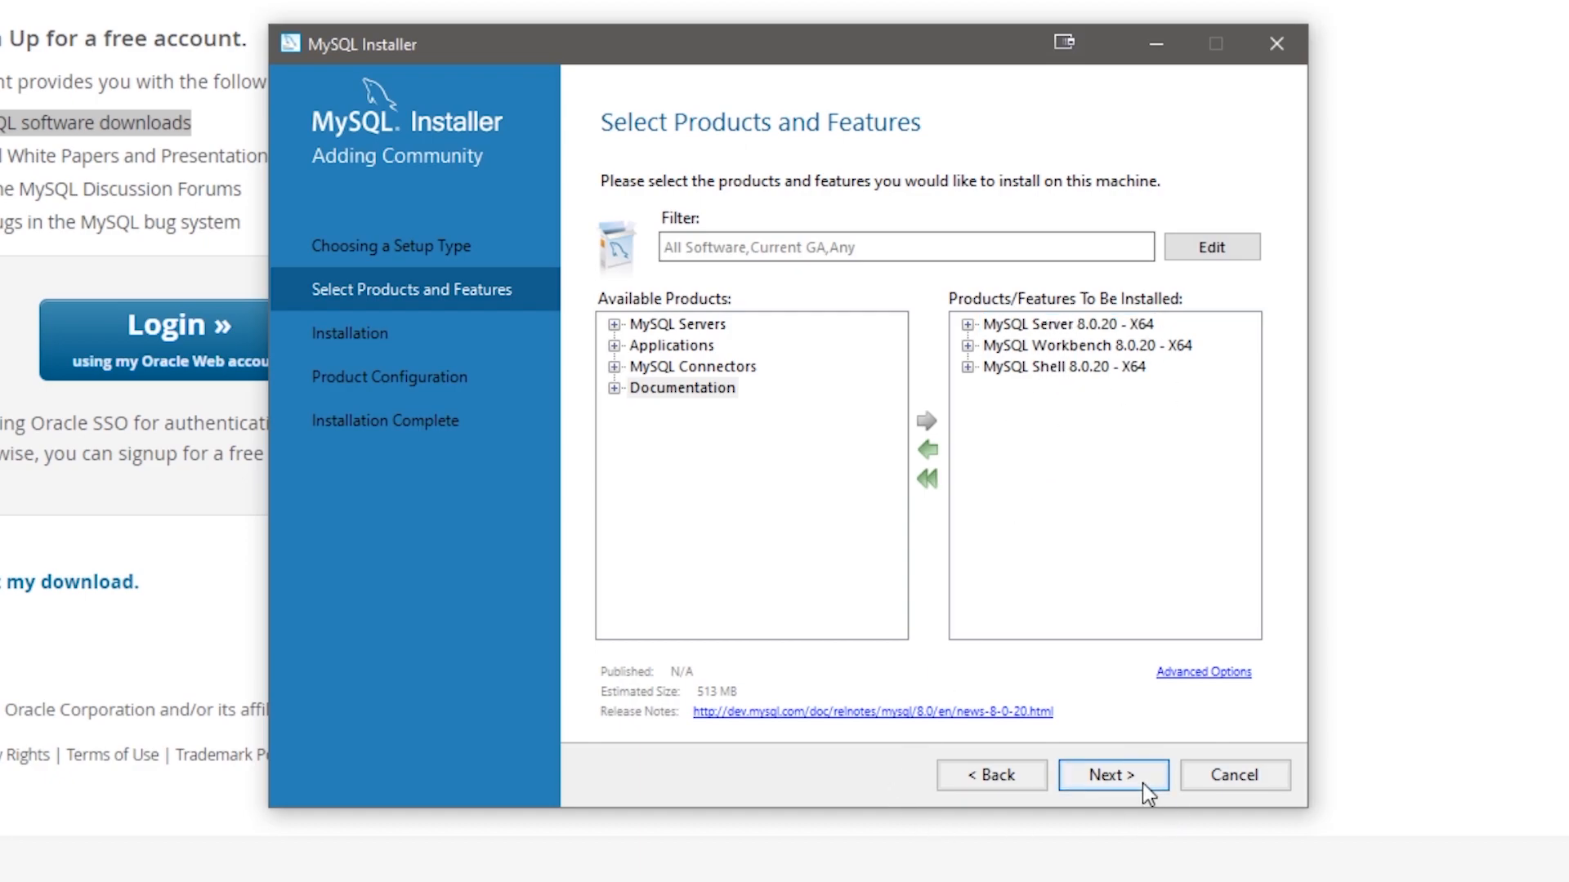
Execute installation of Server, Workbench and Shell 8.0.20, then continue to Product Configuration.
left_click(1113, 775)
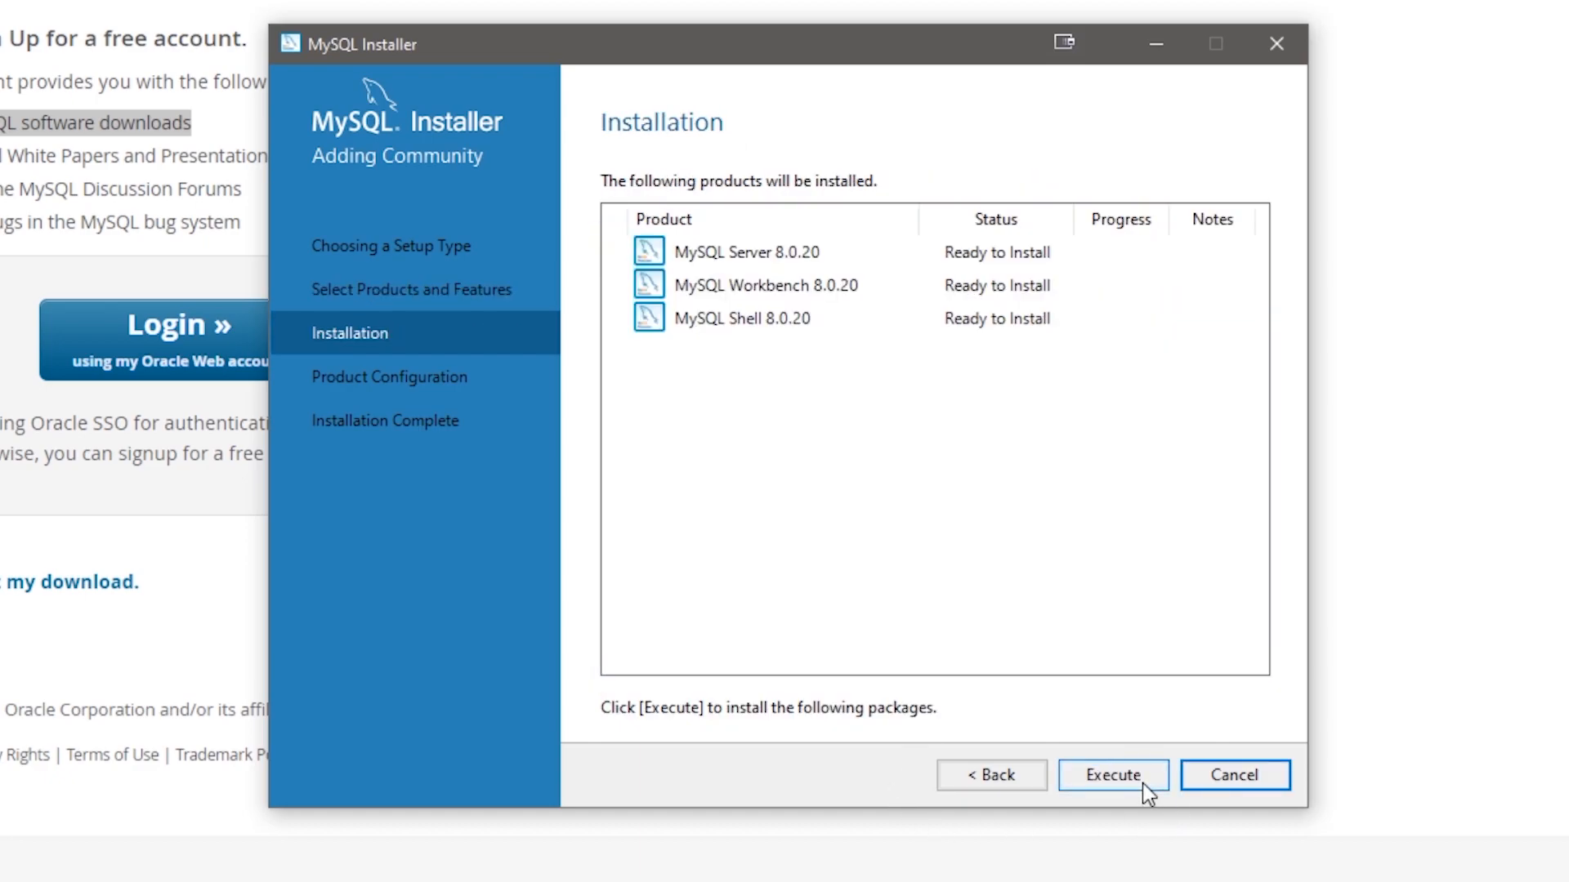
left_click(1111, 775)
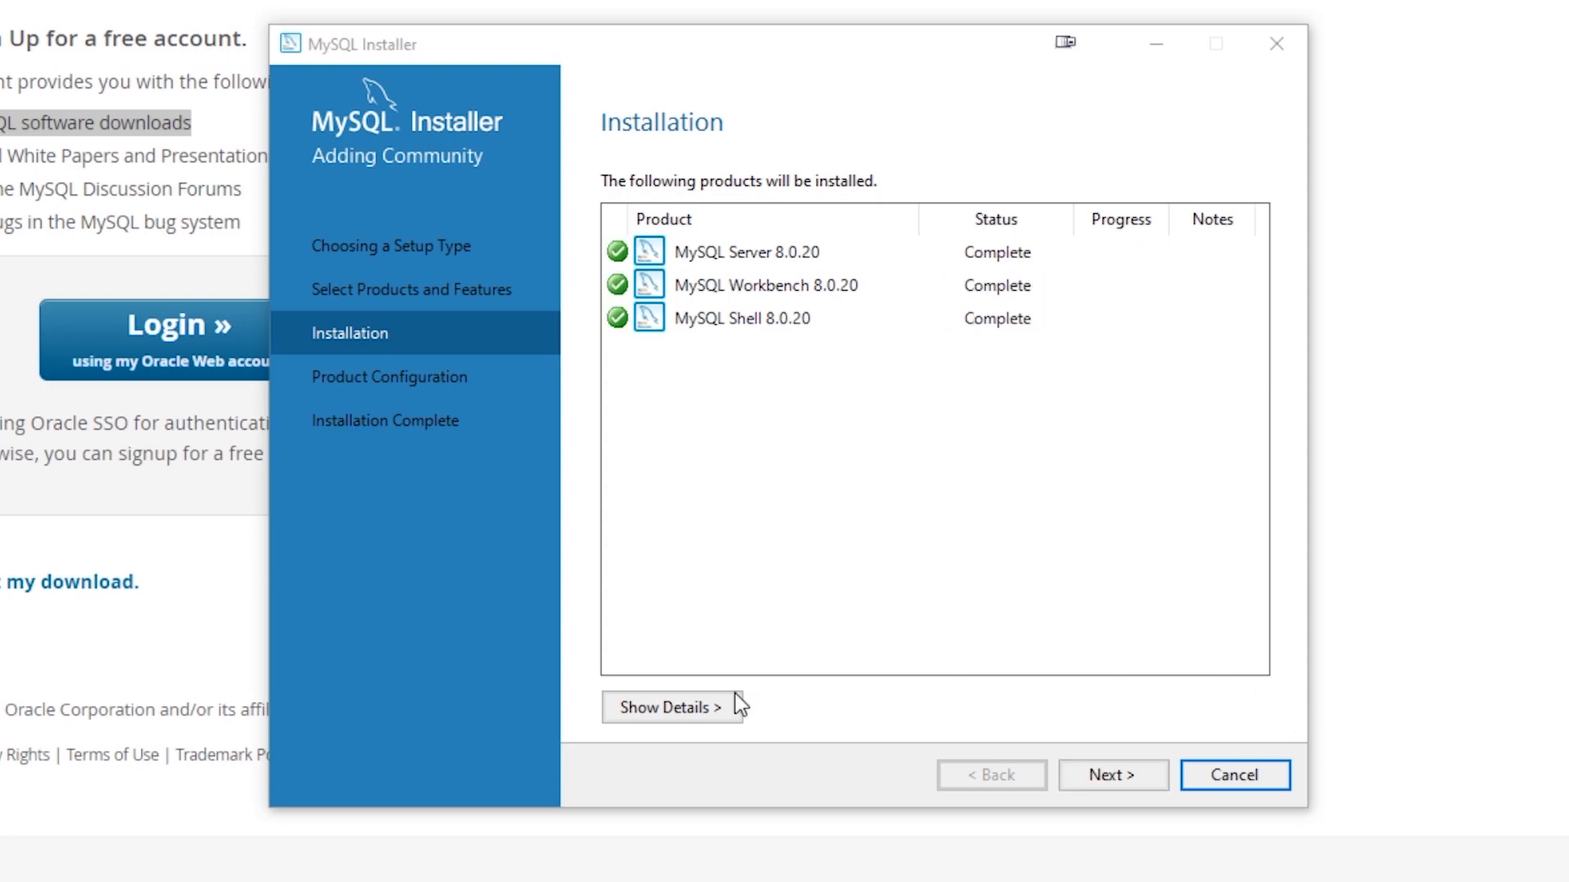
mouse_move(1074, 686)
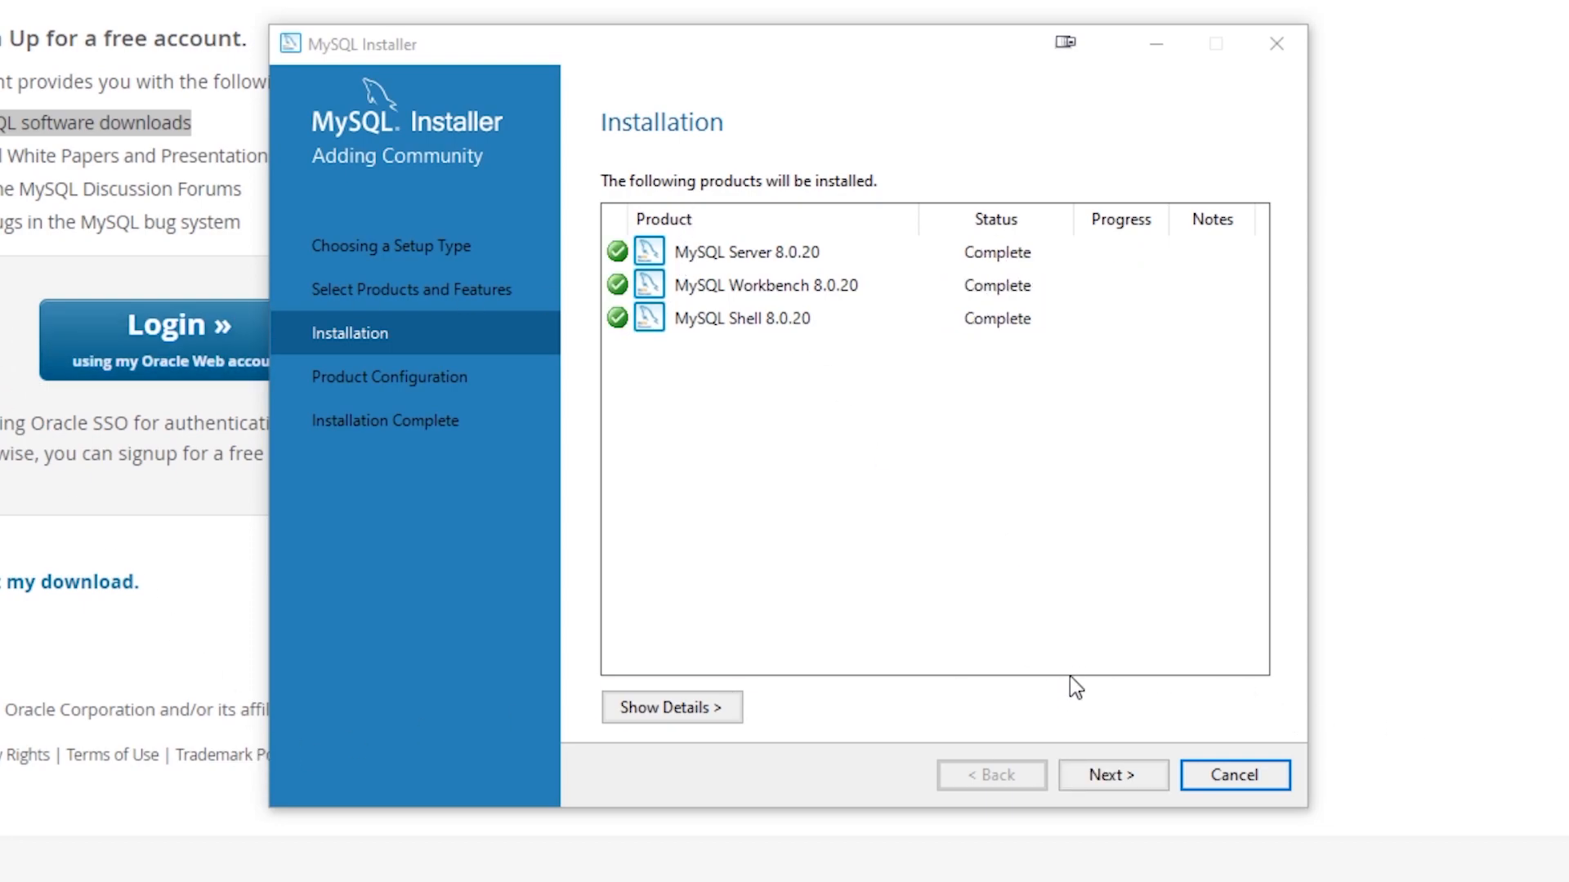
left_click(1112, 774)
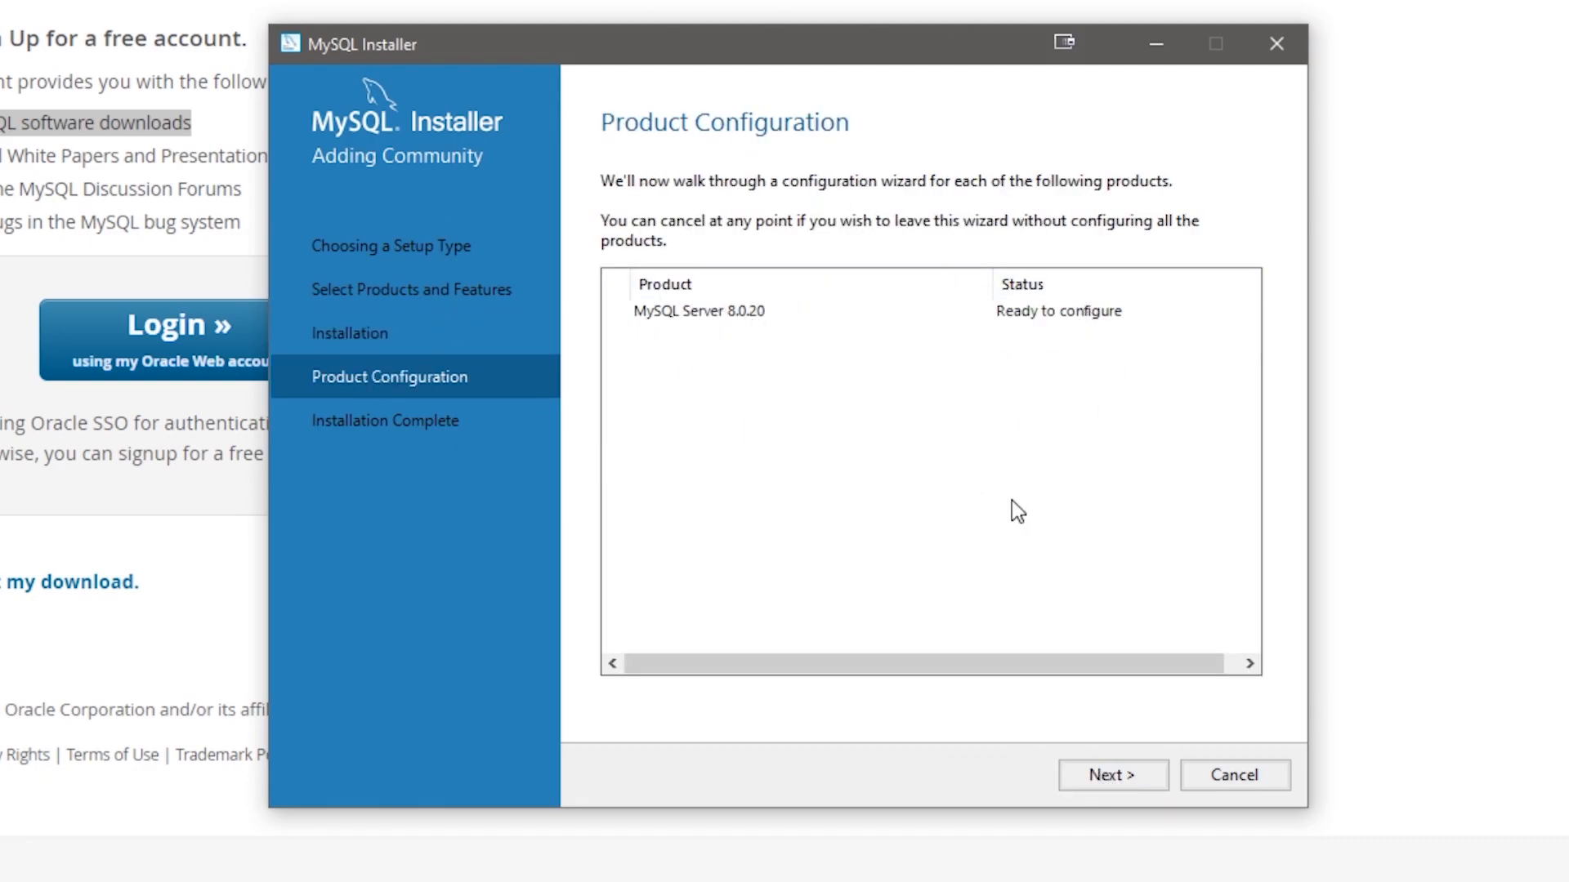
Keep Standalone mode and Development Computer on port 3306, advancing to Authentication Method.
left_click(1111, 775)
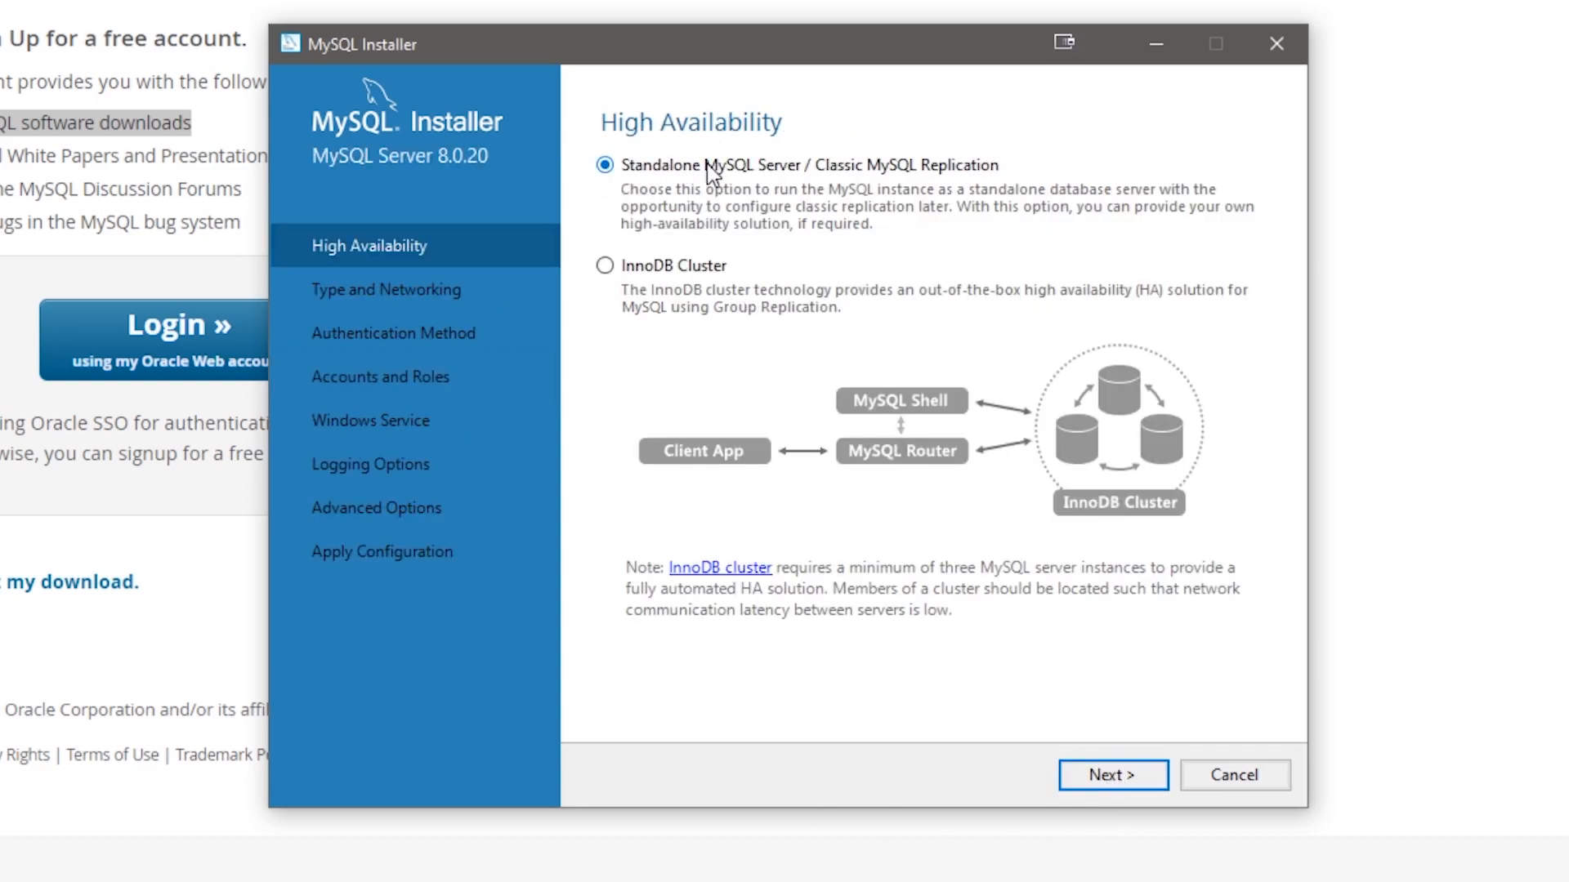
left_click(1113, 774)
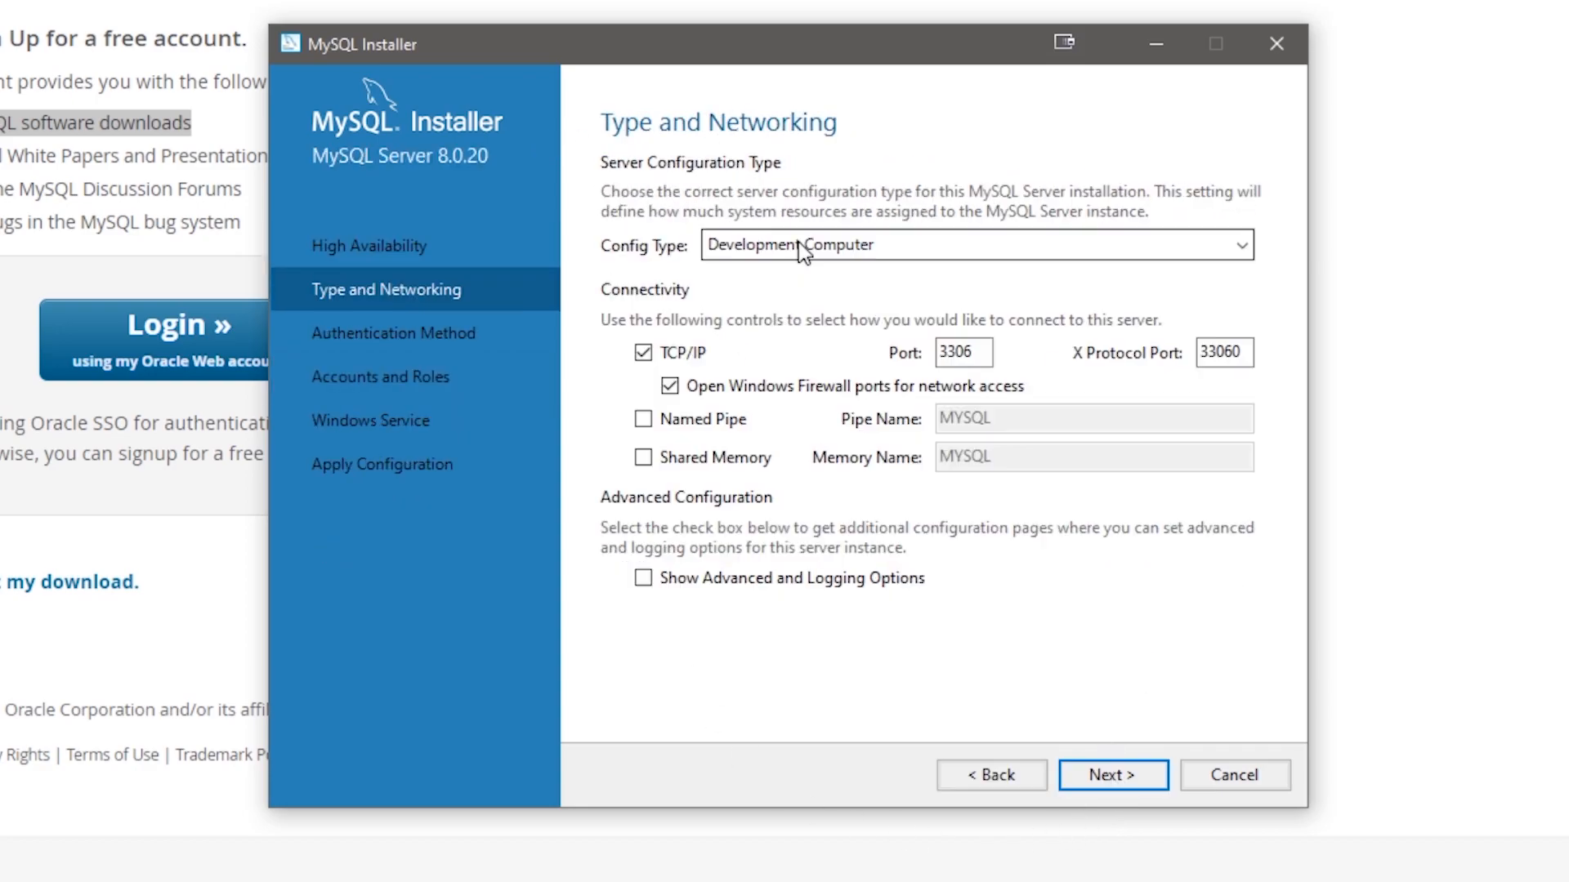
mouse_move(786, 181)
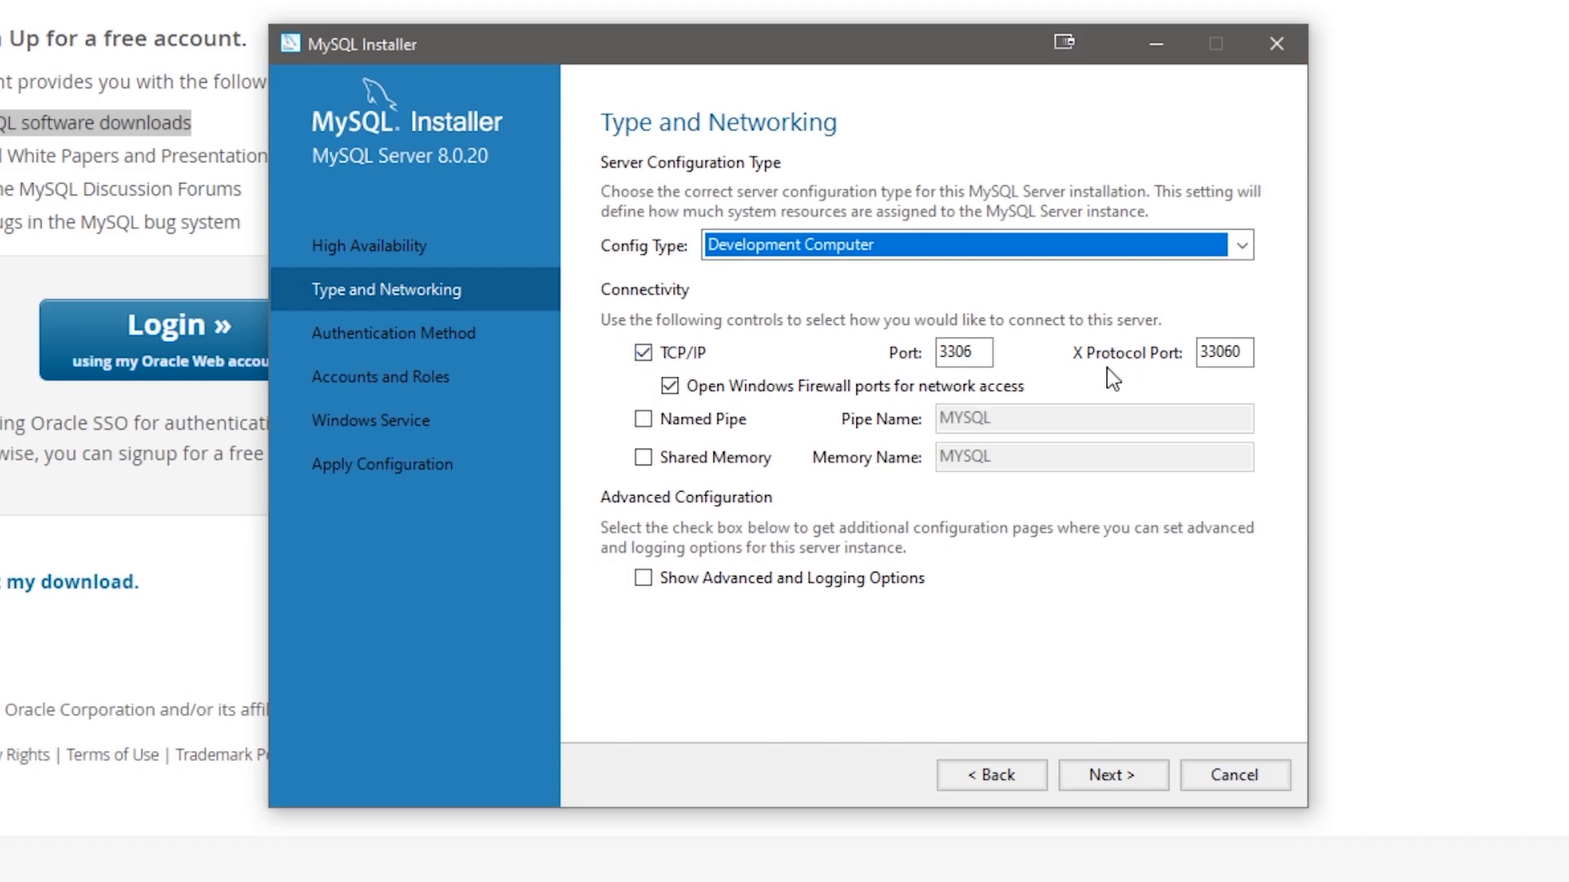
left_click(962, 352)
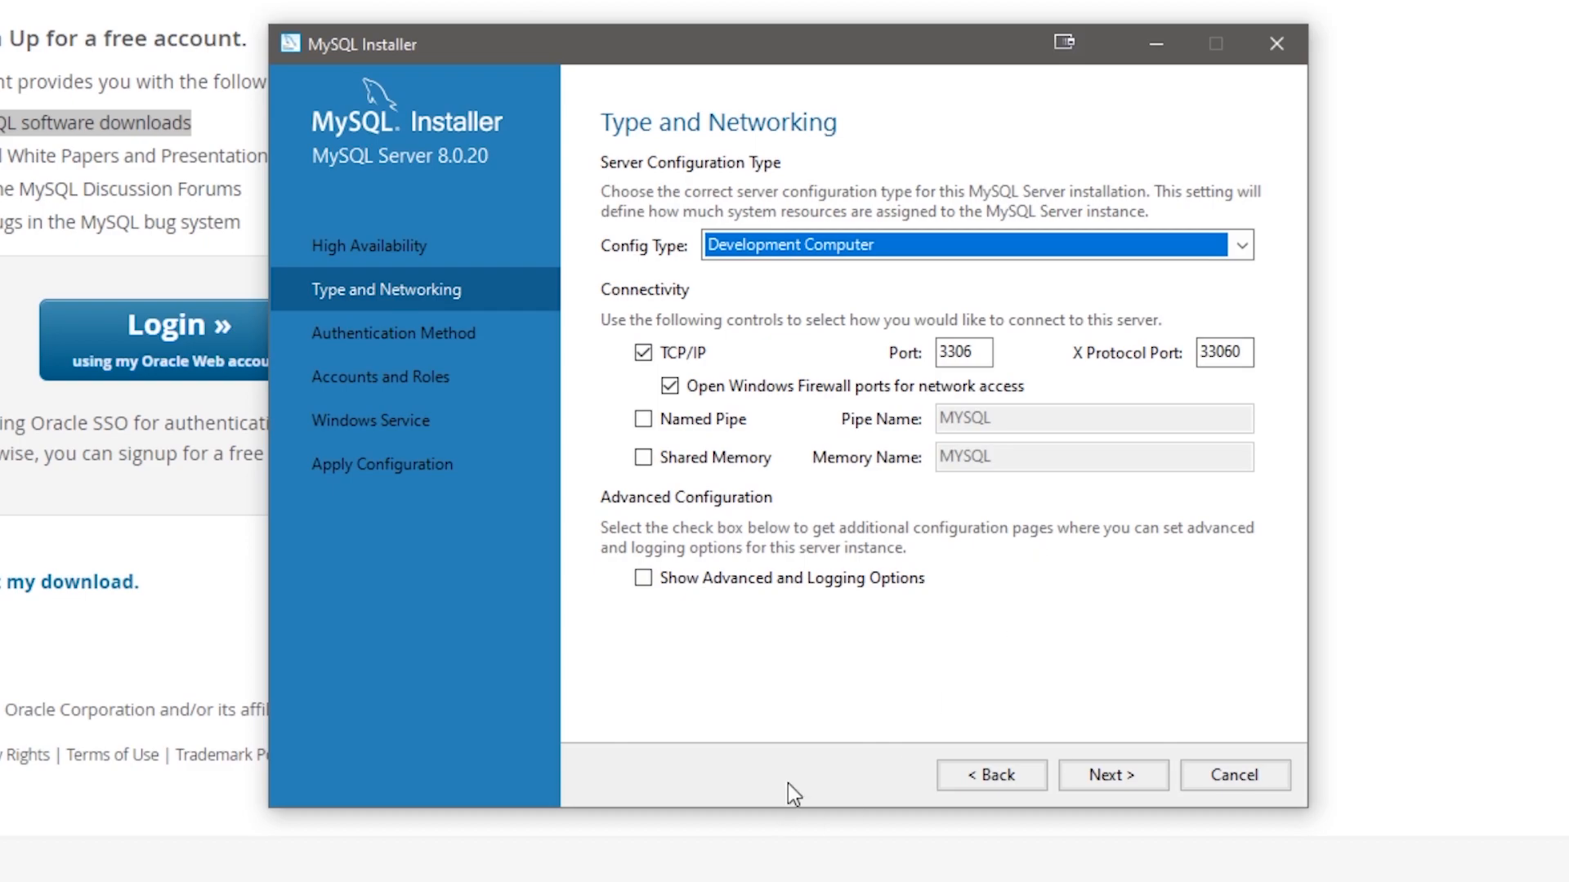
left_click(1111, 774)
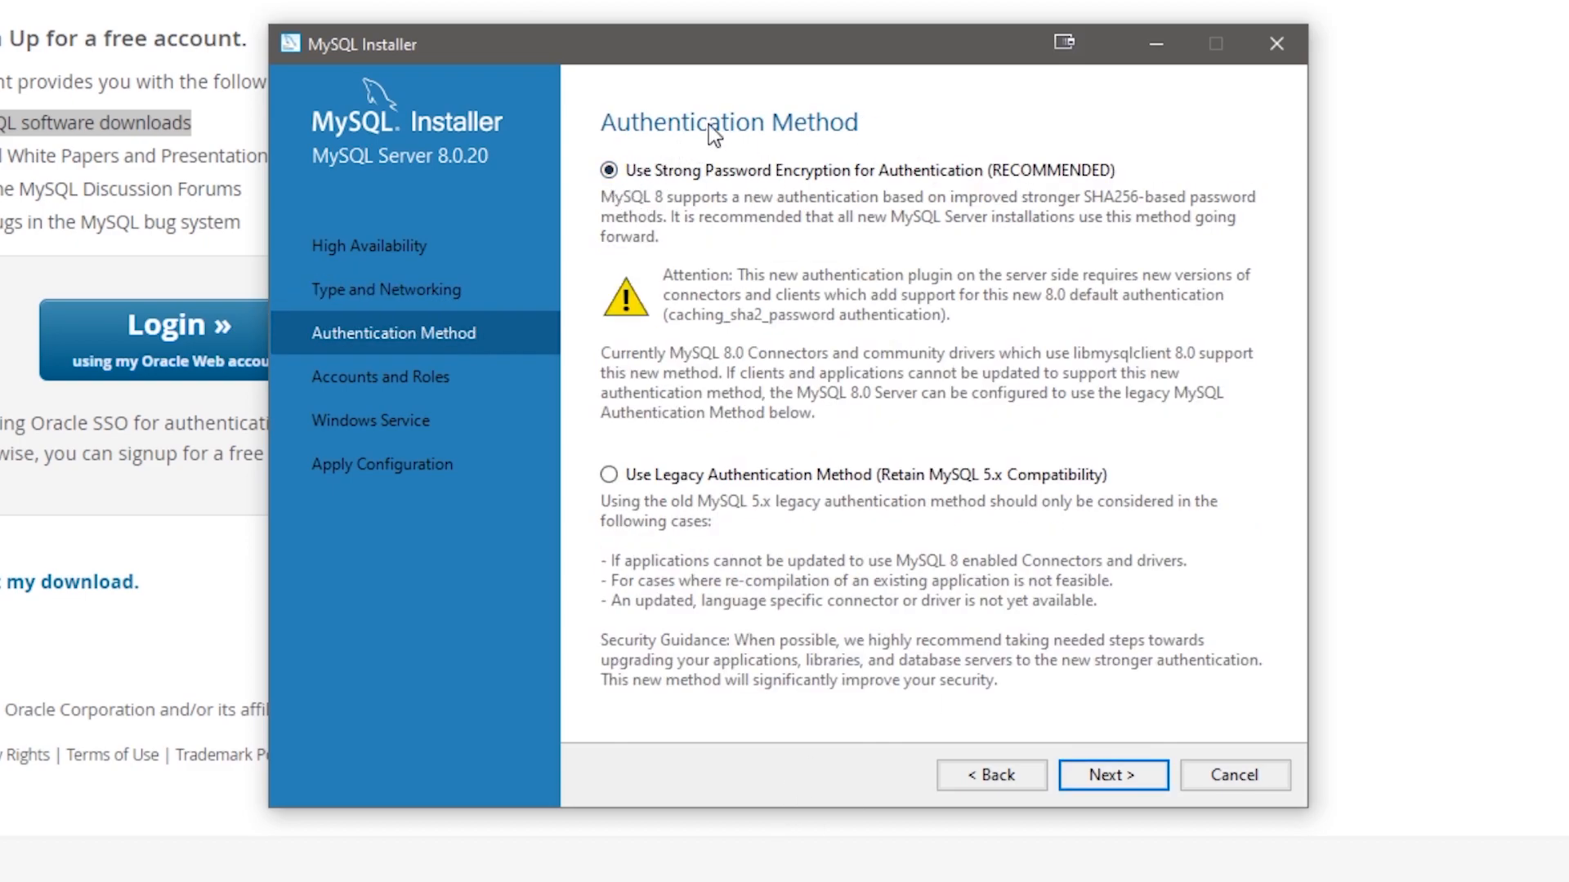
mouse_move(1113, 776)
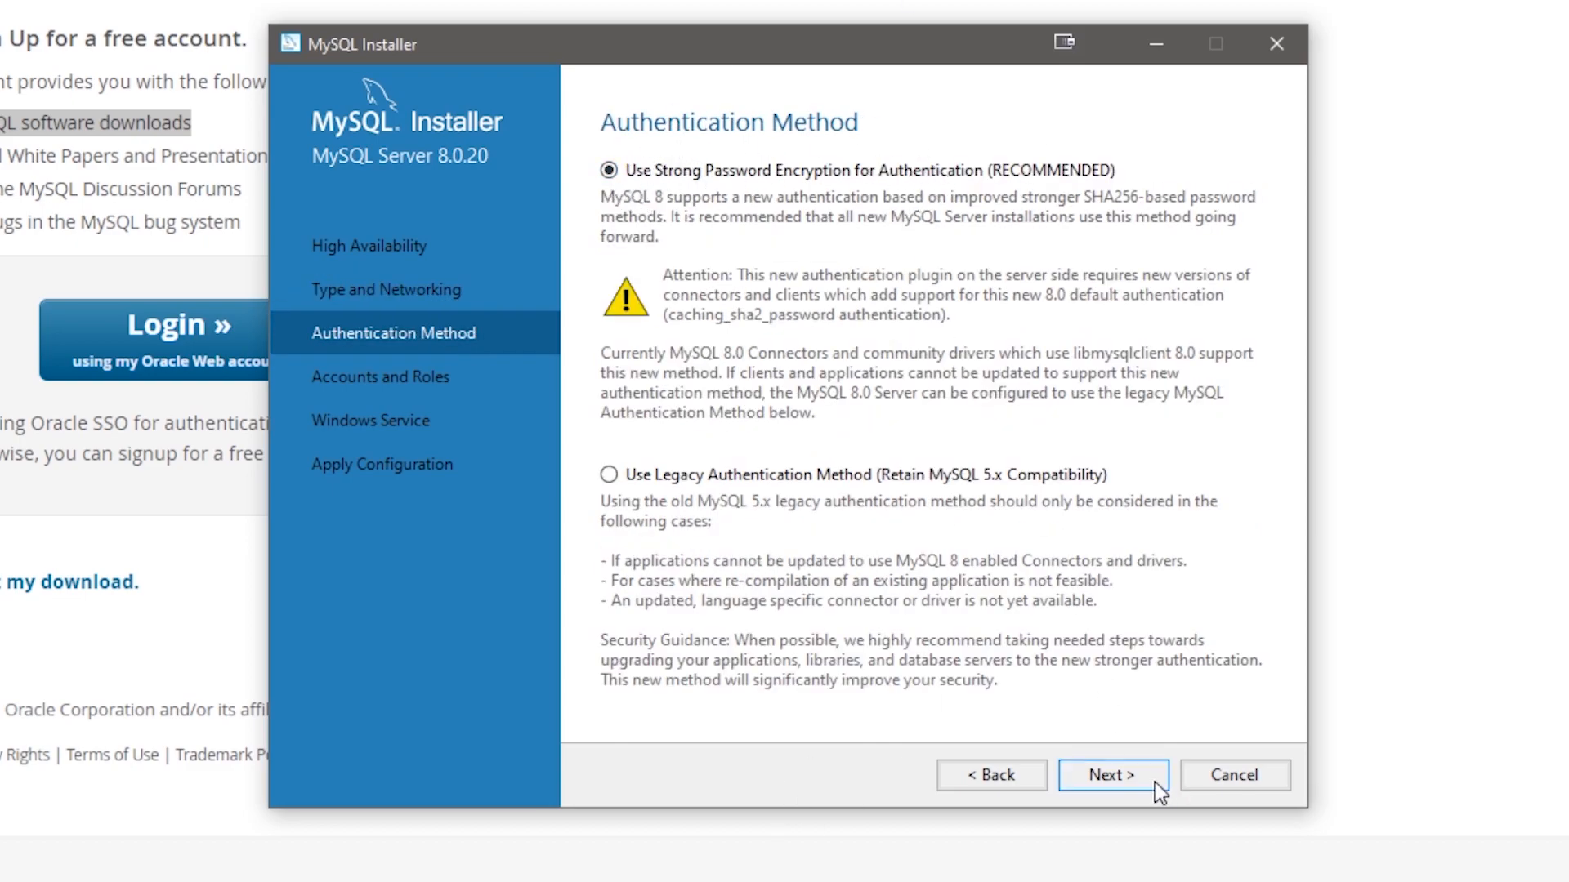
Keep strong password encryption, set a strong root password, and start adding a user.
left_click(1112, 775)
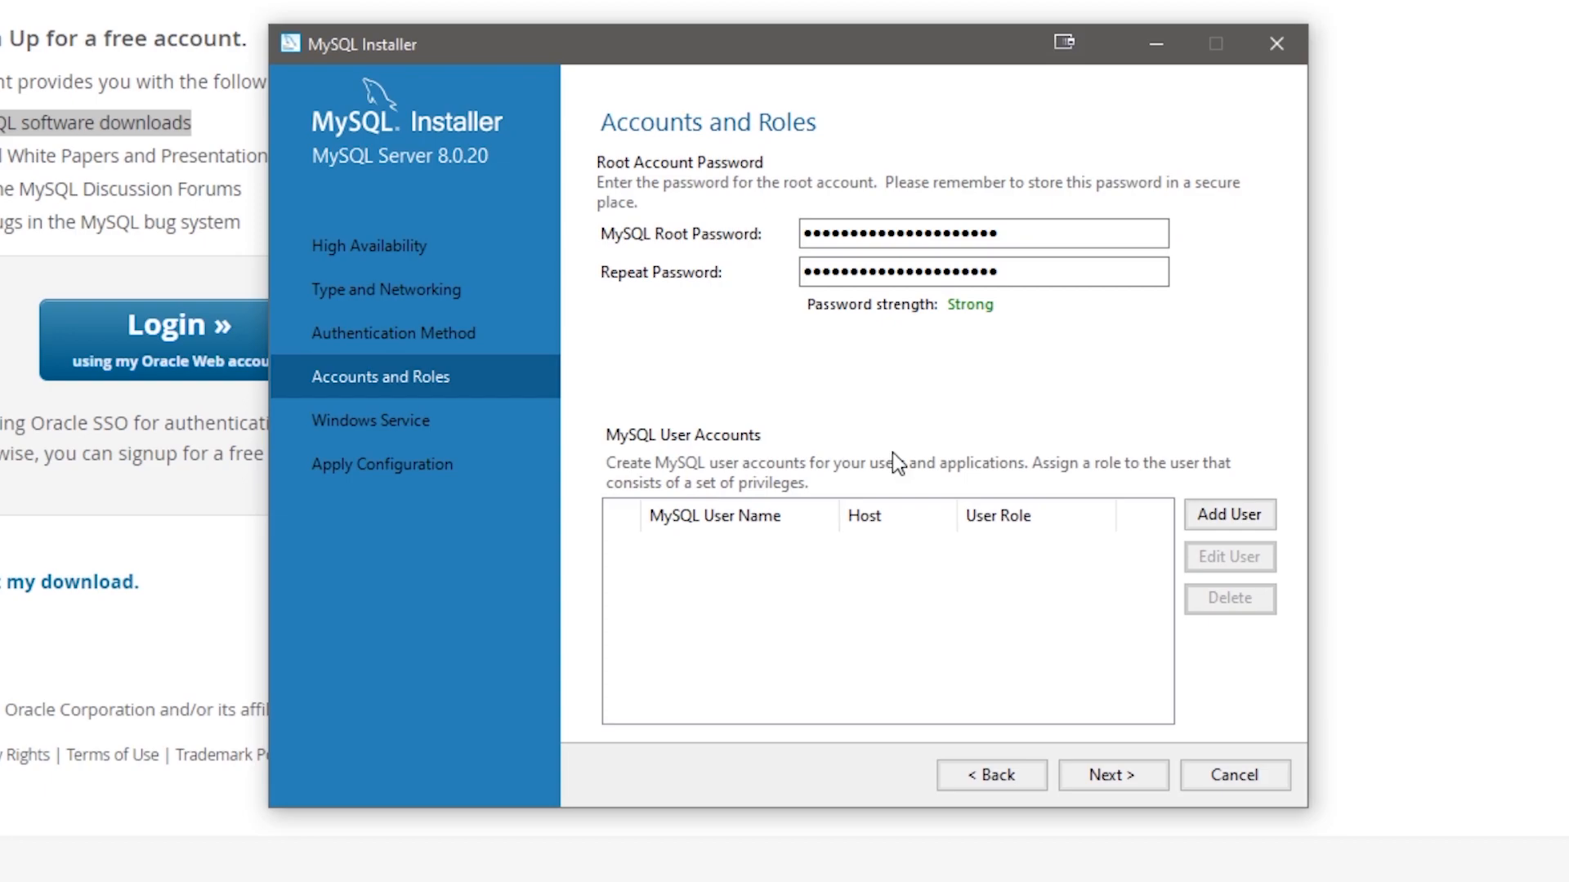
left_click(1229, 514)
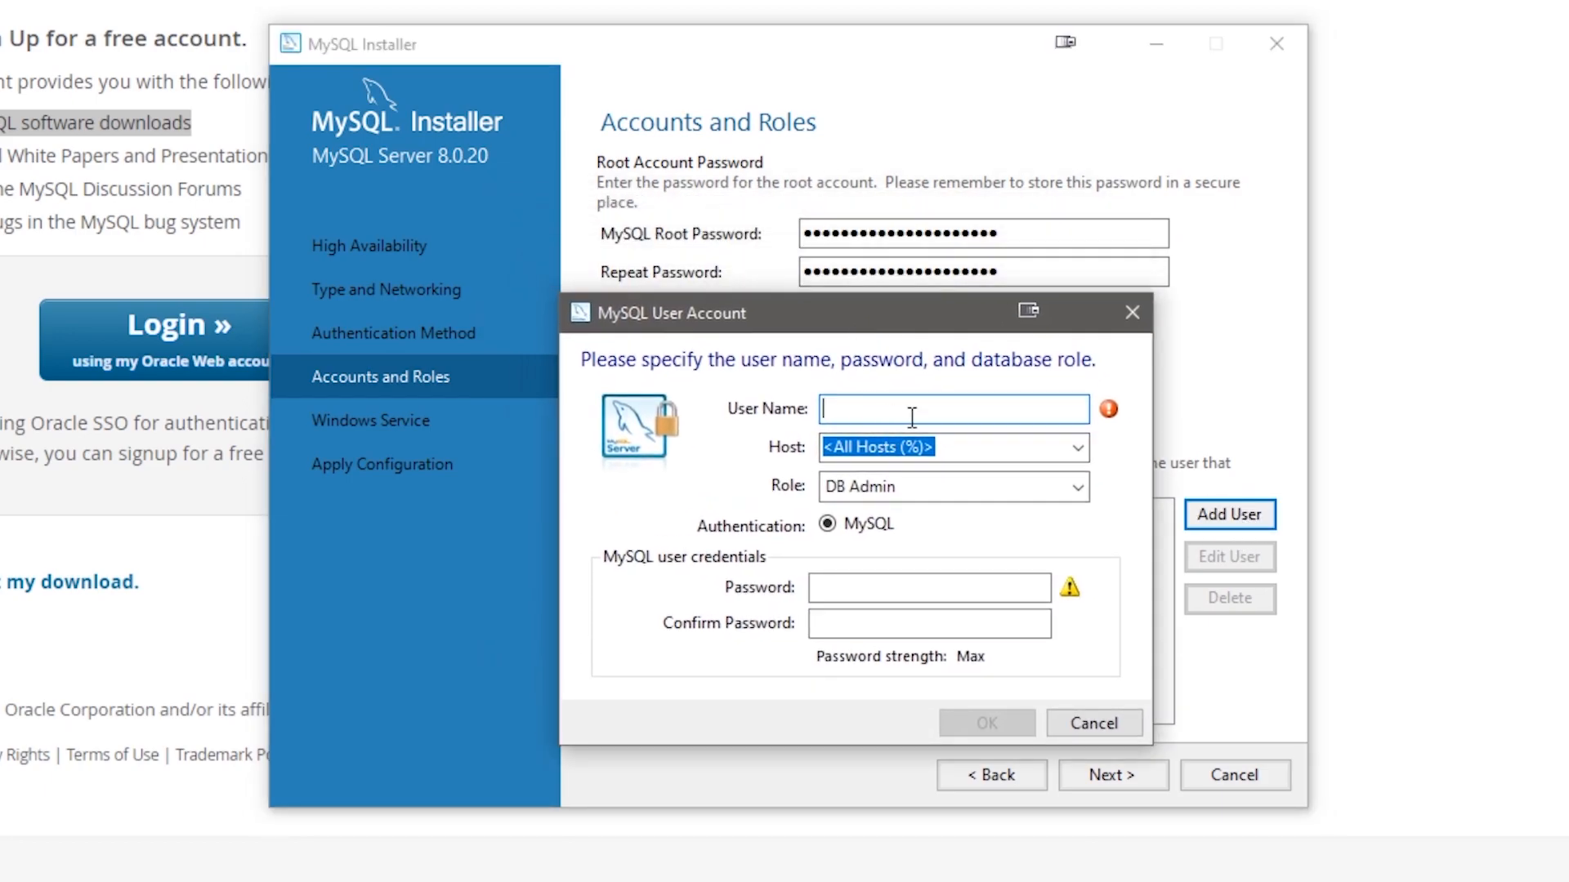
Create user anson on localhost with the DB Admin role and a password.
type("anson")
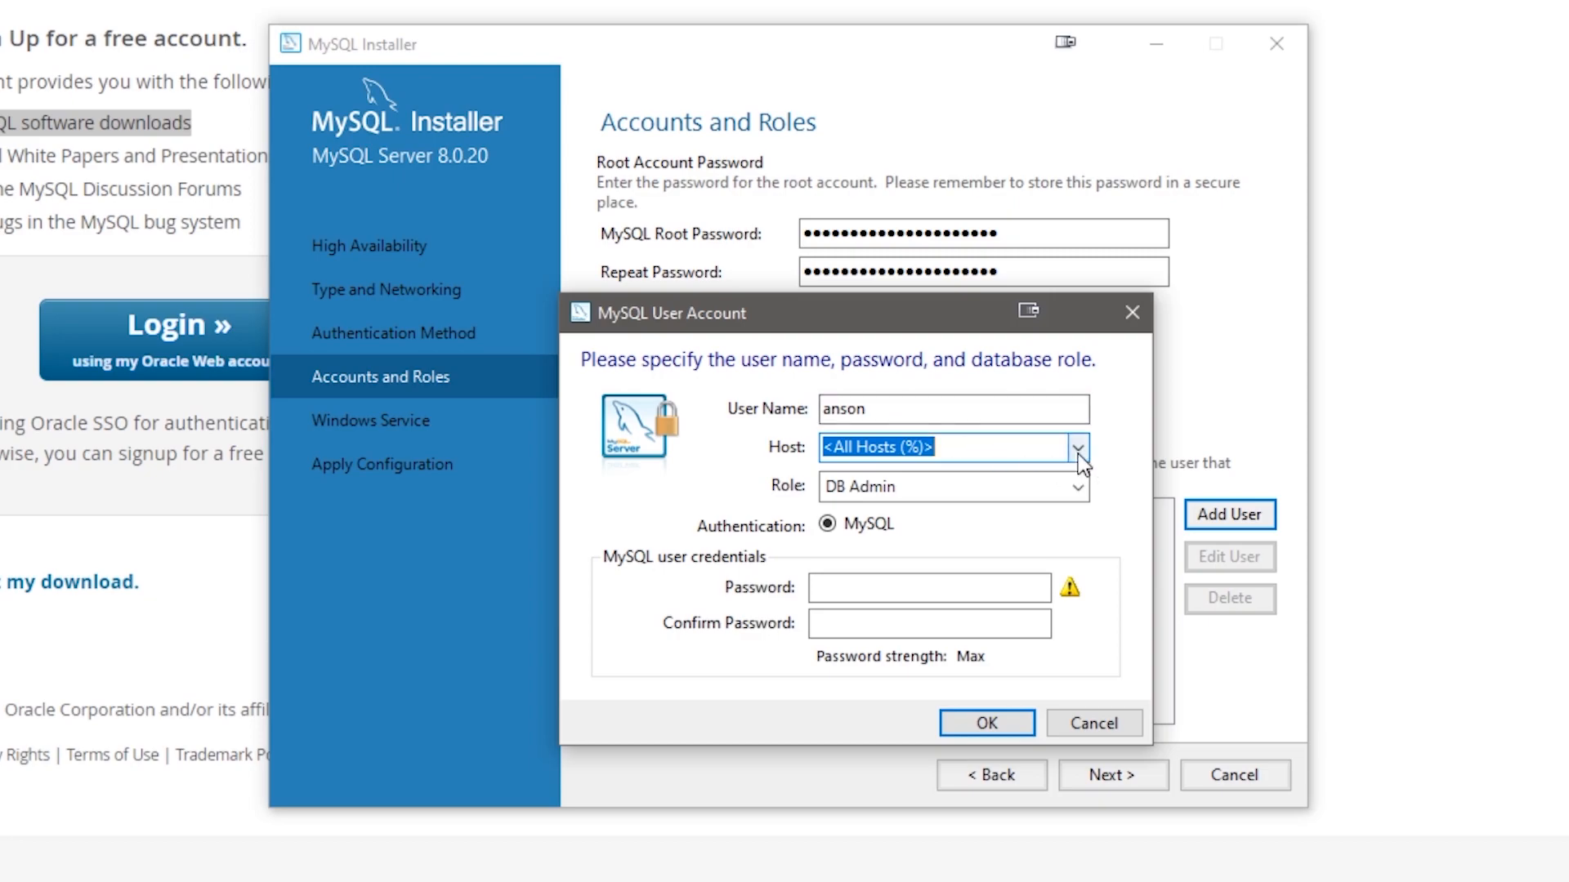
left_click(1076, 487)
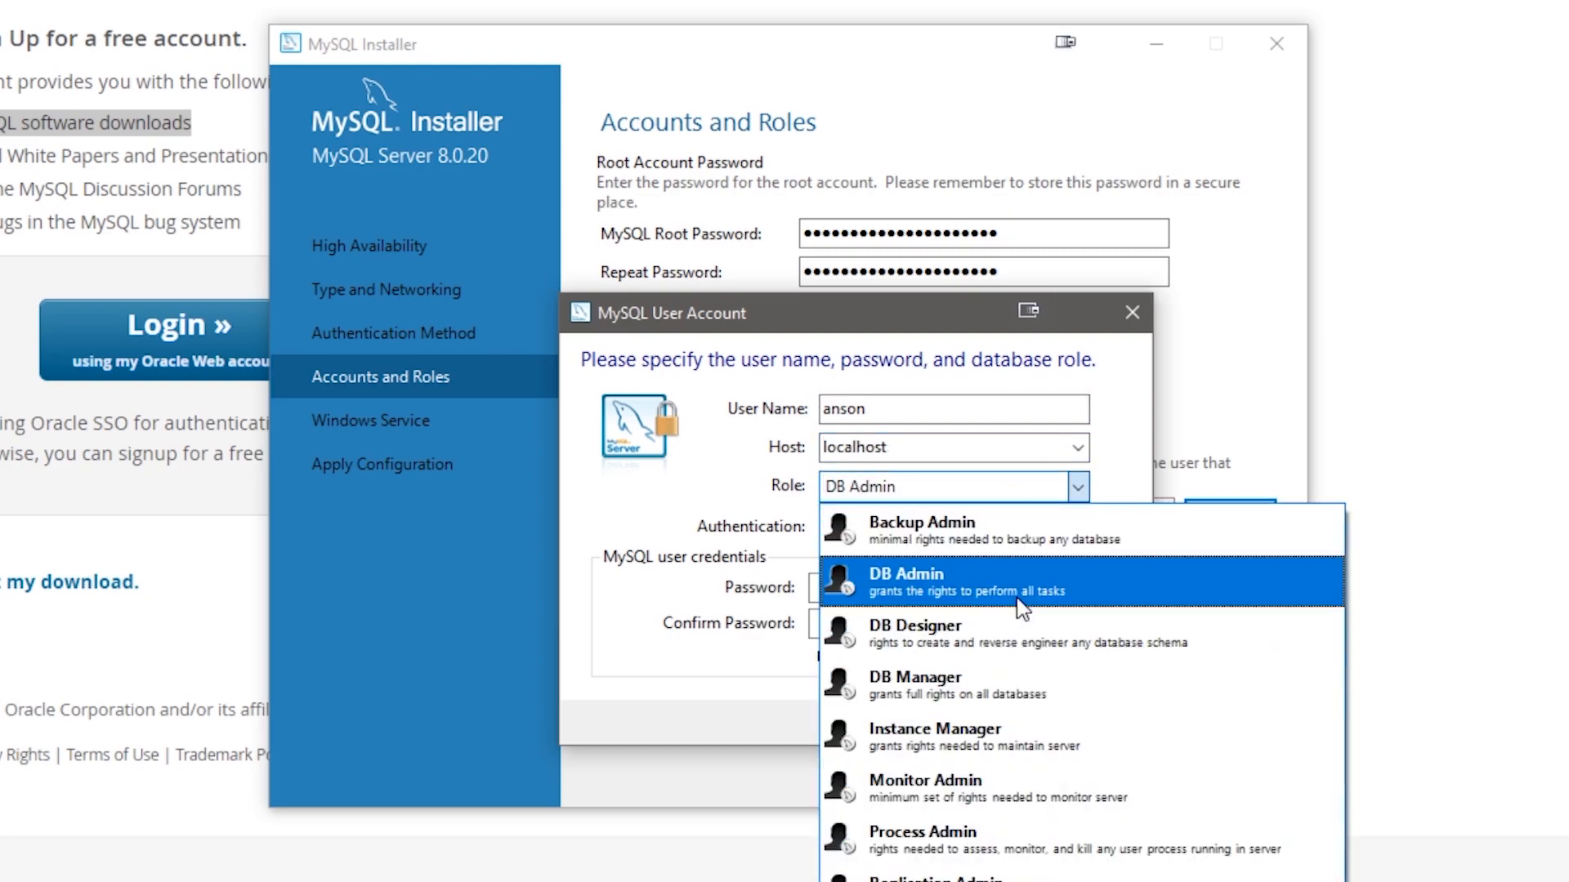
mouse_move(995, 616)
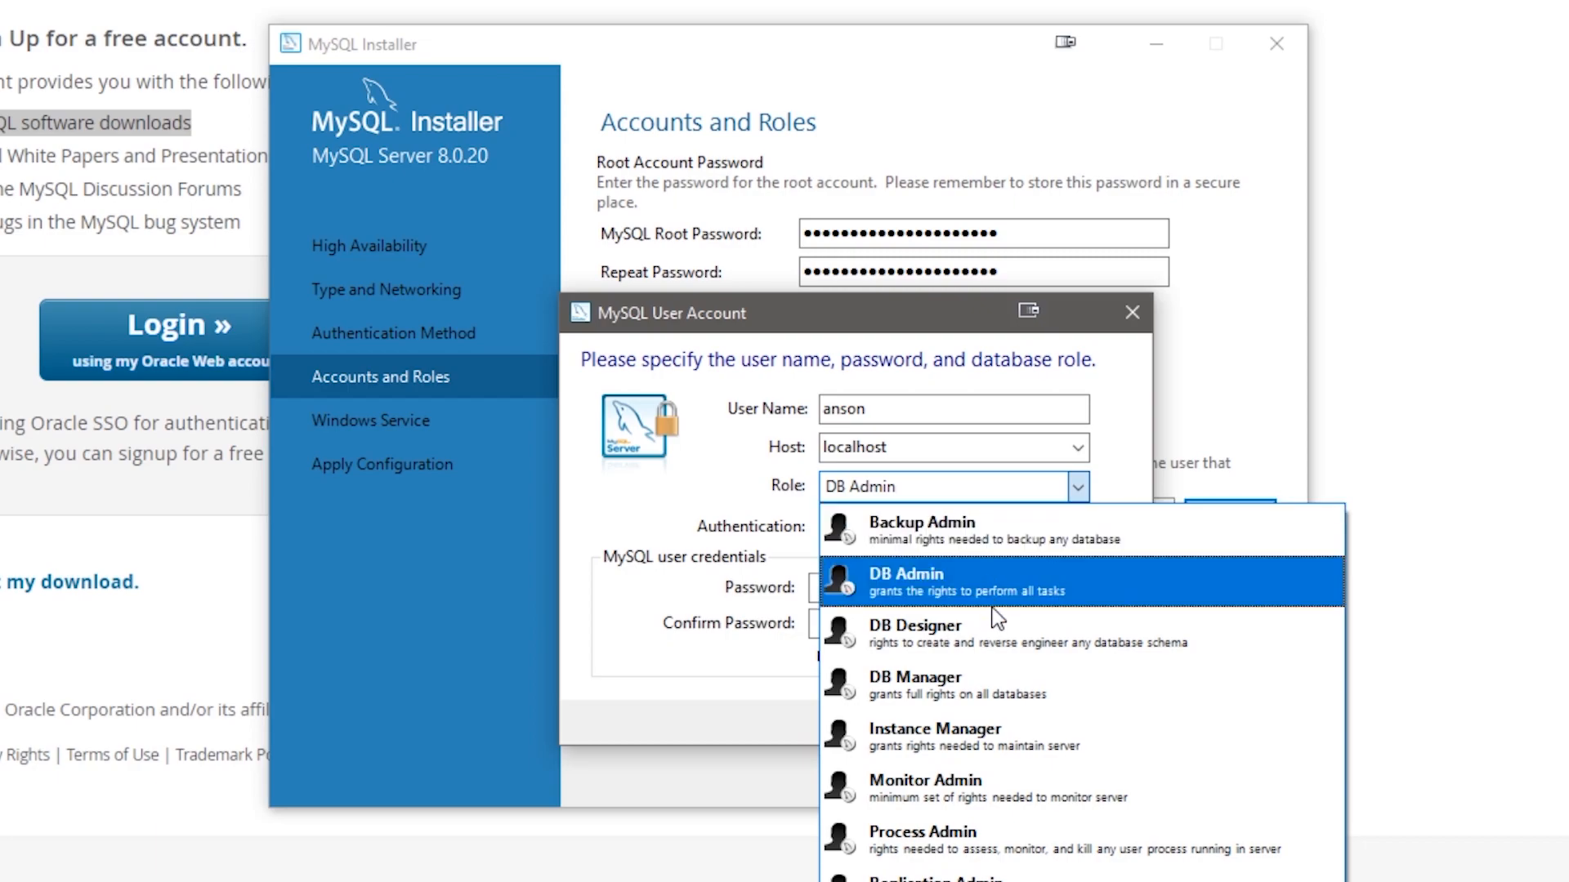
mouse_move(959, 789)
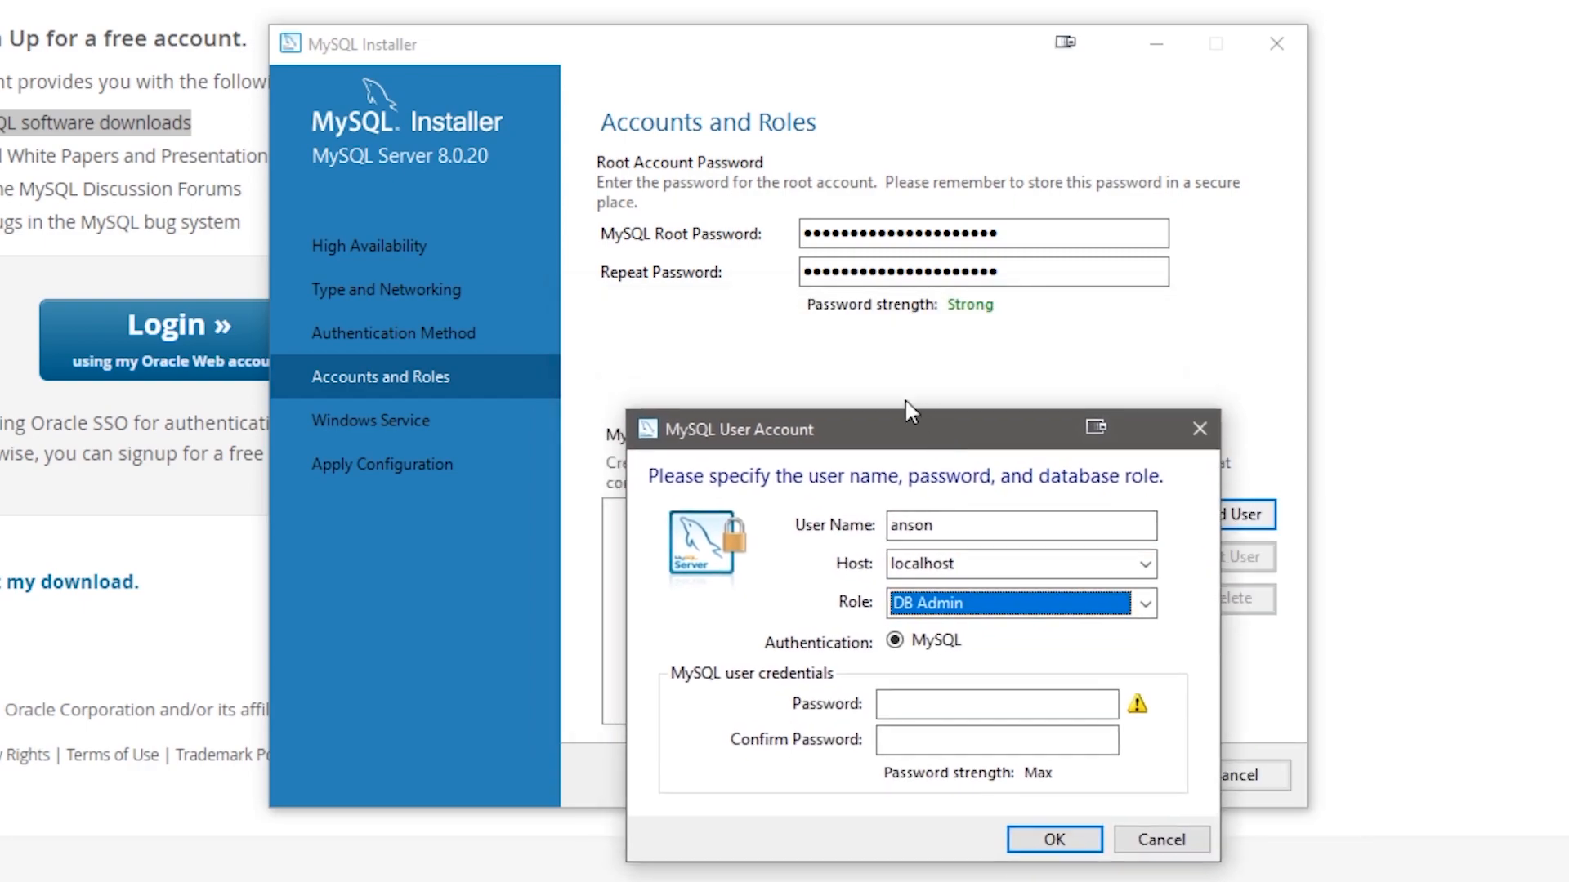
mouse_move(1341, 311)
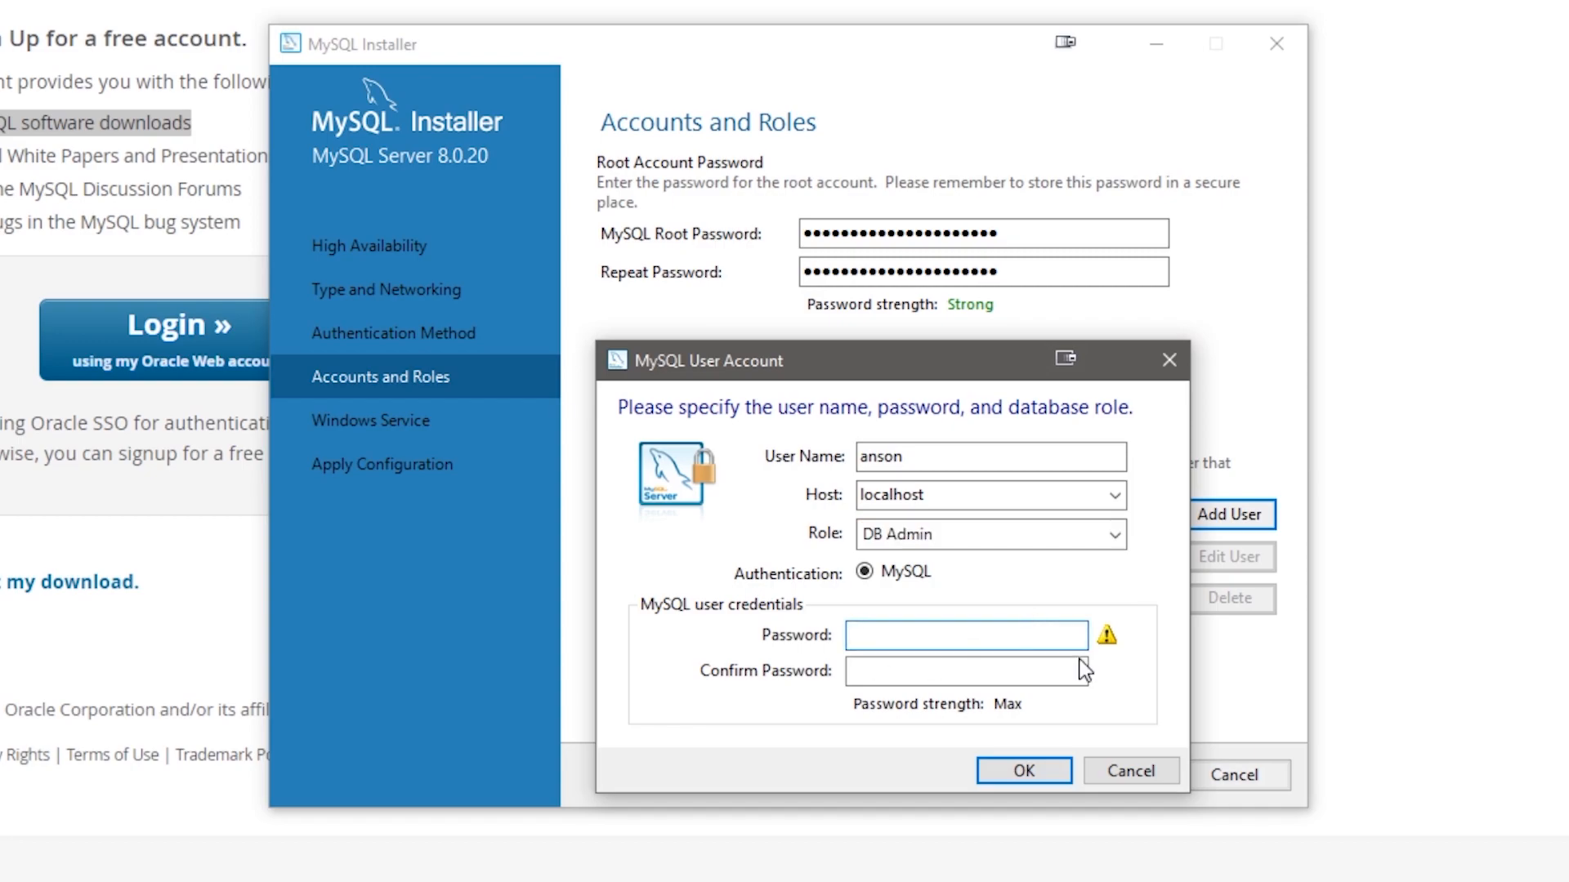
left_click(964, 636)
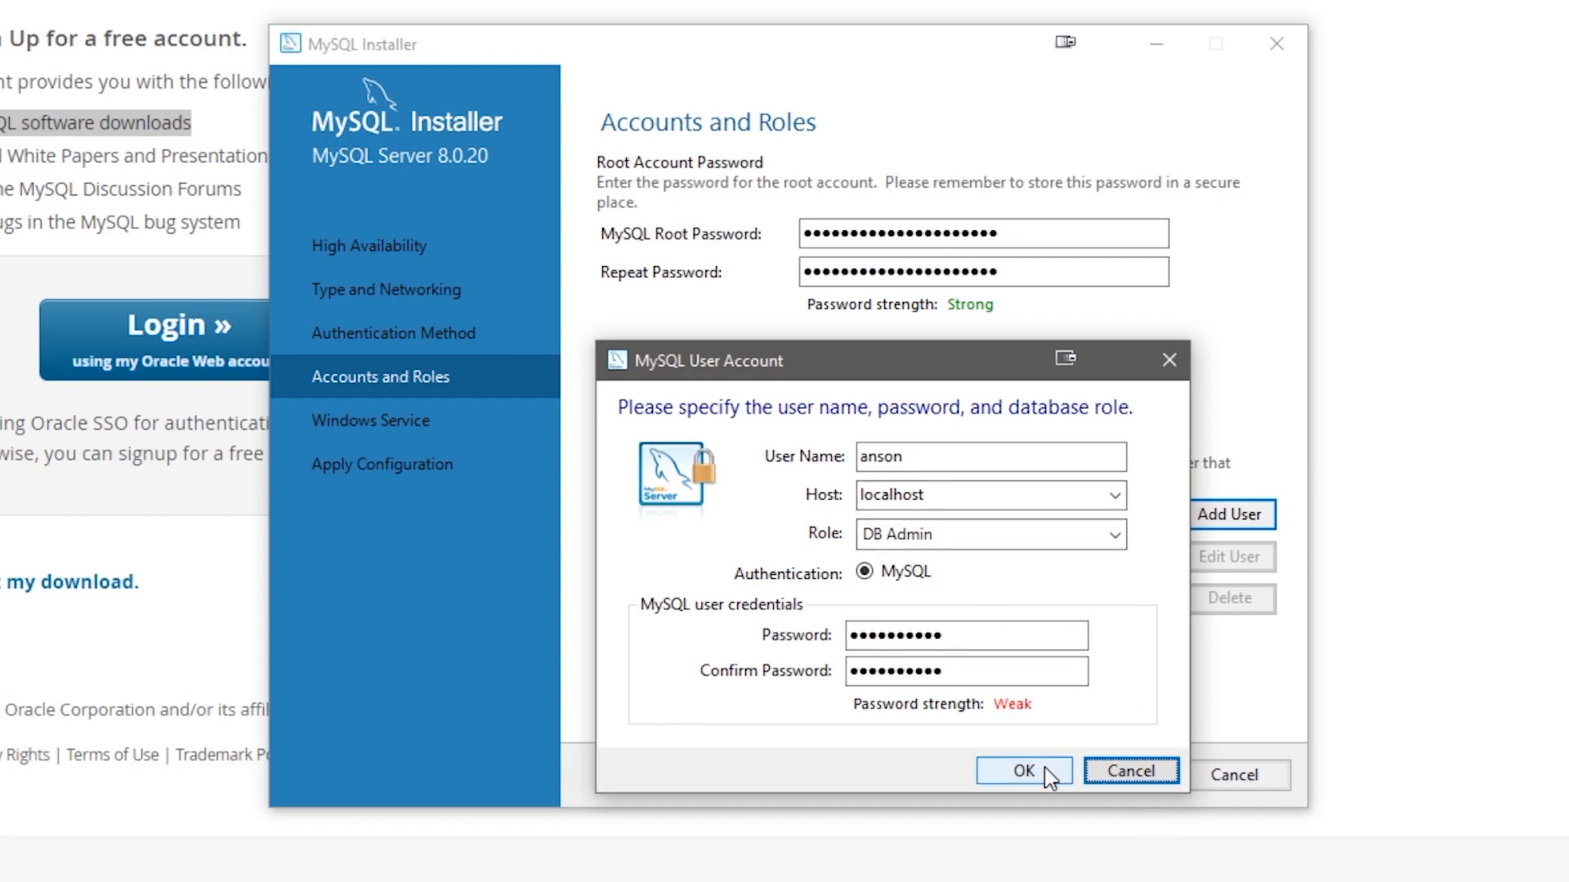
left_click(1022, 770)
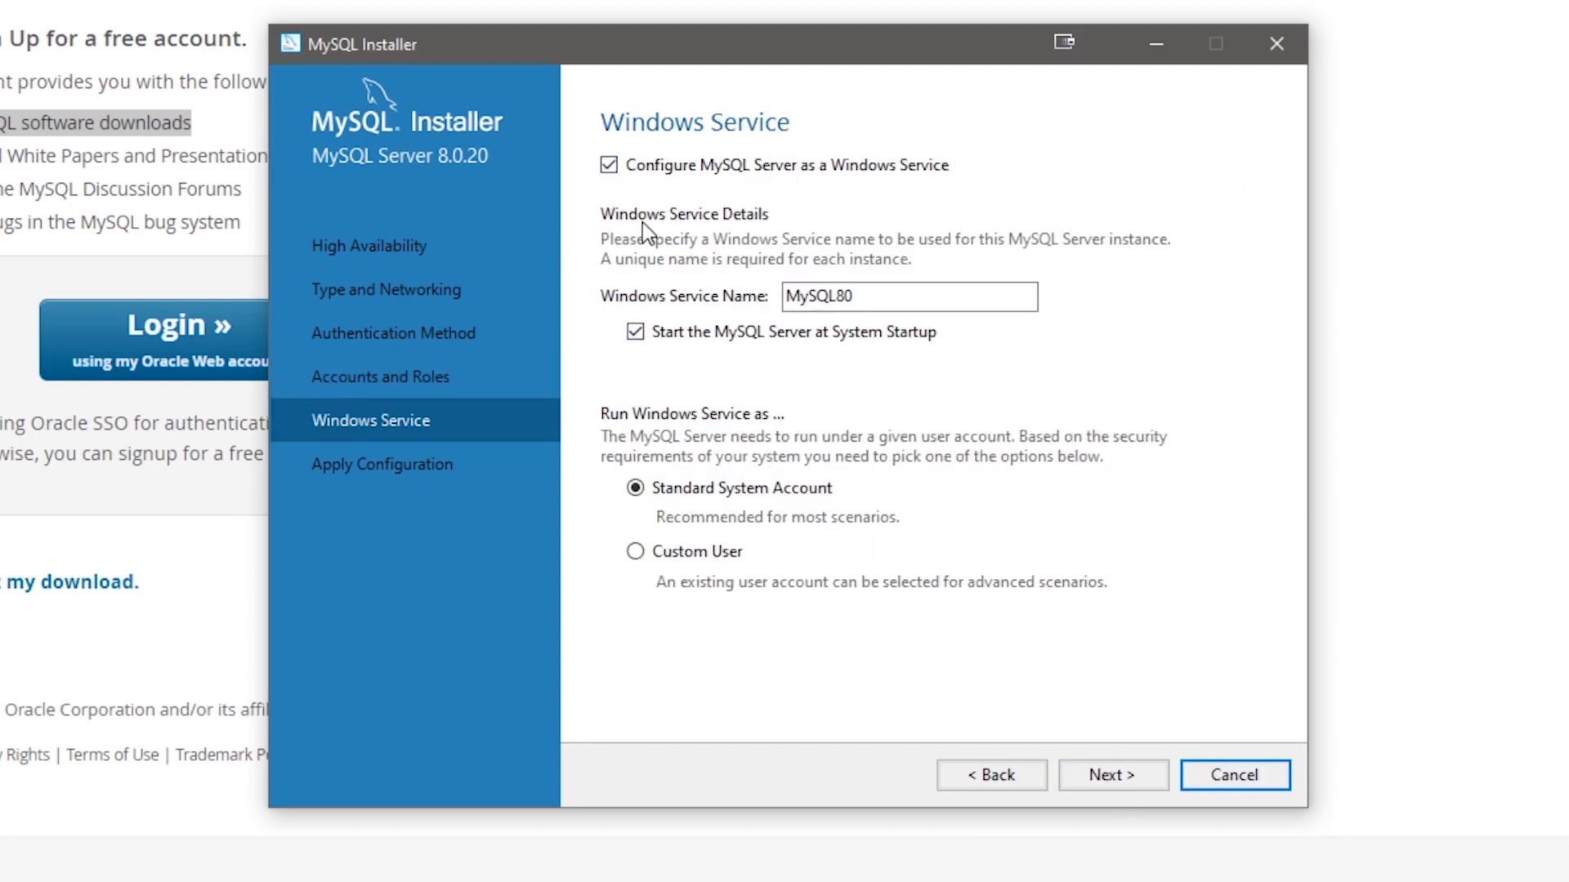
mouse_move(1017, 178)
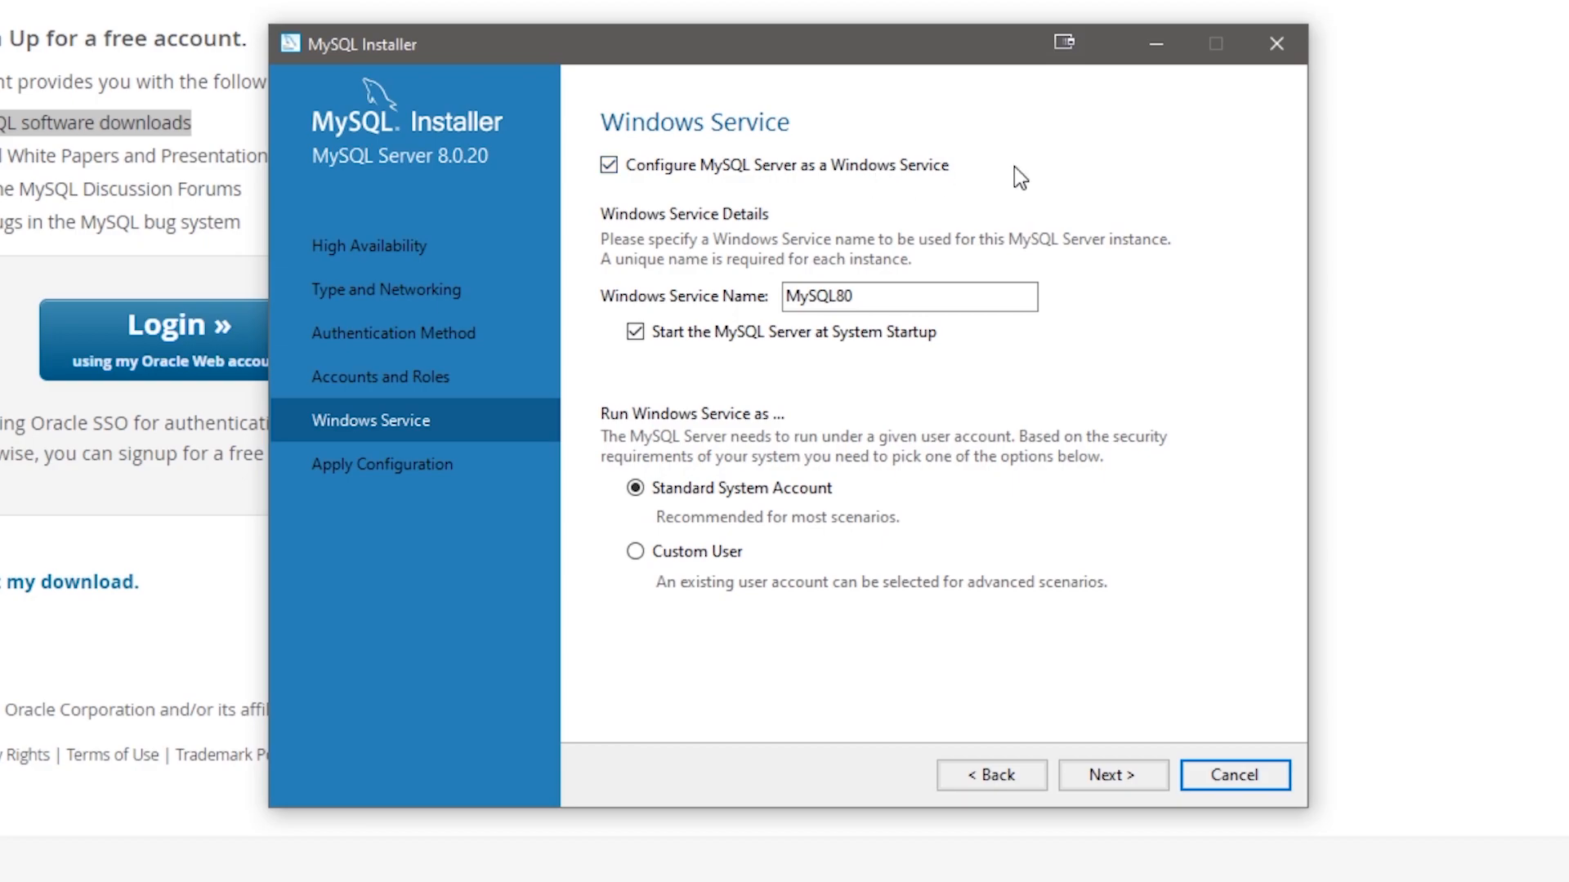
Keep MySQL80 as a Windows Service that starts at system startup.
left_click(636, 331)
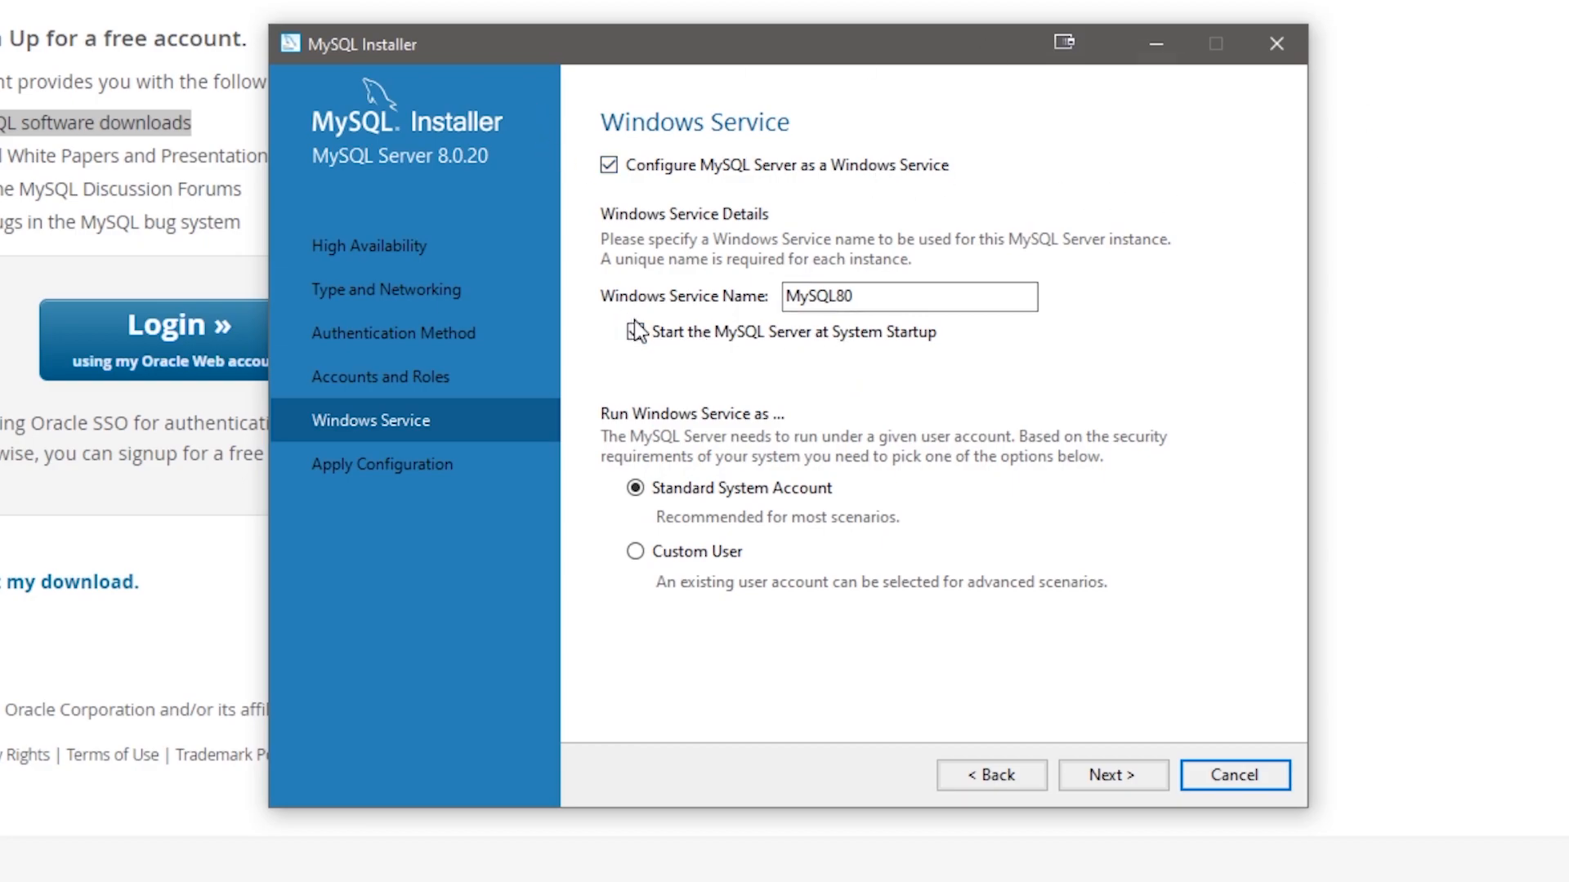
left_click(636, 332)
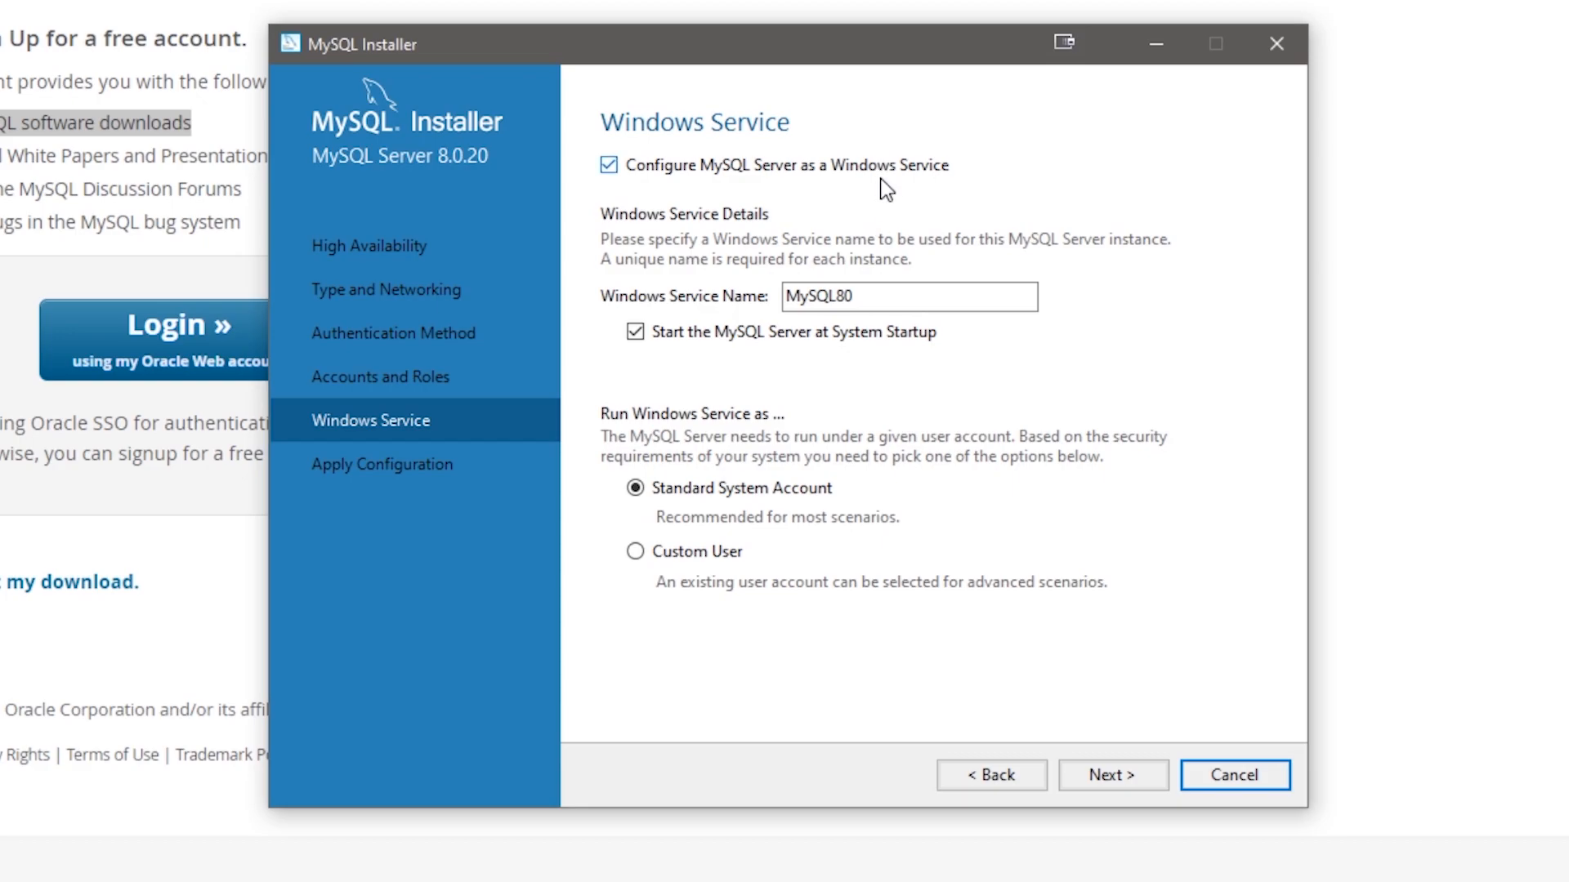
left_click(1111, 774)
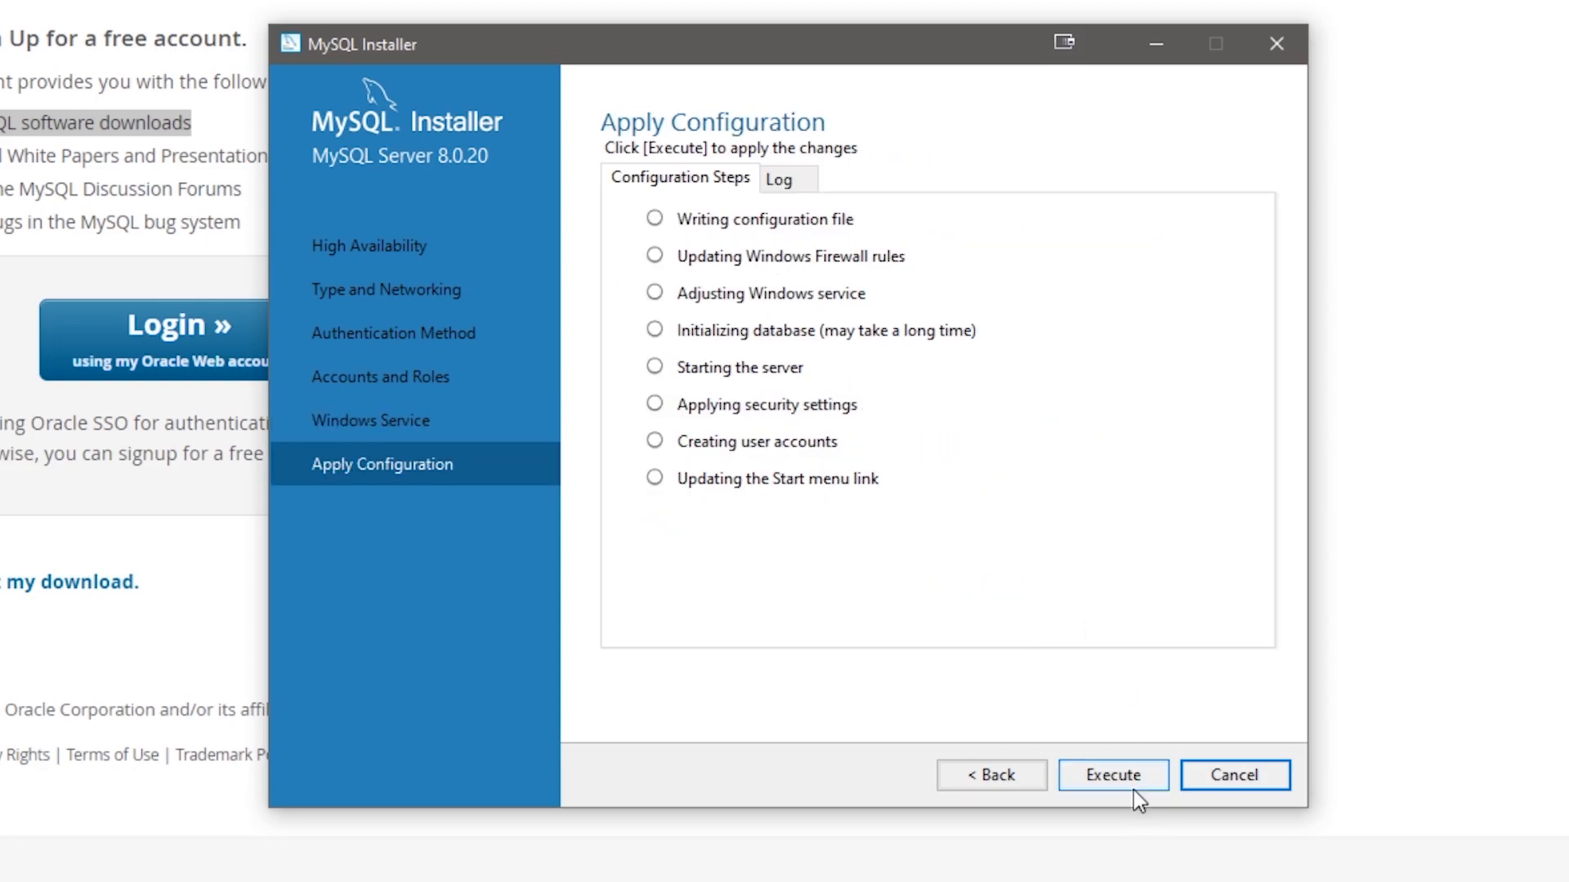
Execute the eight configuration steps, review the log, and finish server configuration.
left_click(1113, 775)
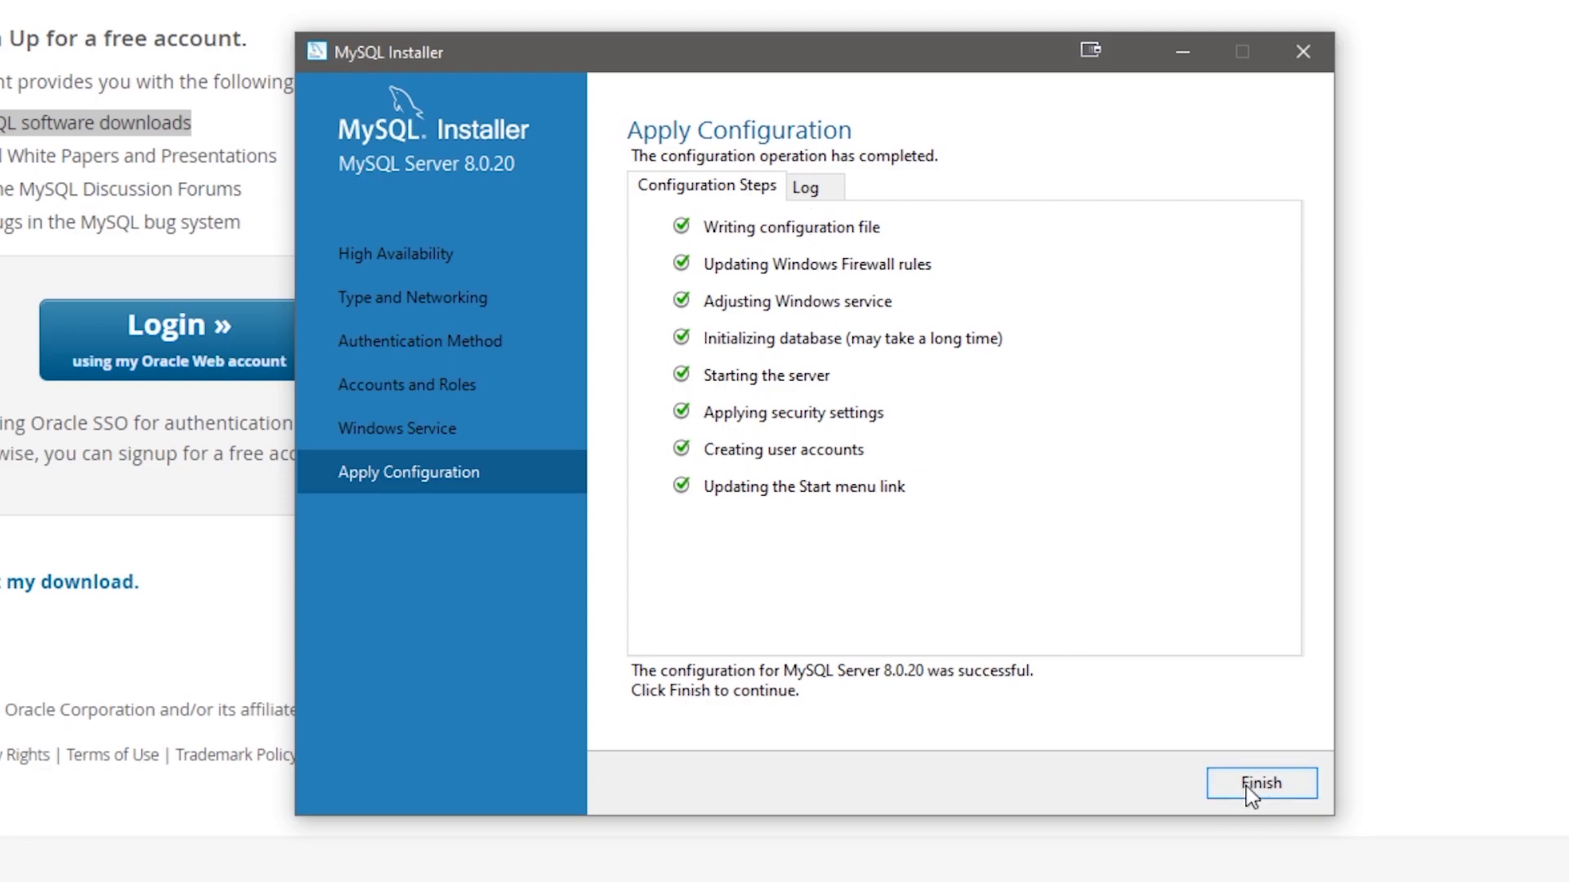
left_click(804, 187)
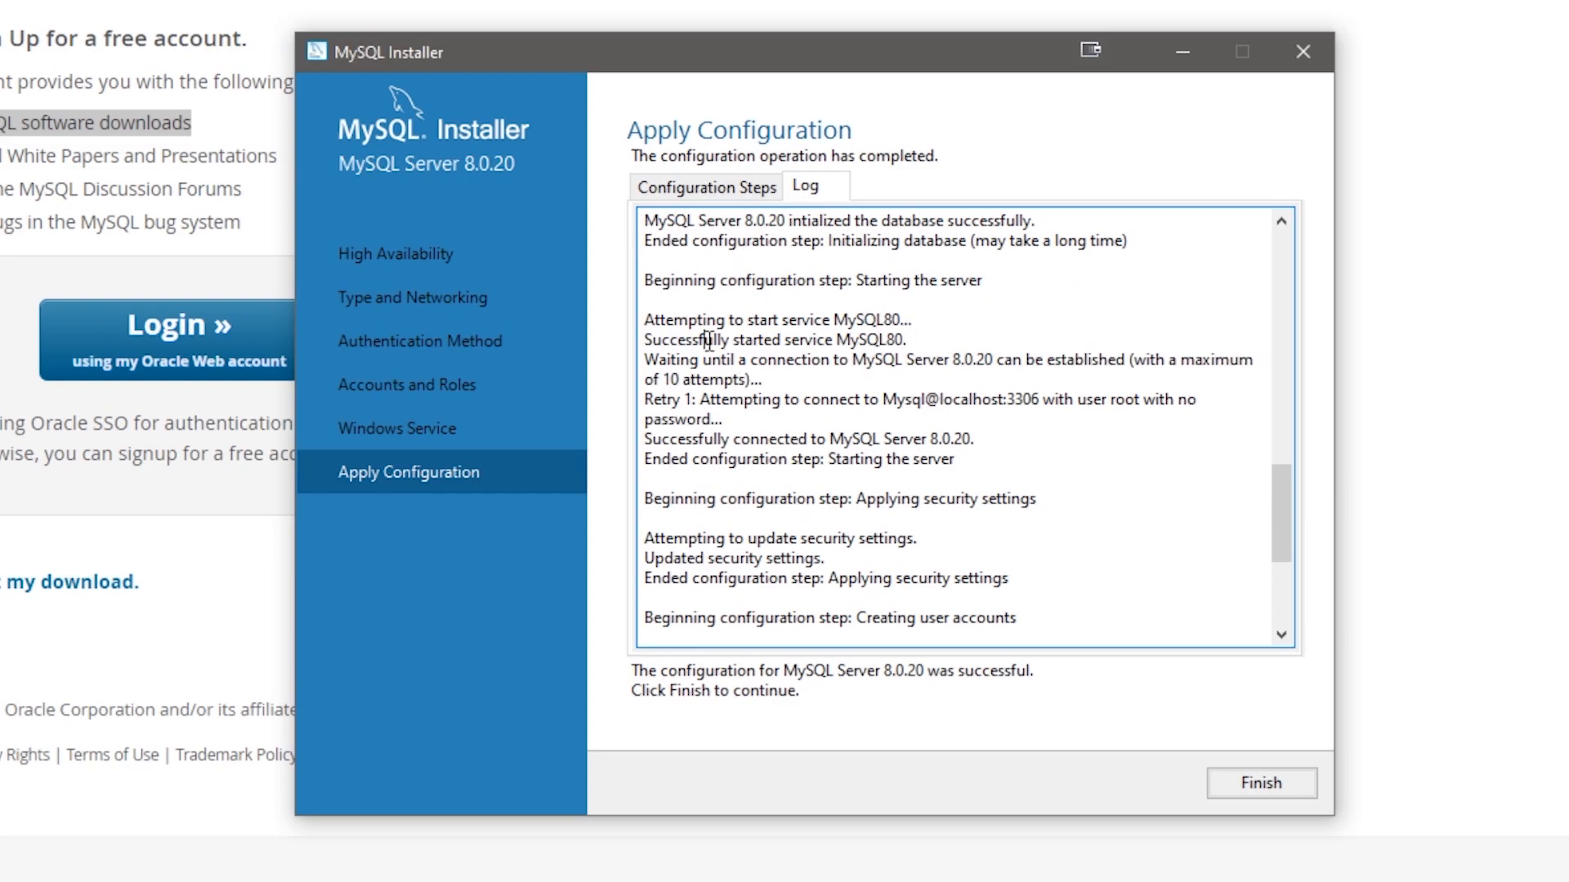
left_click(705, 186)
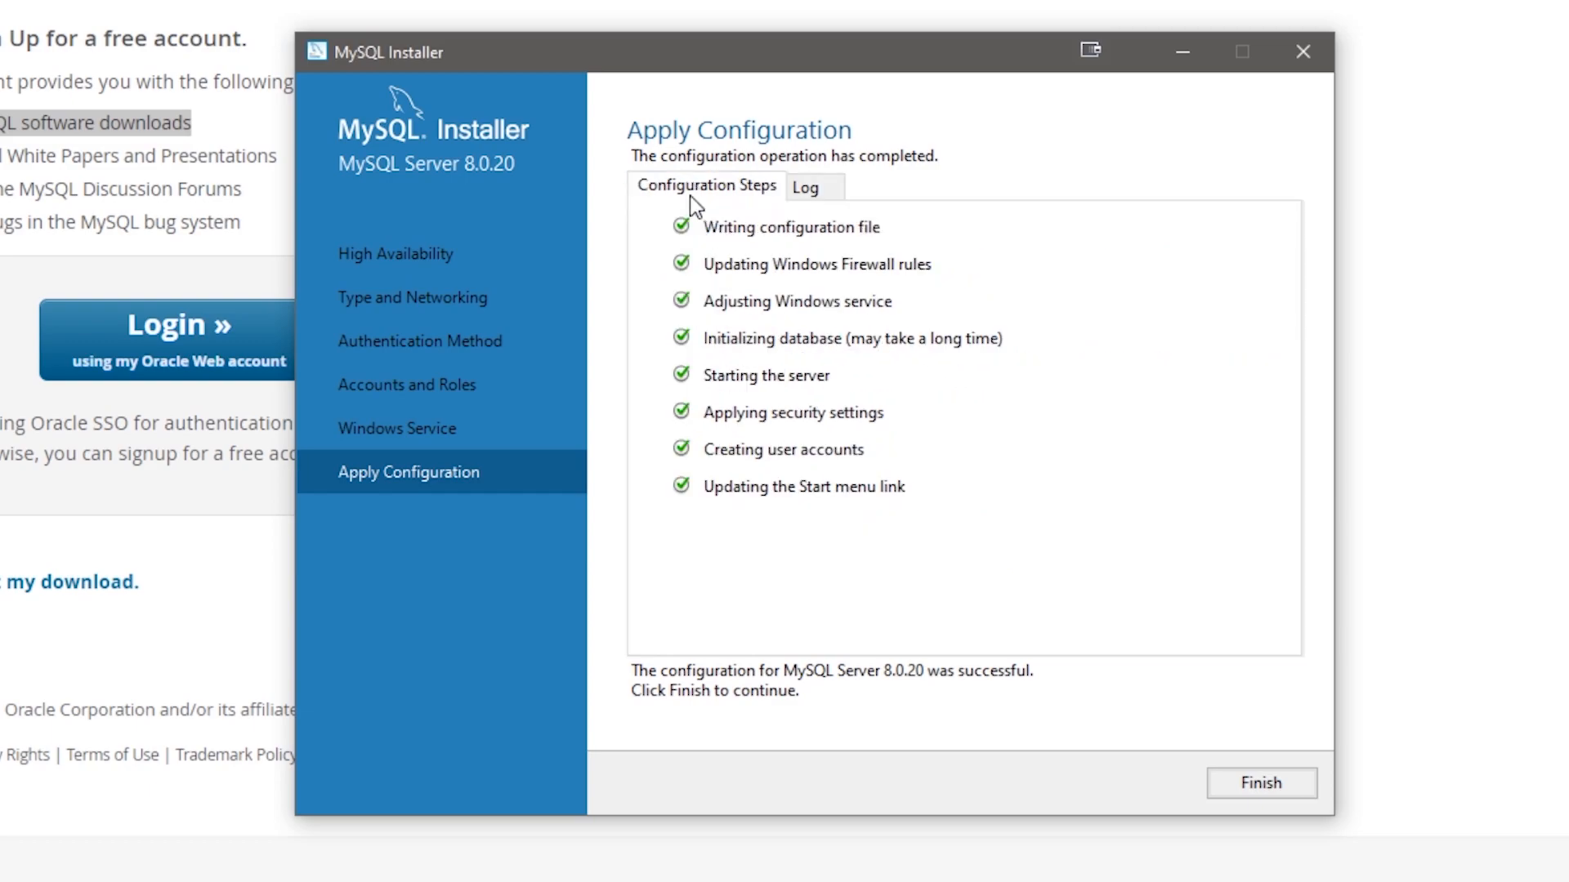
left_click(1260, 783)
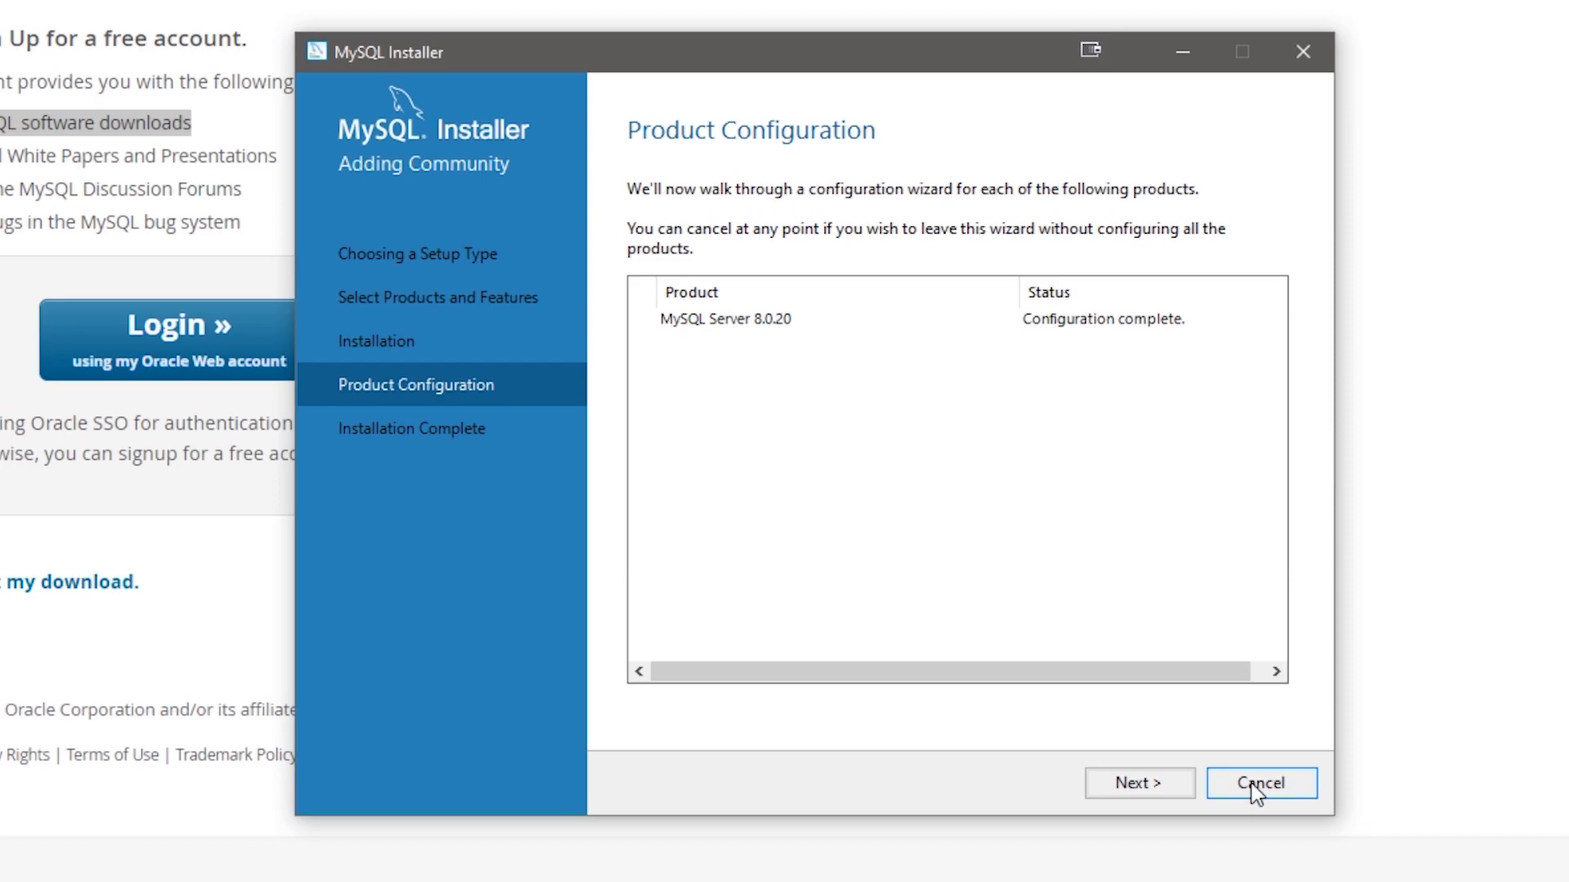
Close the installer with 'Start MySQL Workbench after Setup' kept checked, launching Workbench.
left_click(1138, 783)
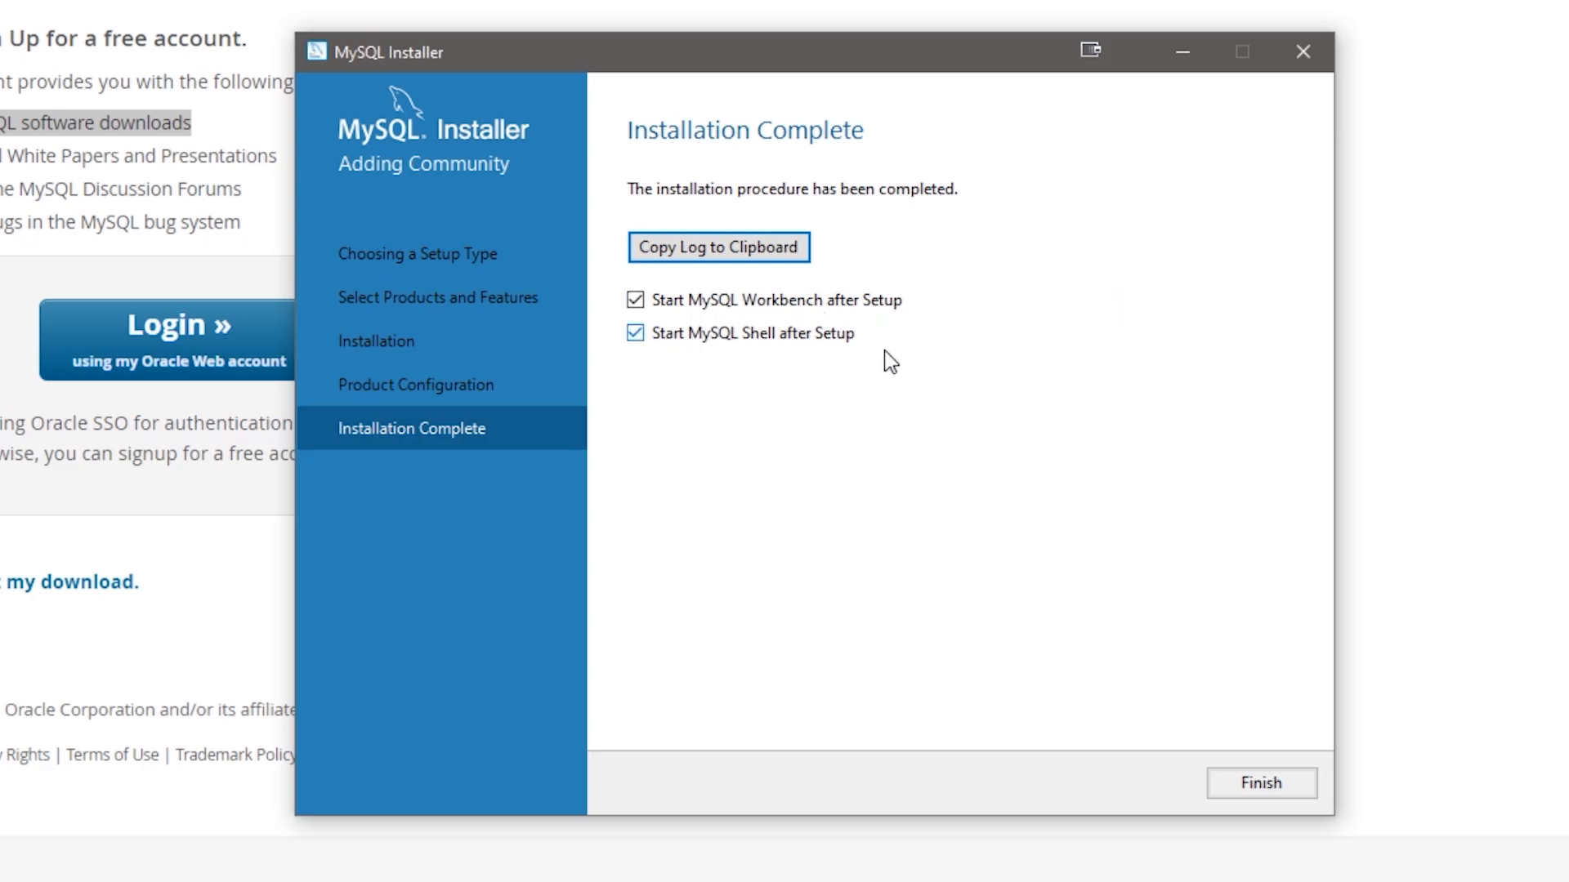
left_click(1260, 783)
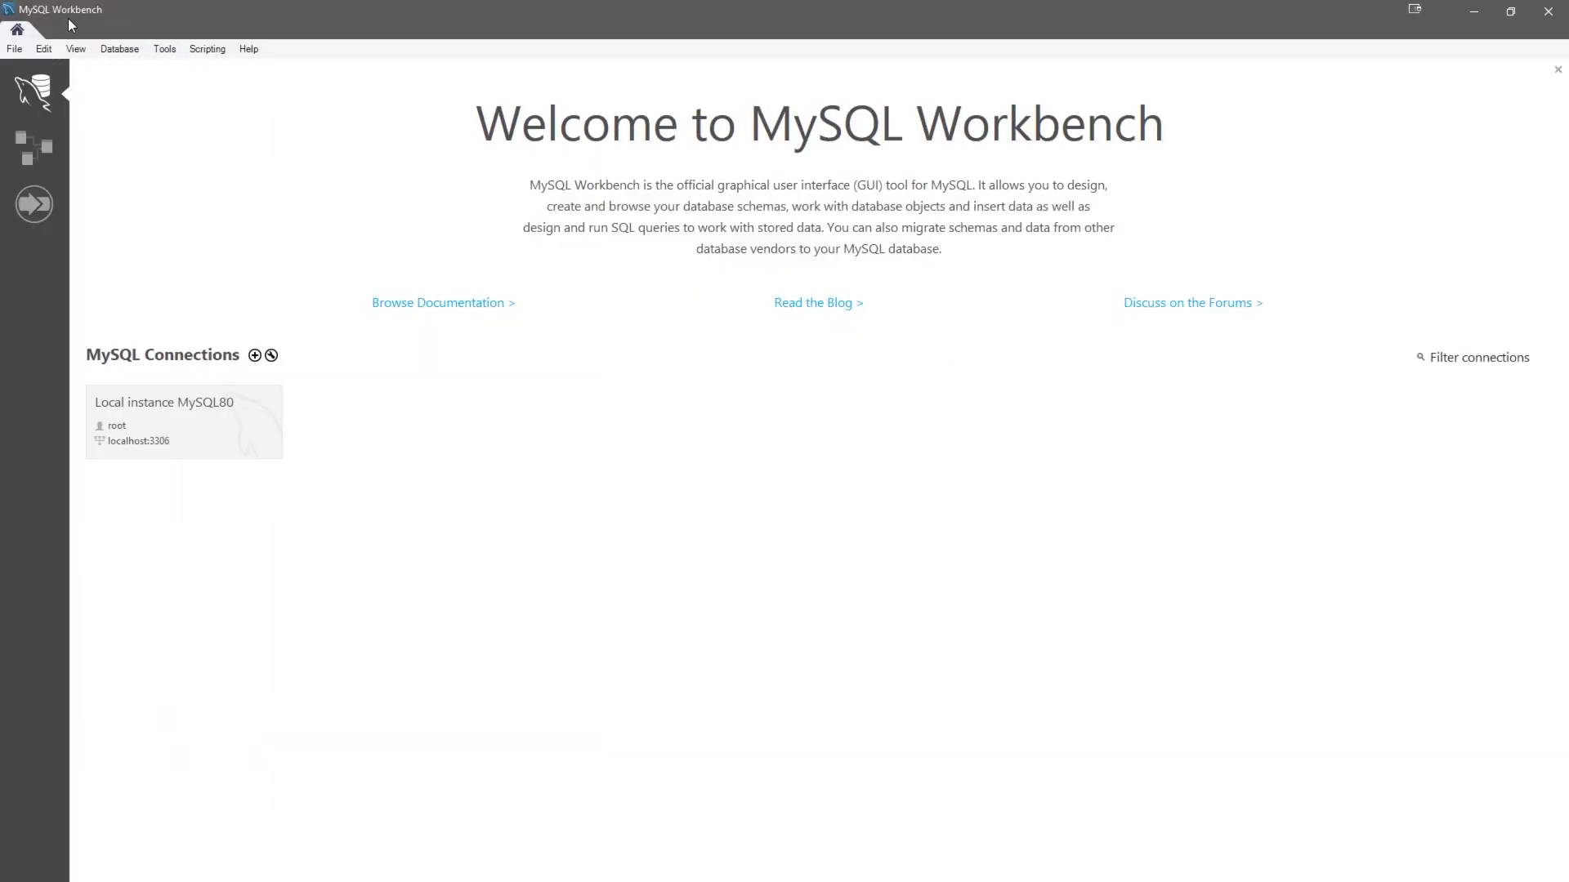
mouse_move(902, 226)
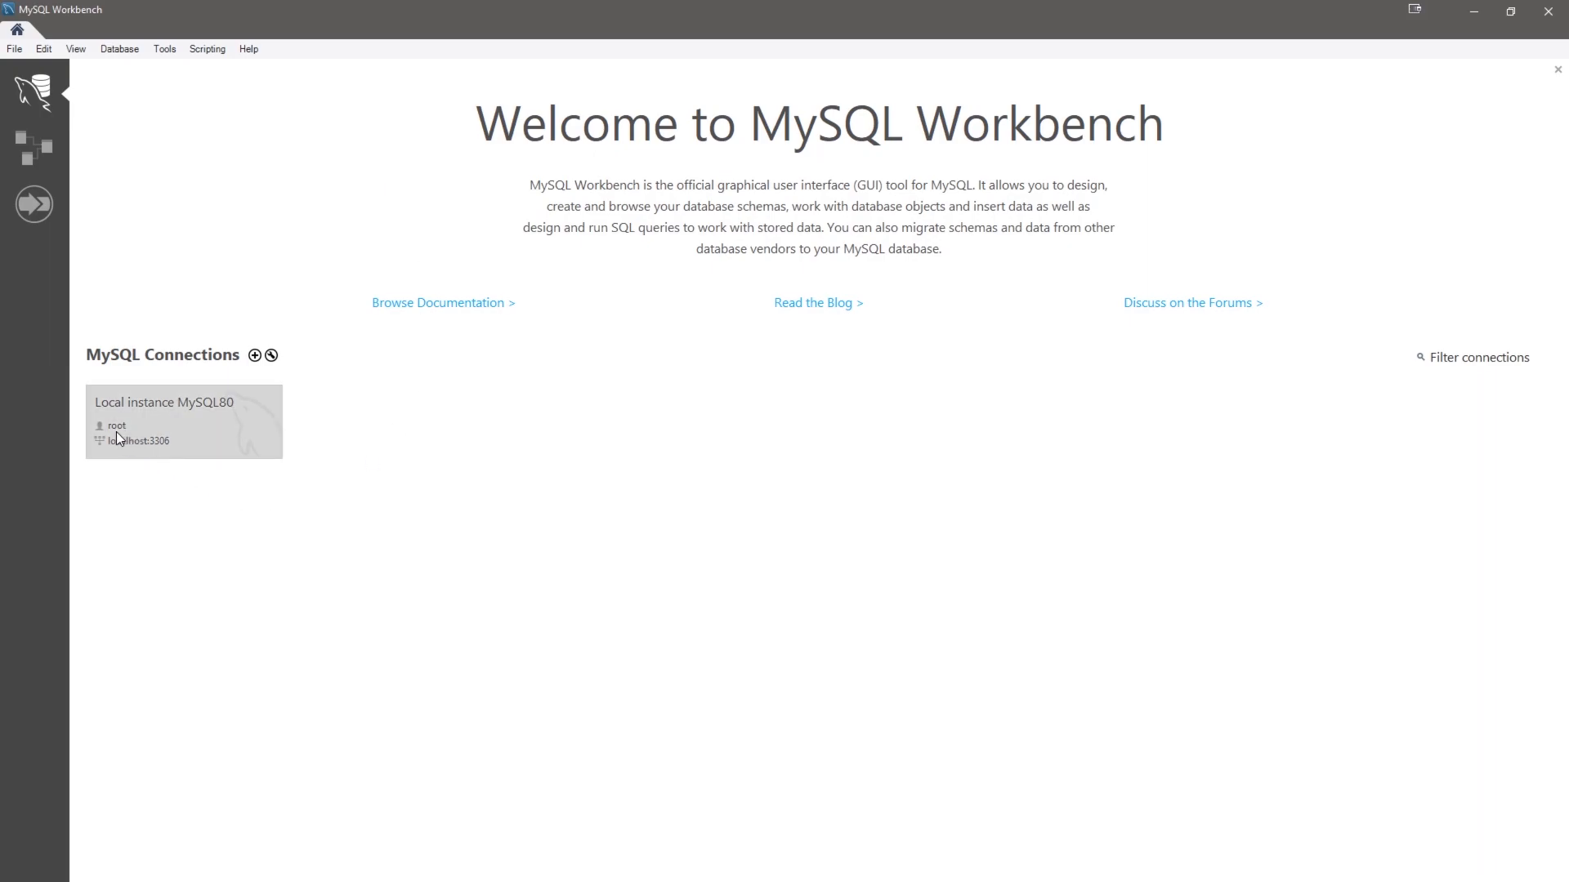
mouse_move(219, 443)
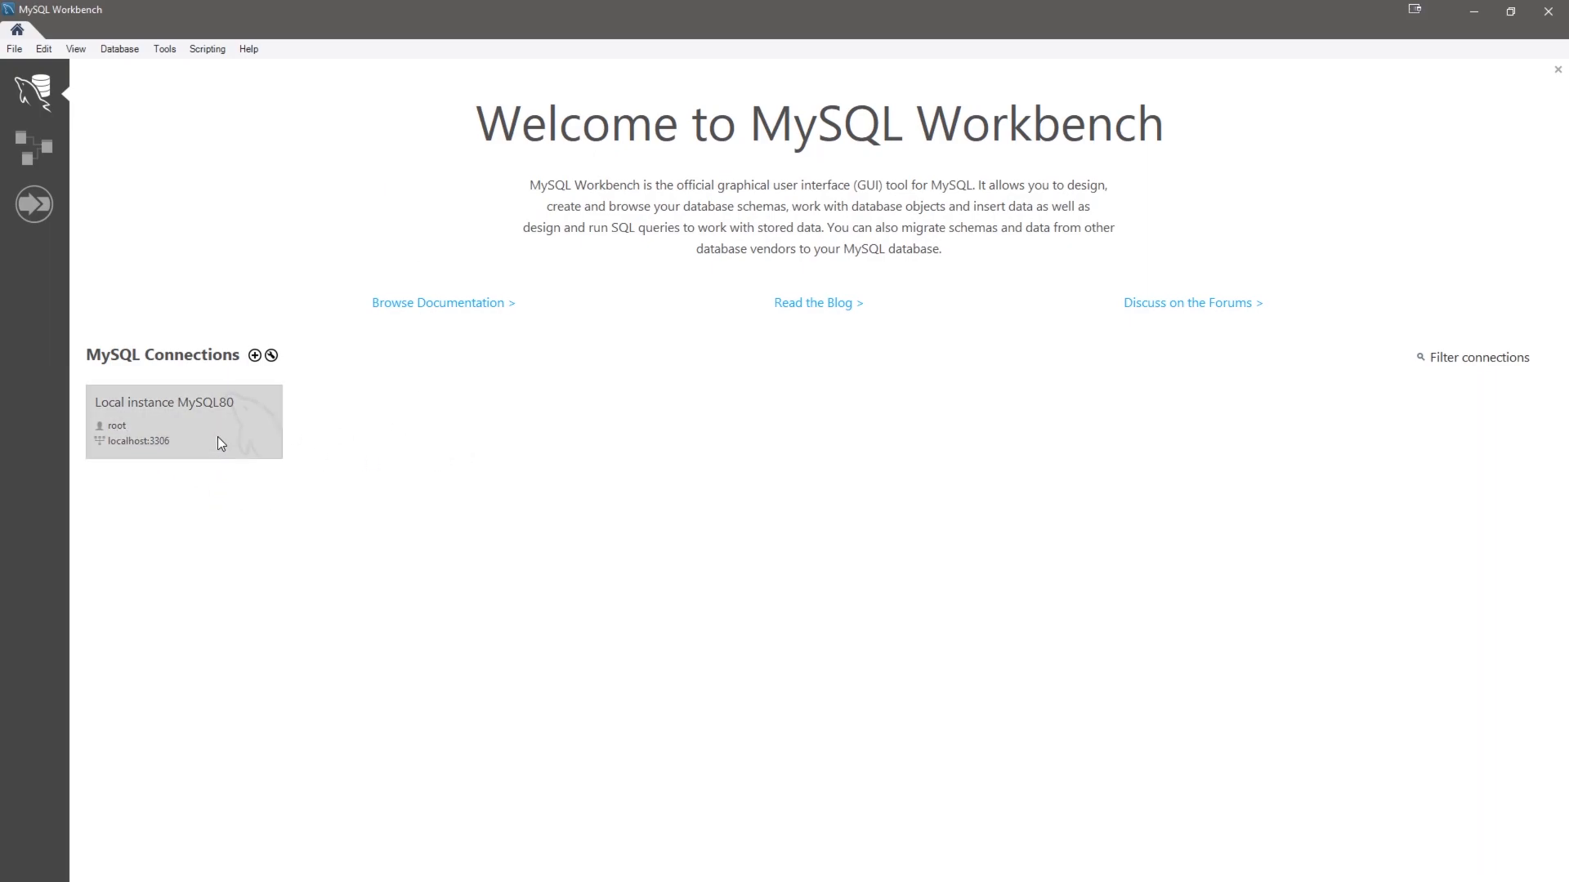
Connect to the 'Local instance MySQL80' connection as root.
double_click(183, 420)
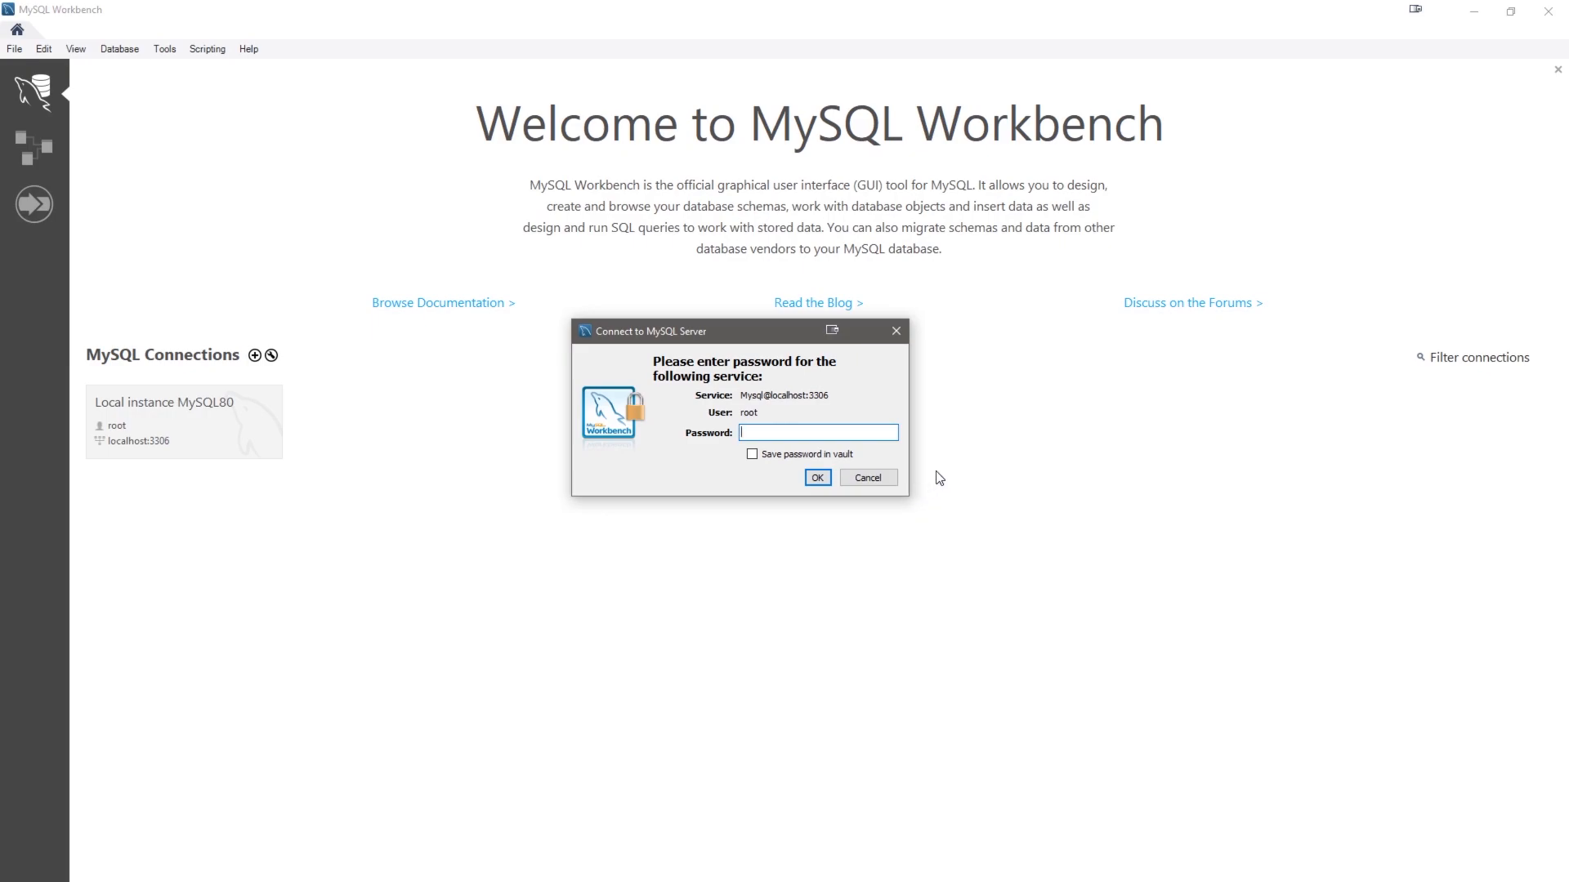
Enter the root password to log into Local instance MySQL80.
left_click(817, 432)
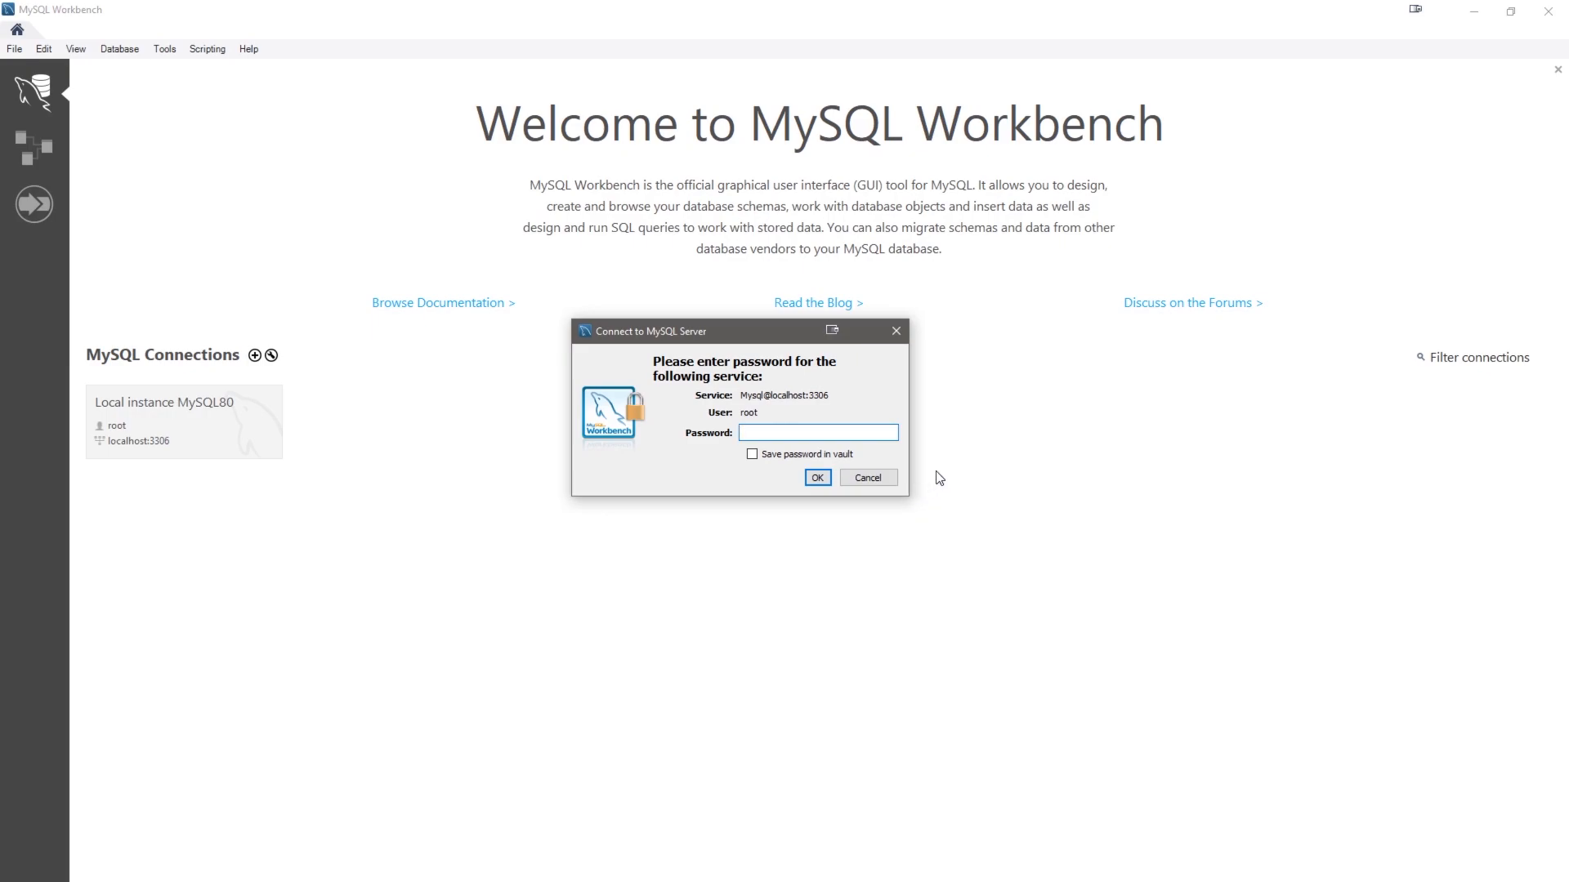
left_click(817, 432)
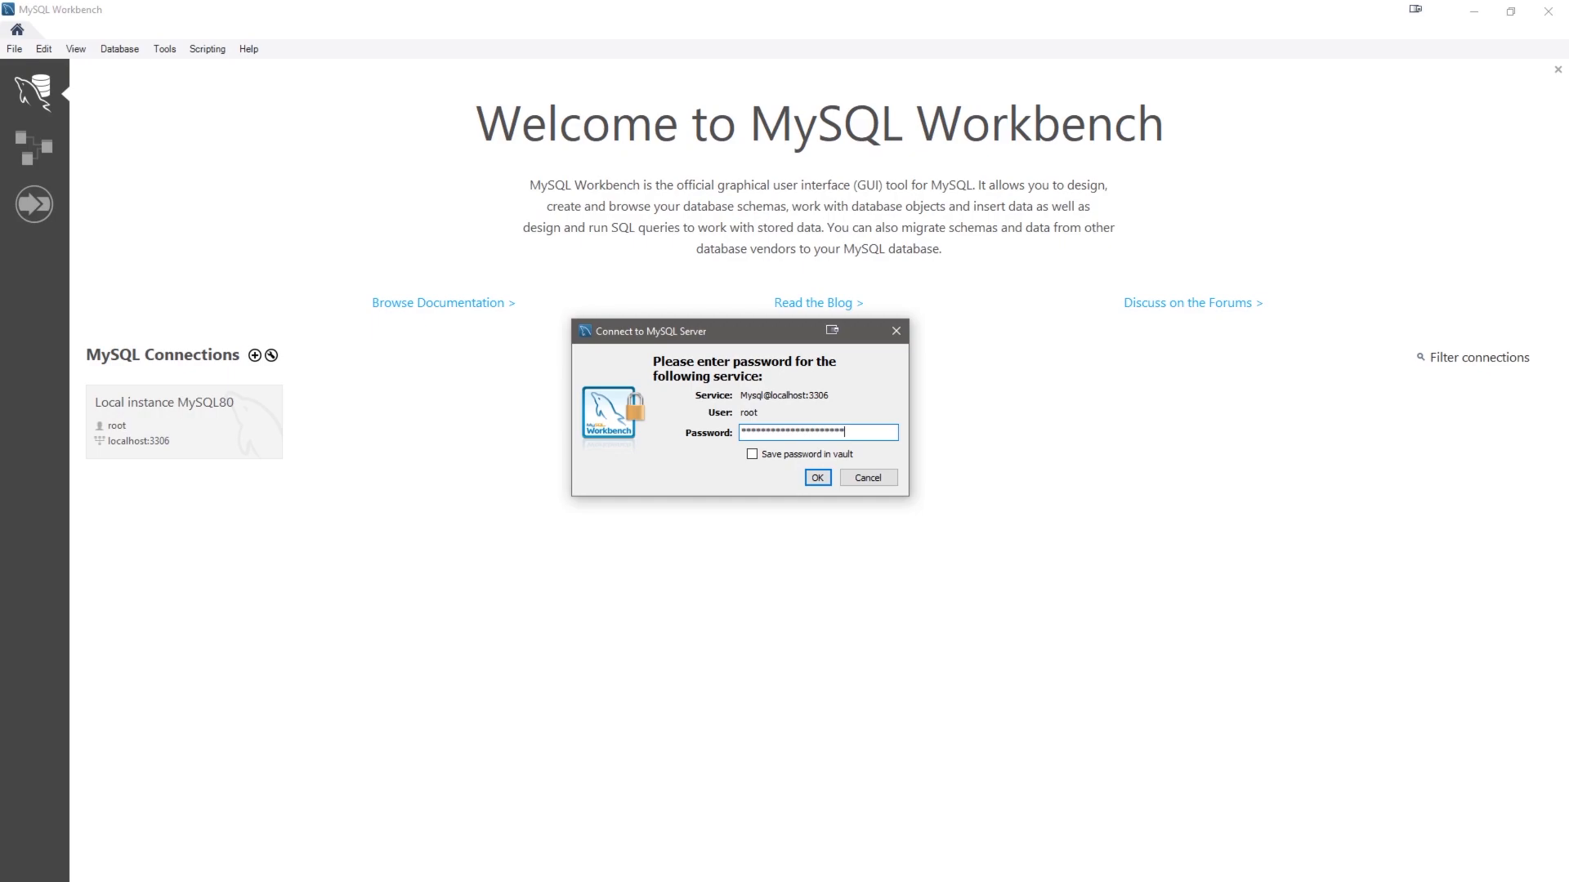
left_click(817, 477)
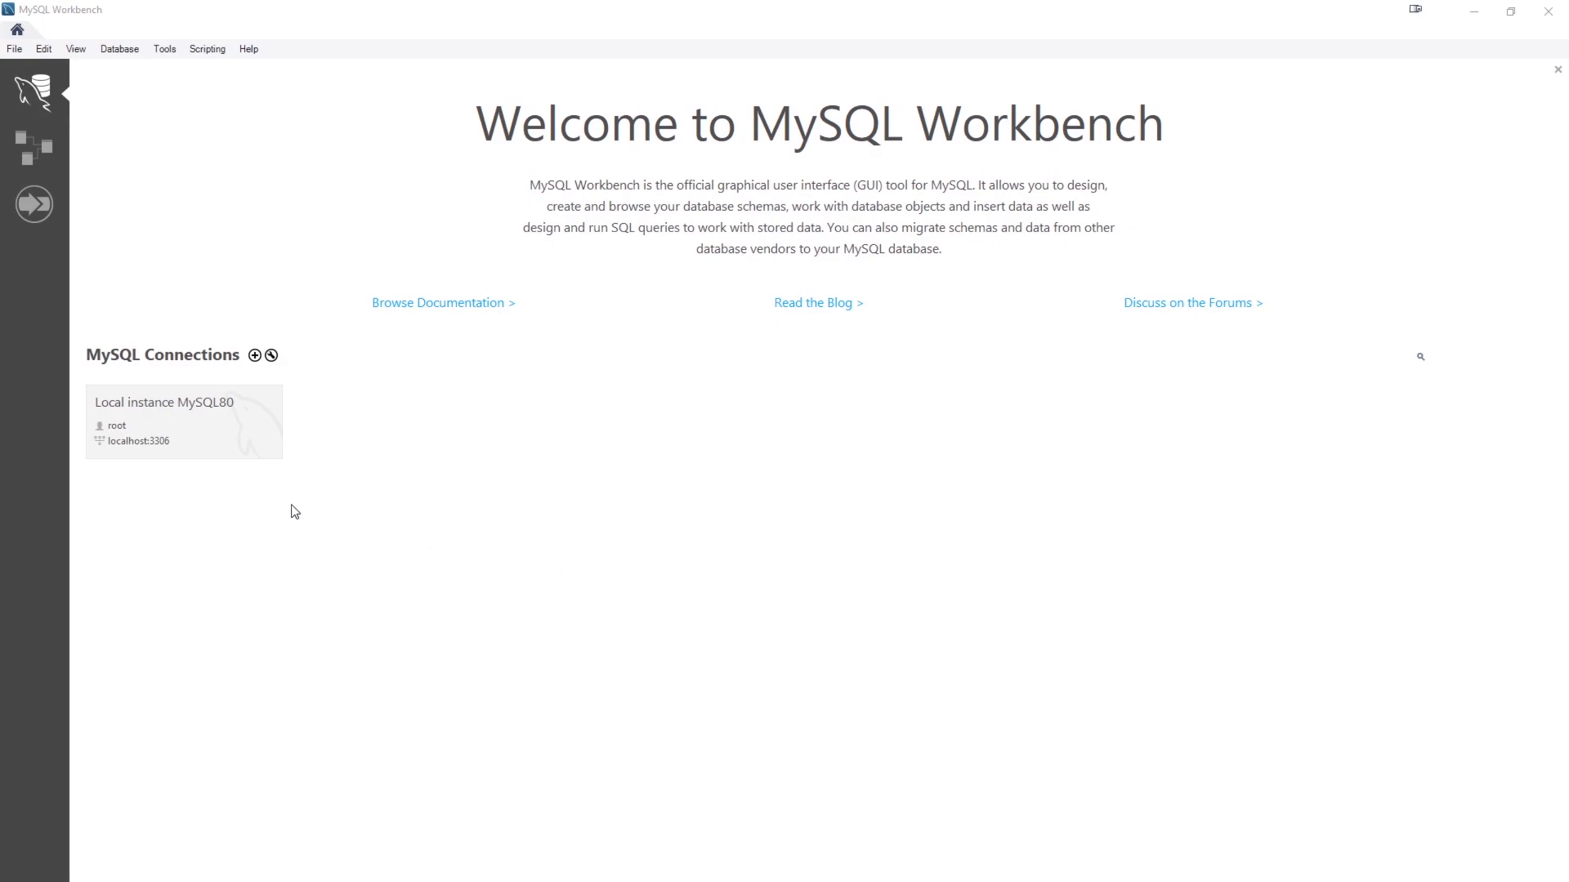
Create a new connection for user anson with a vault-stored password, review Advanced and SSL tabs, and test it.
left_click(254, 356)
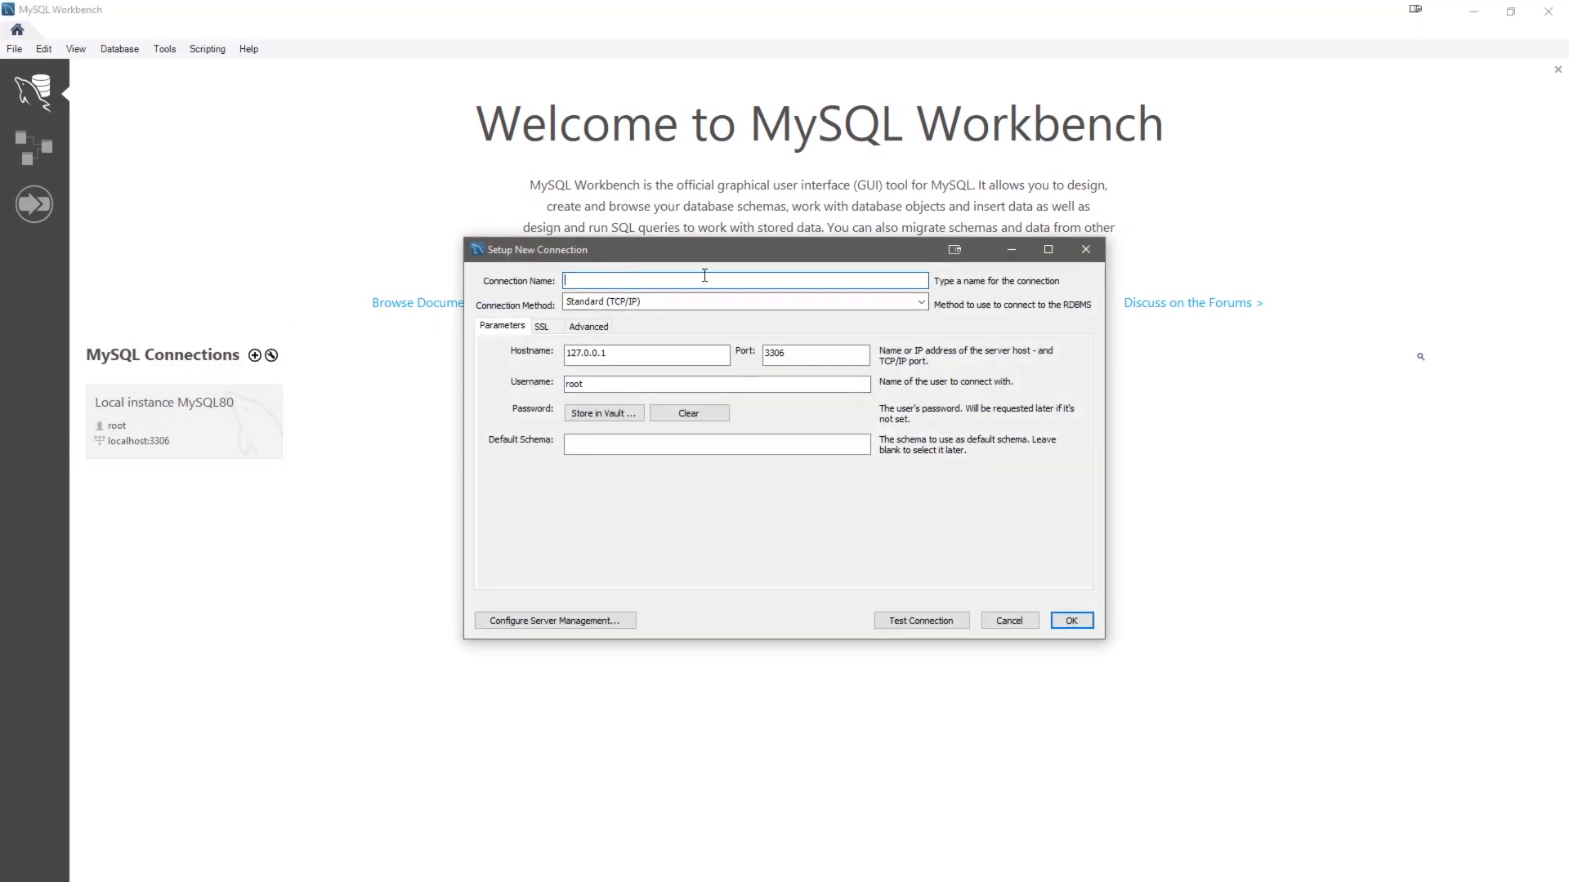
mouse_move(650, 335)
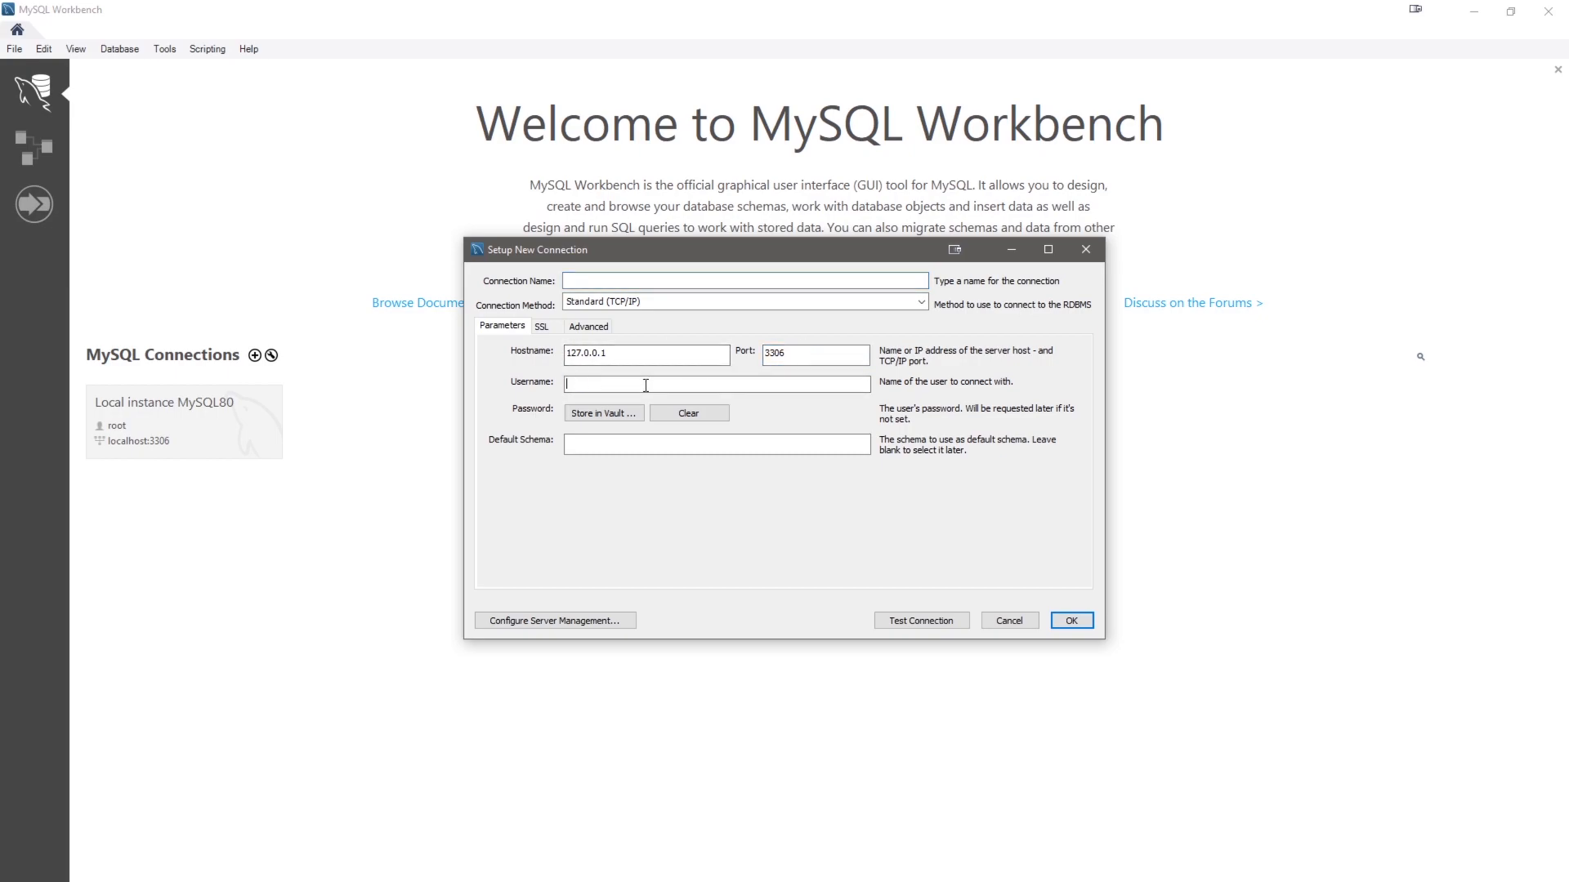
type("anson")
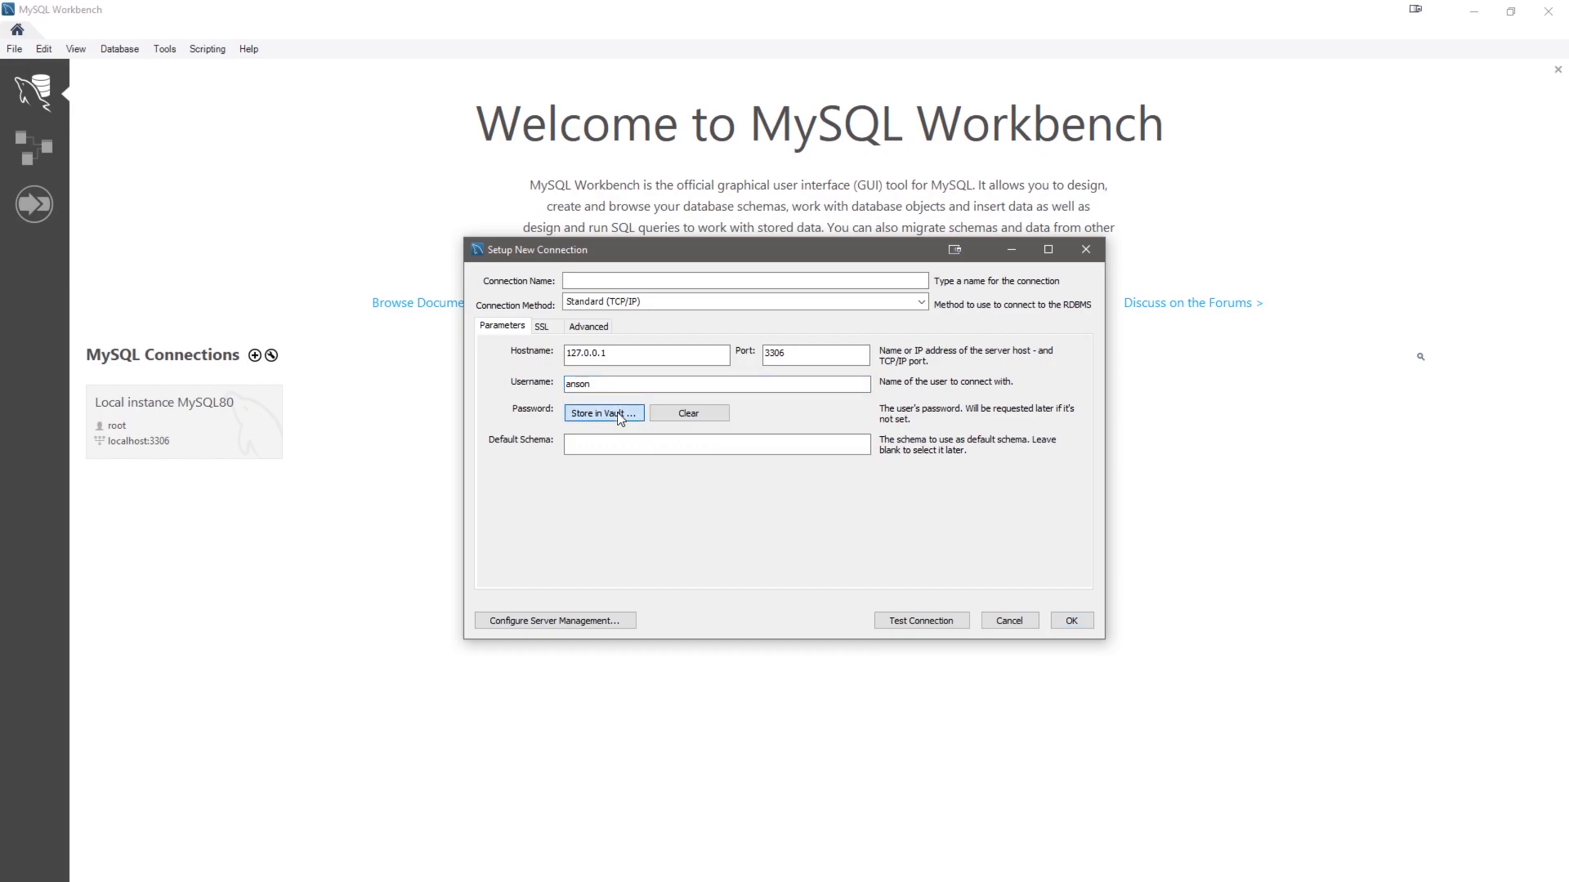
left_click(603, 414)
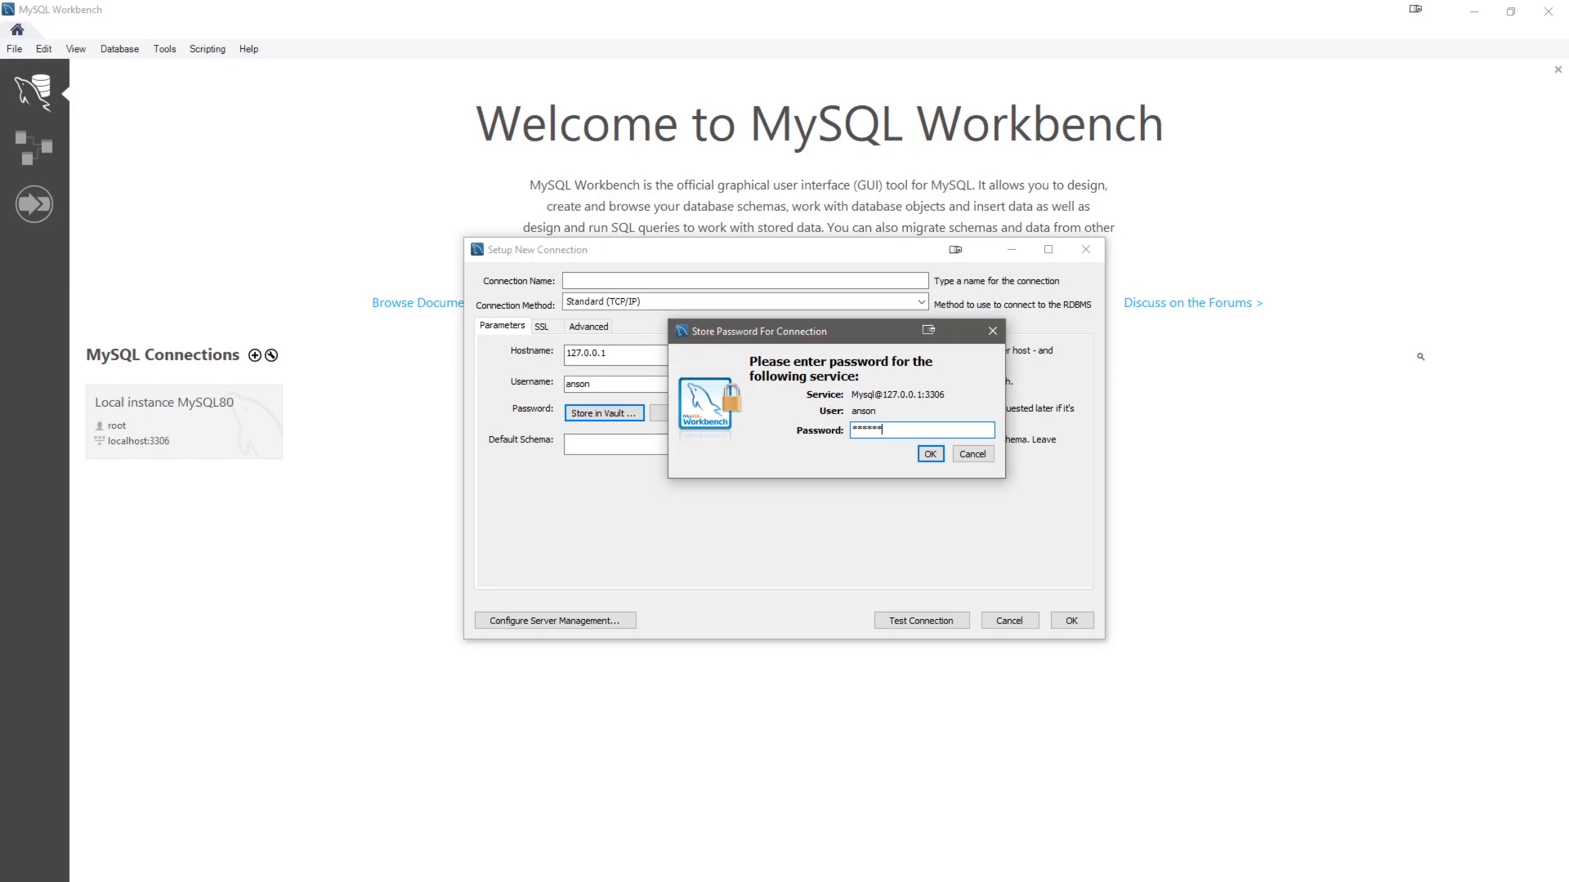
left_click(928, 454)
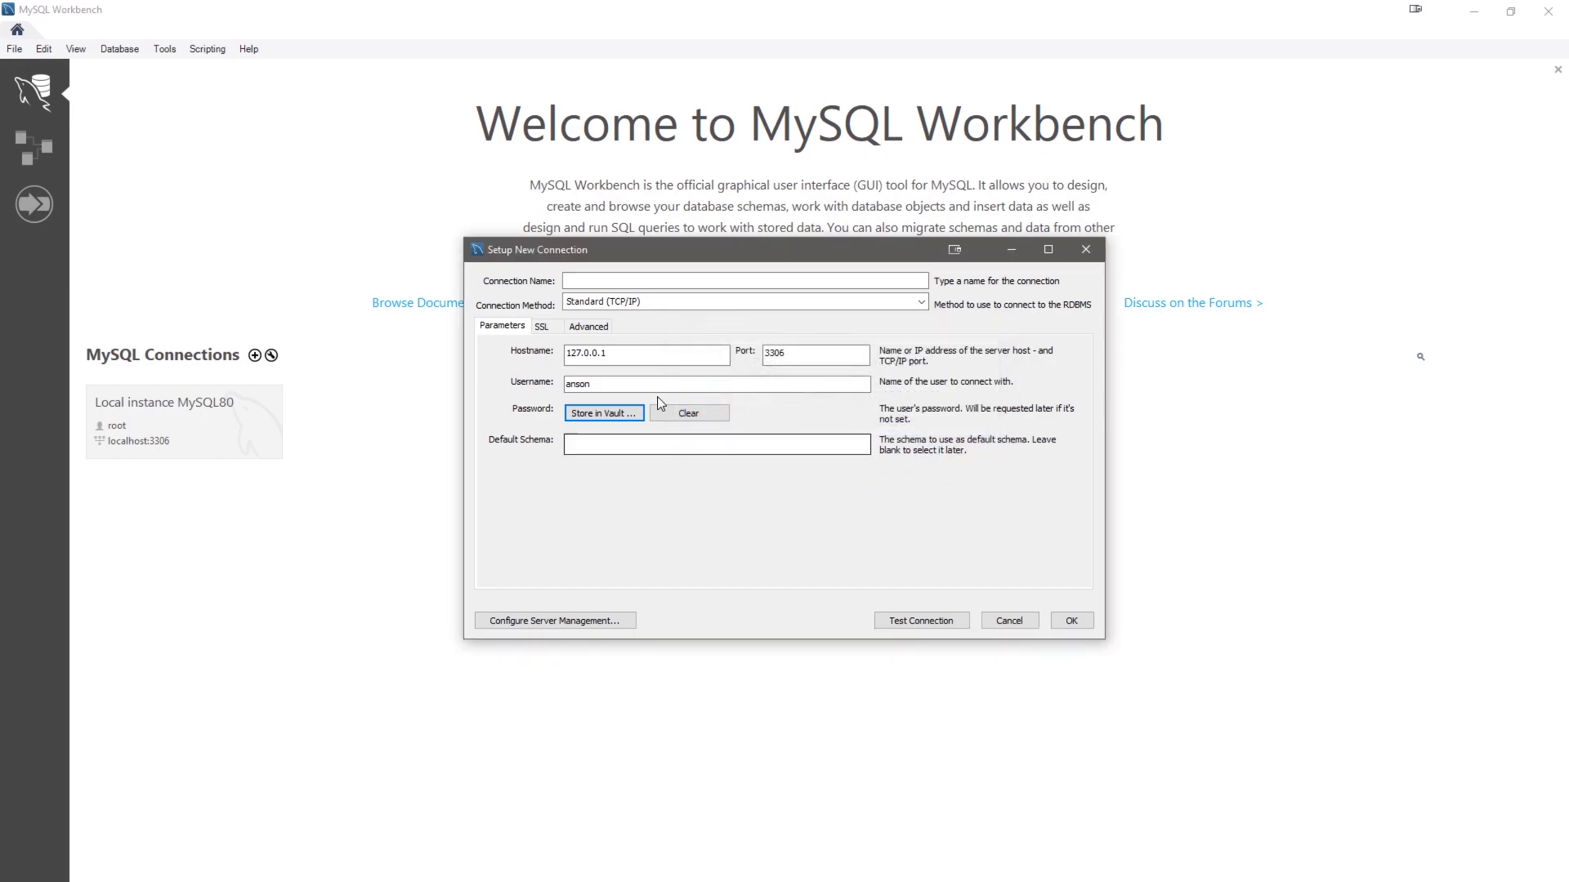
left_click(588, 325)
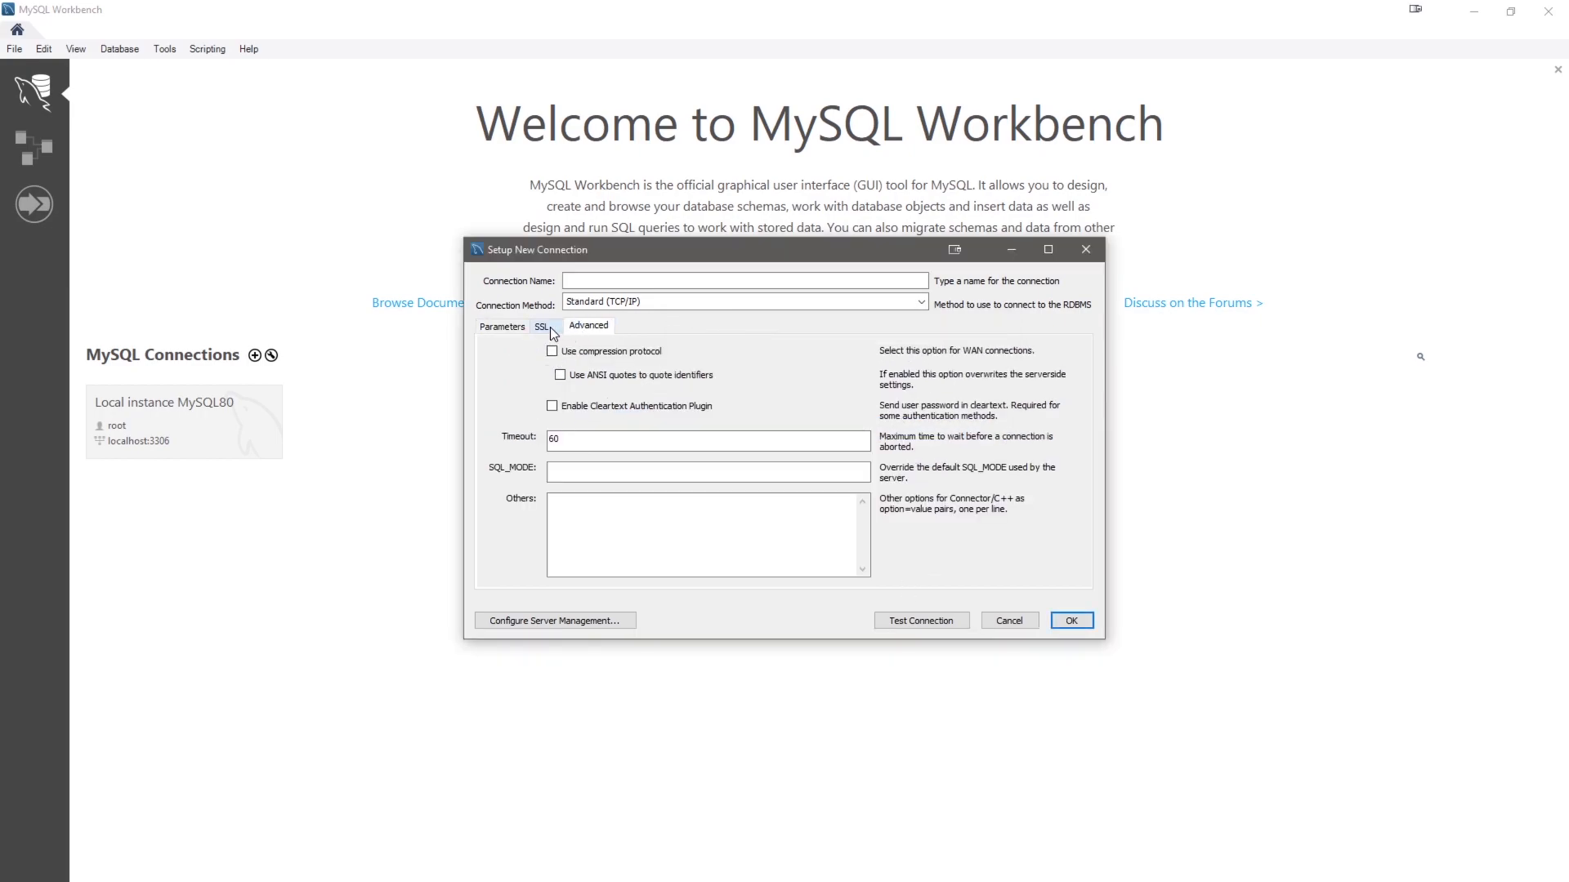
left_click(542, 326)
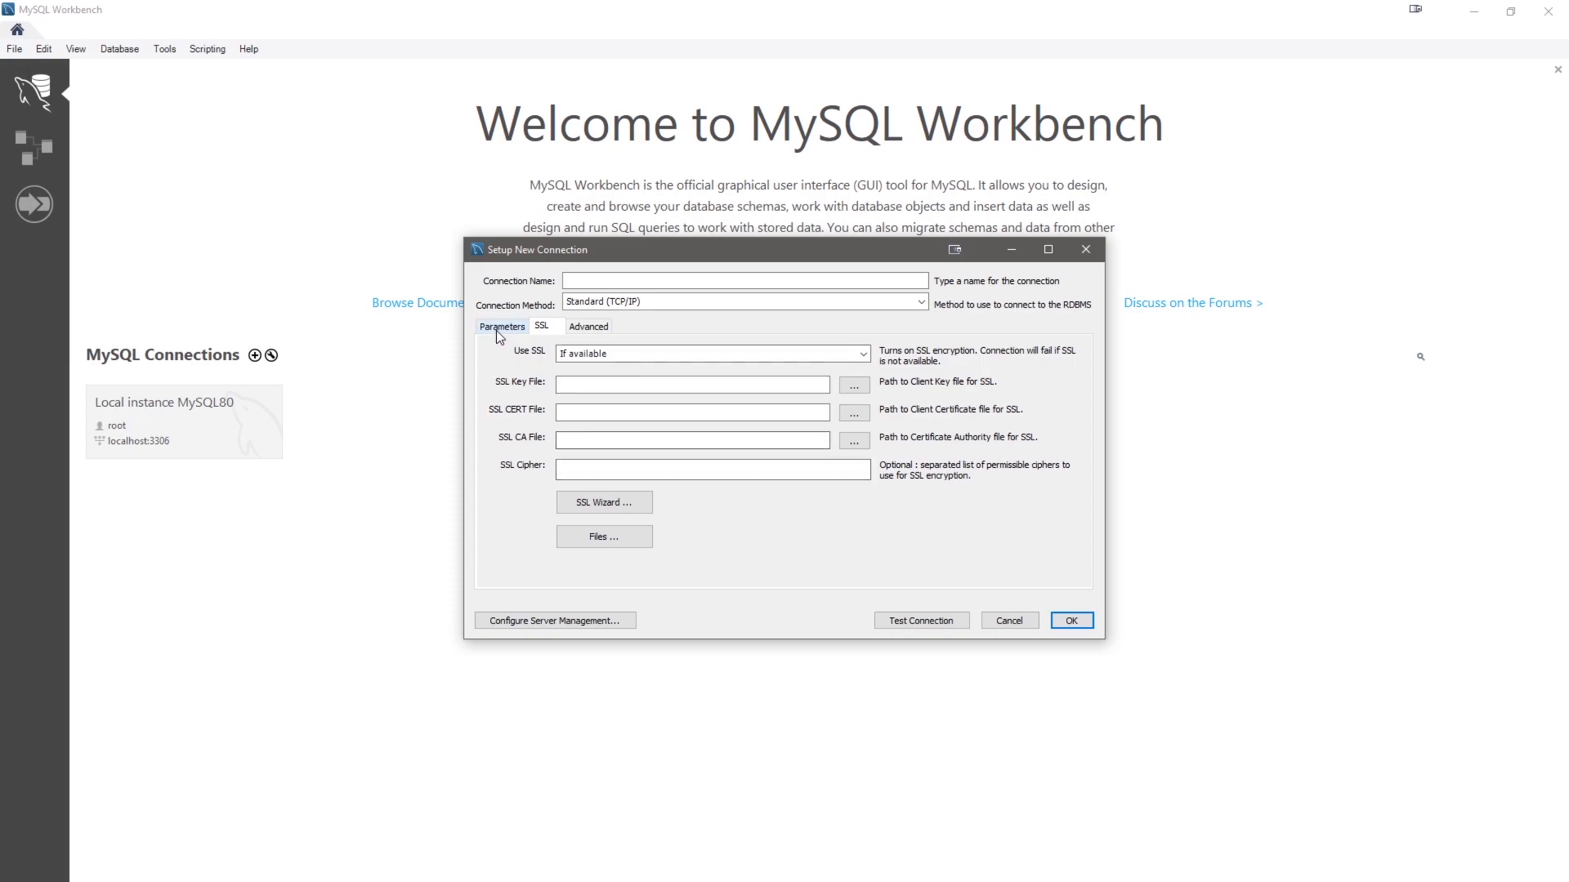
left_click(500, 326)
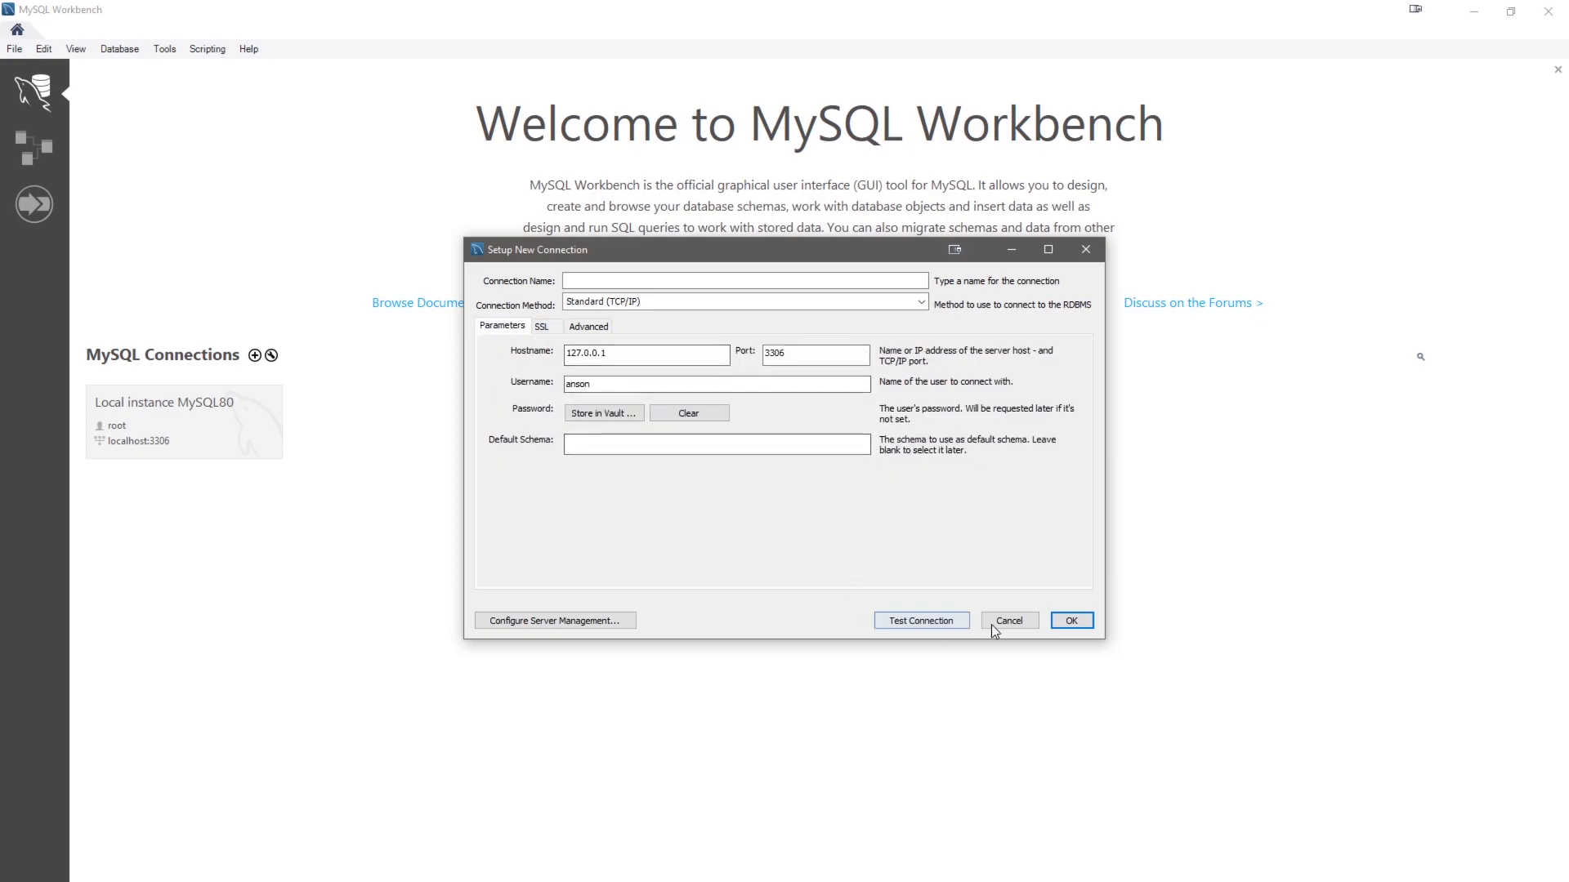
left_click(920, 620)
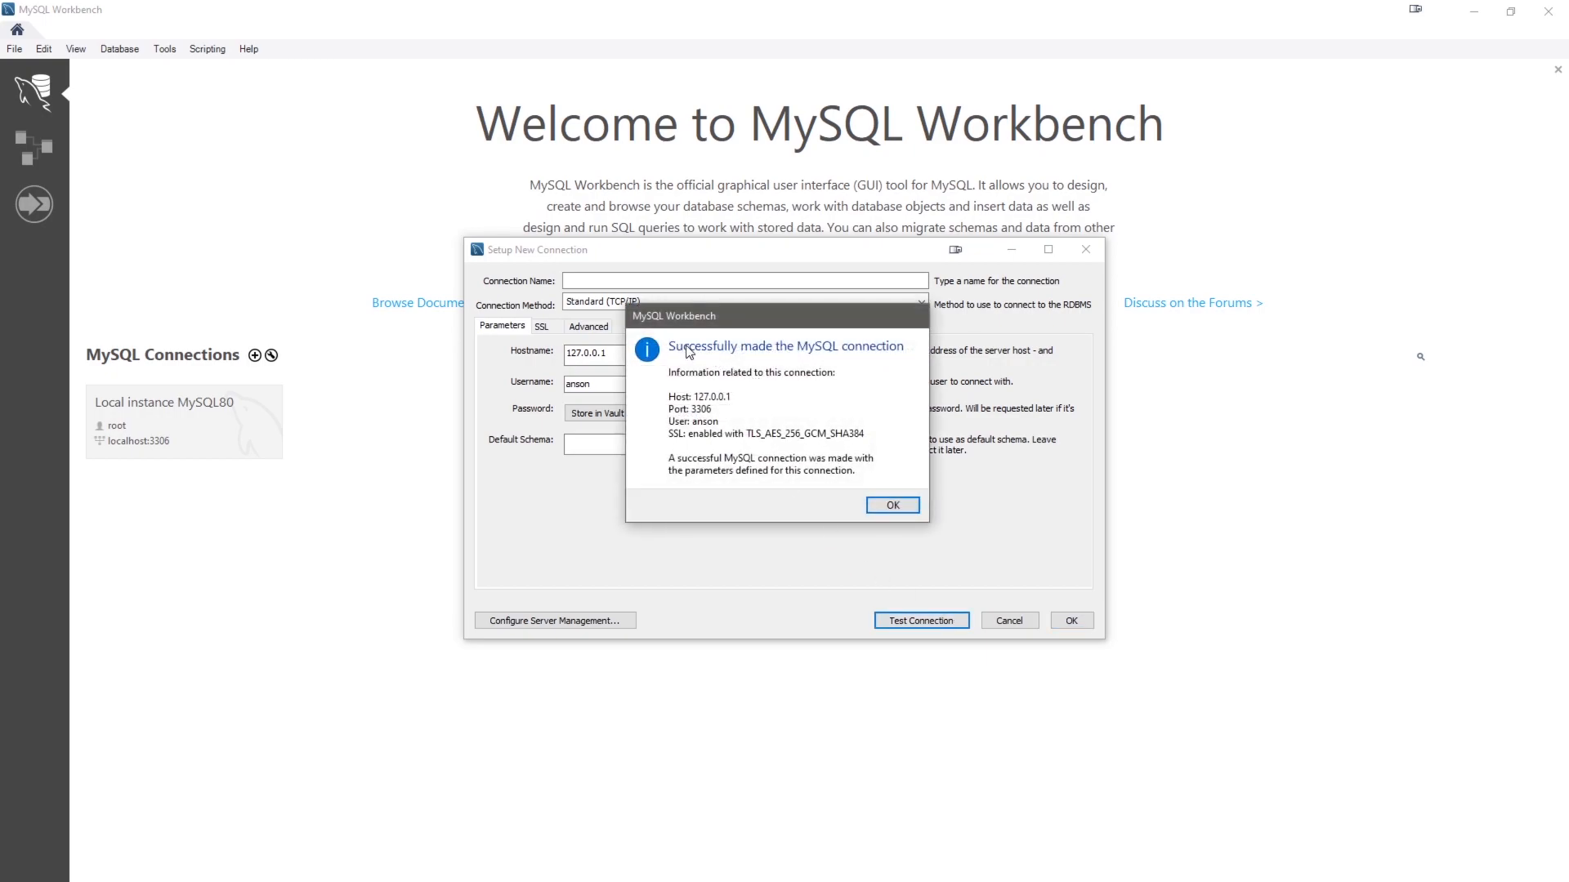
mouse_move(665, 382)
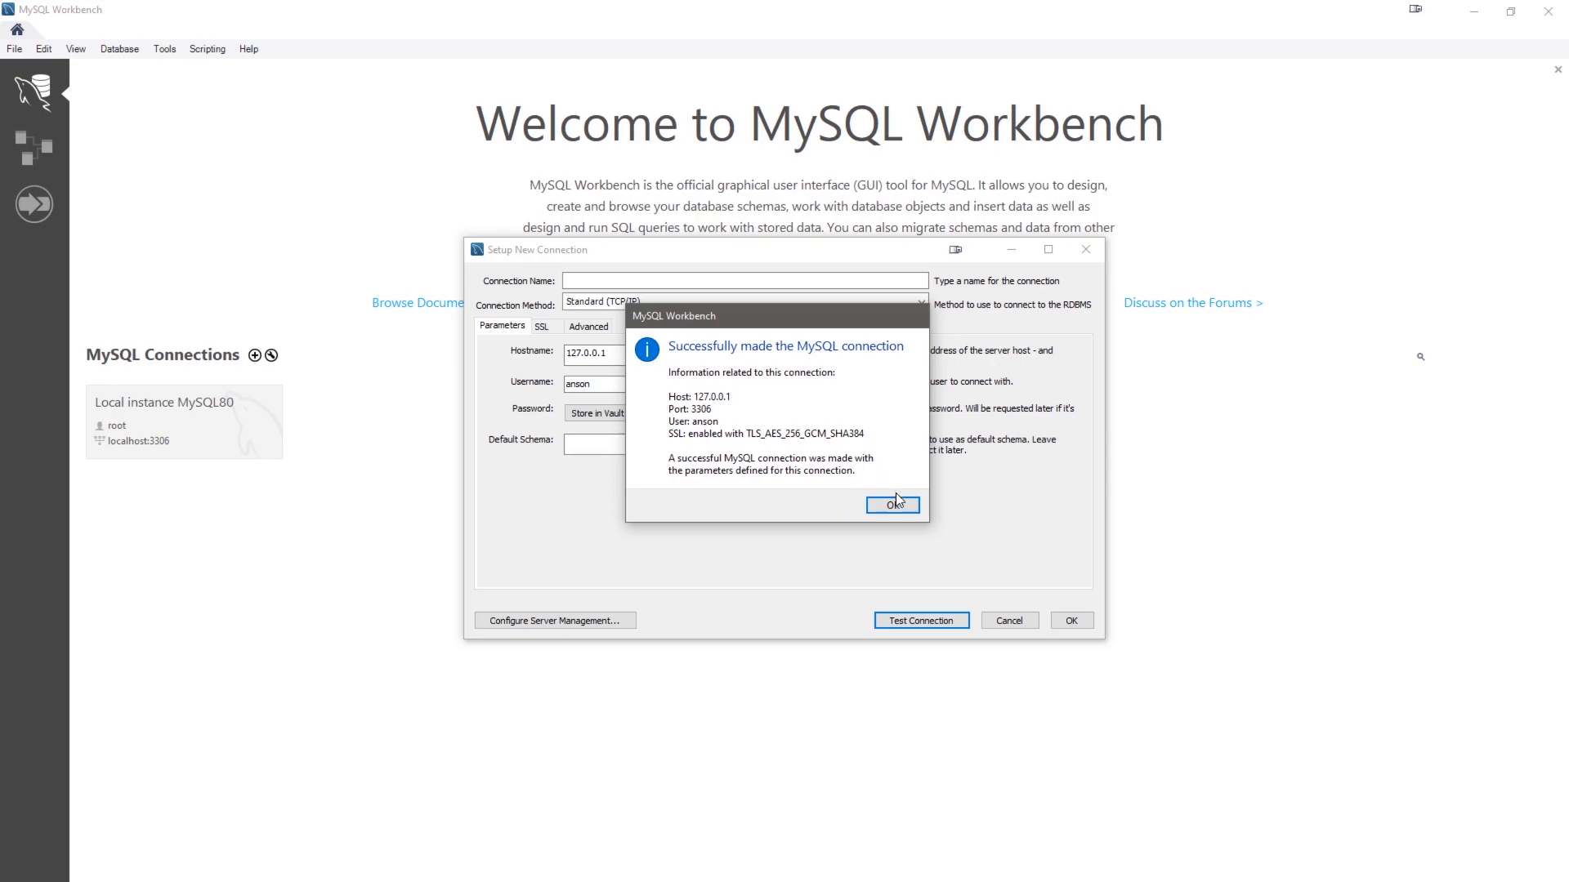
Dismiss the successful test message and finish the AnsonMySQL connection dialog.
left_click(891, 504)
type("AnsonMySQL")
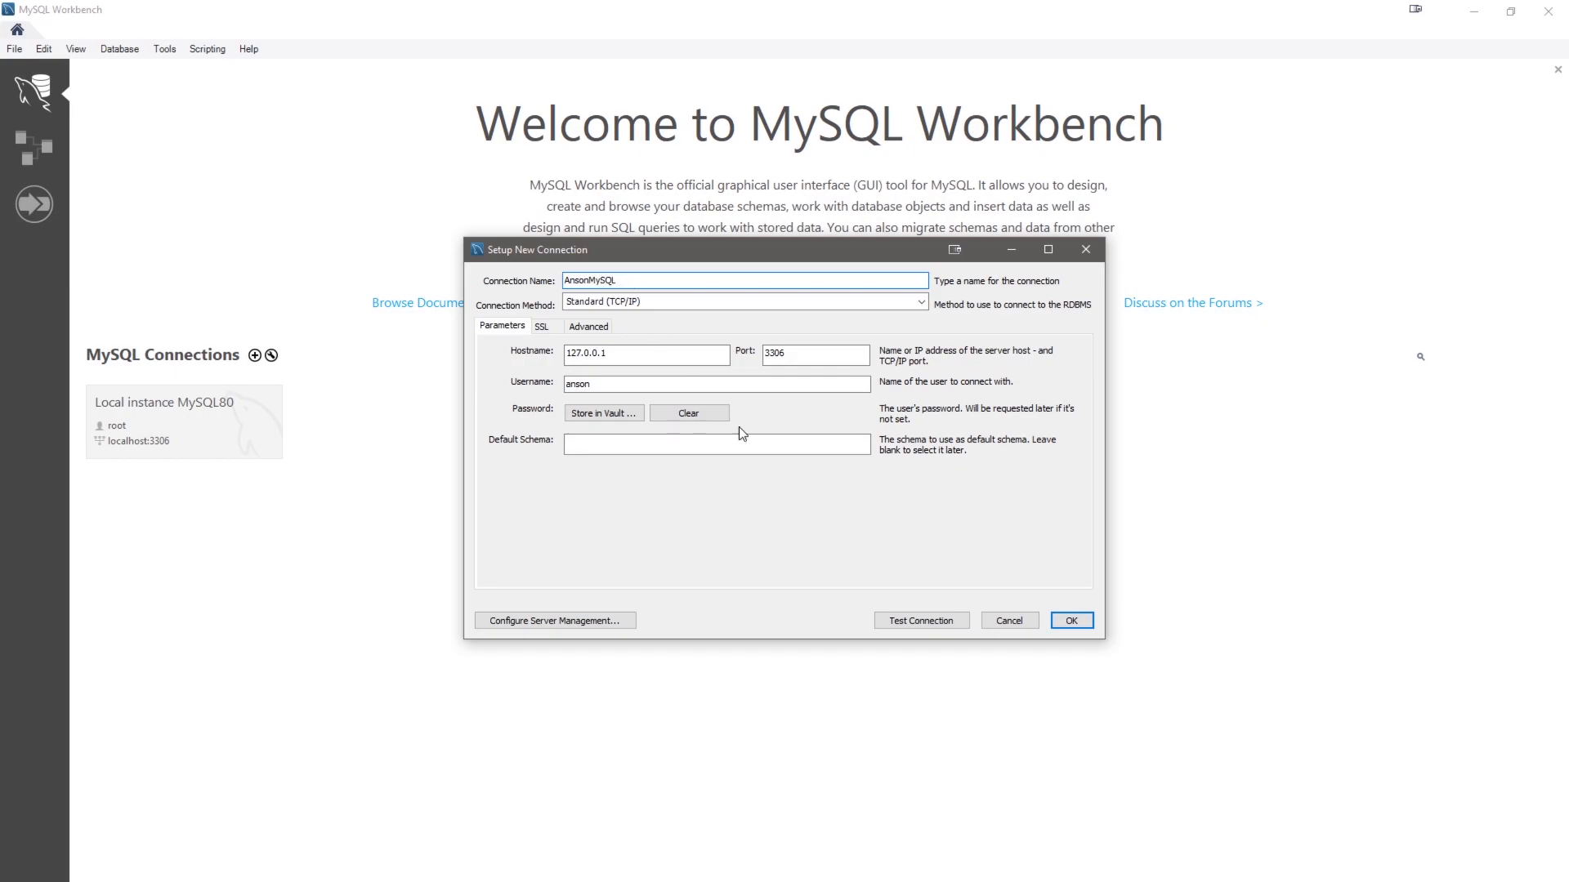
left_click(1070, 620)
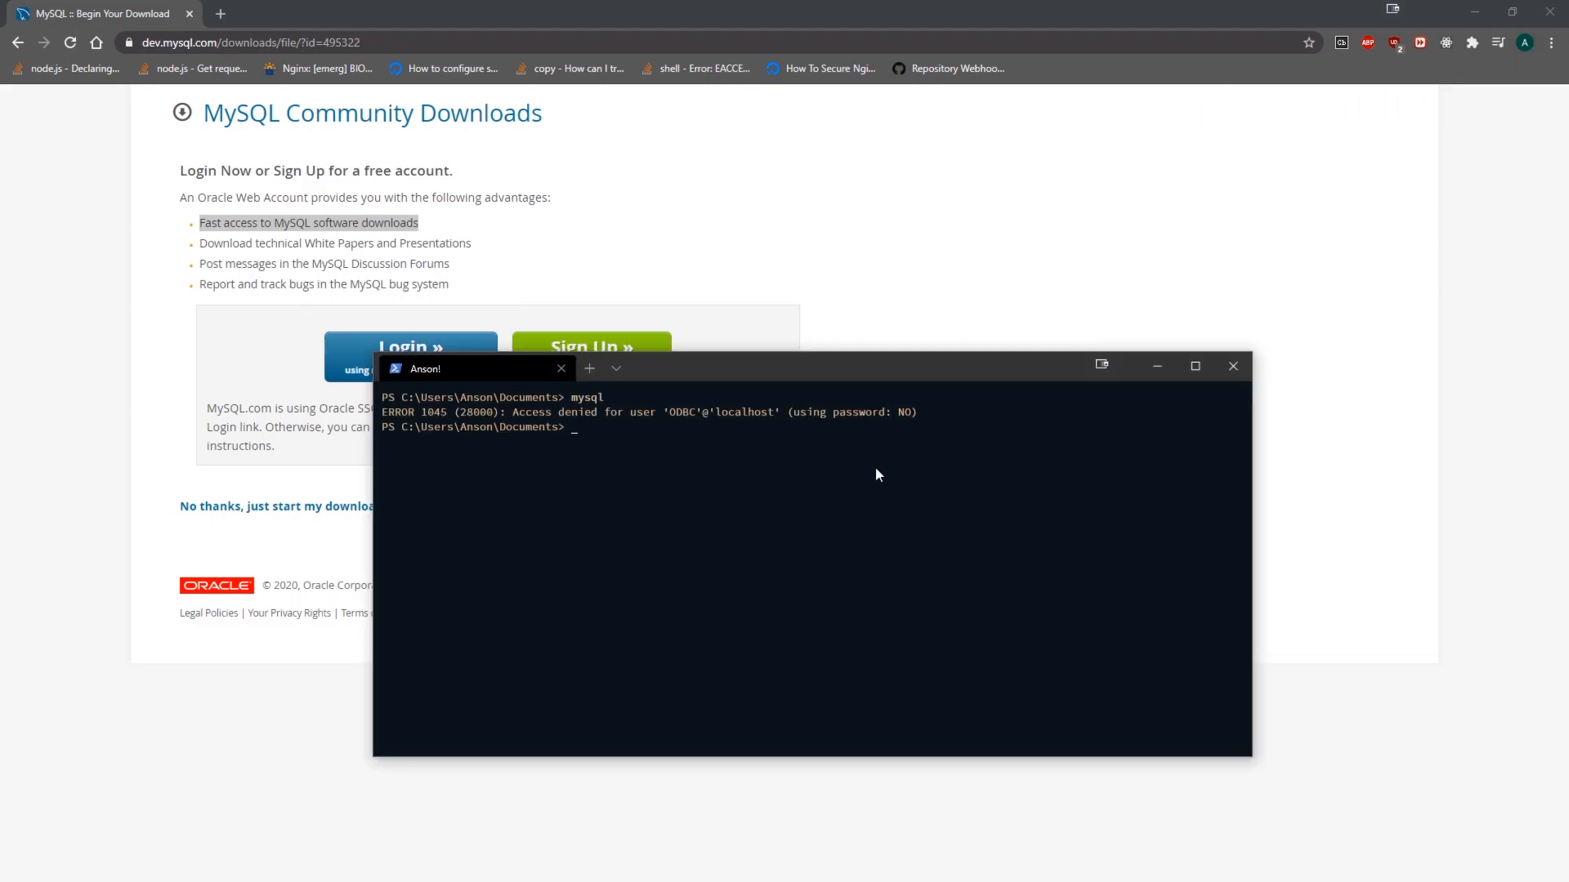
mouse_move(1132, 514)
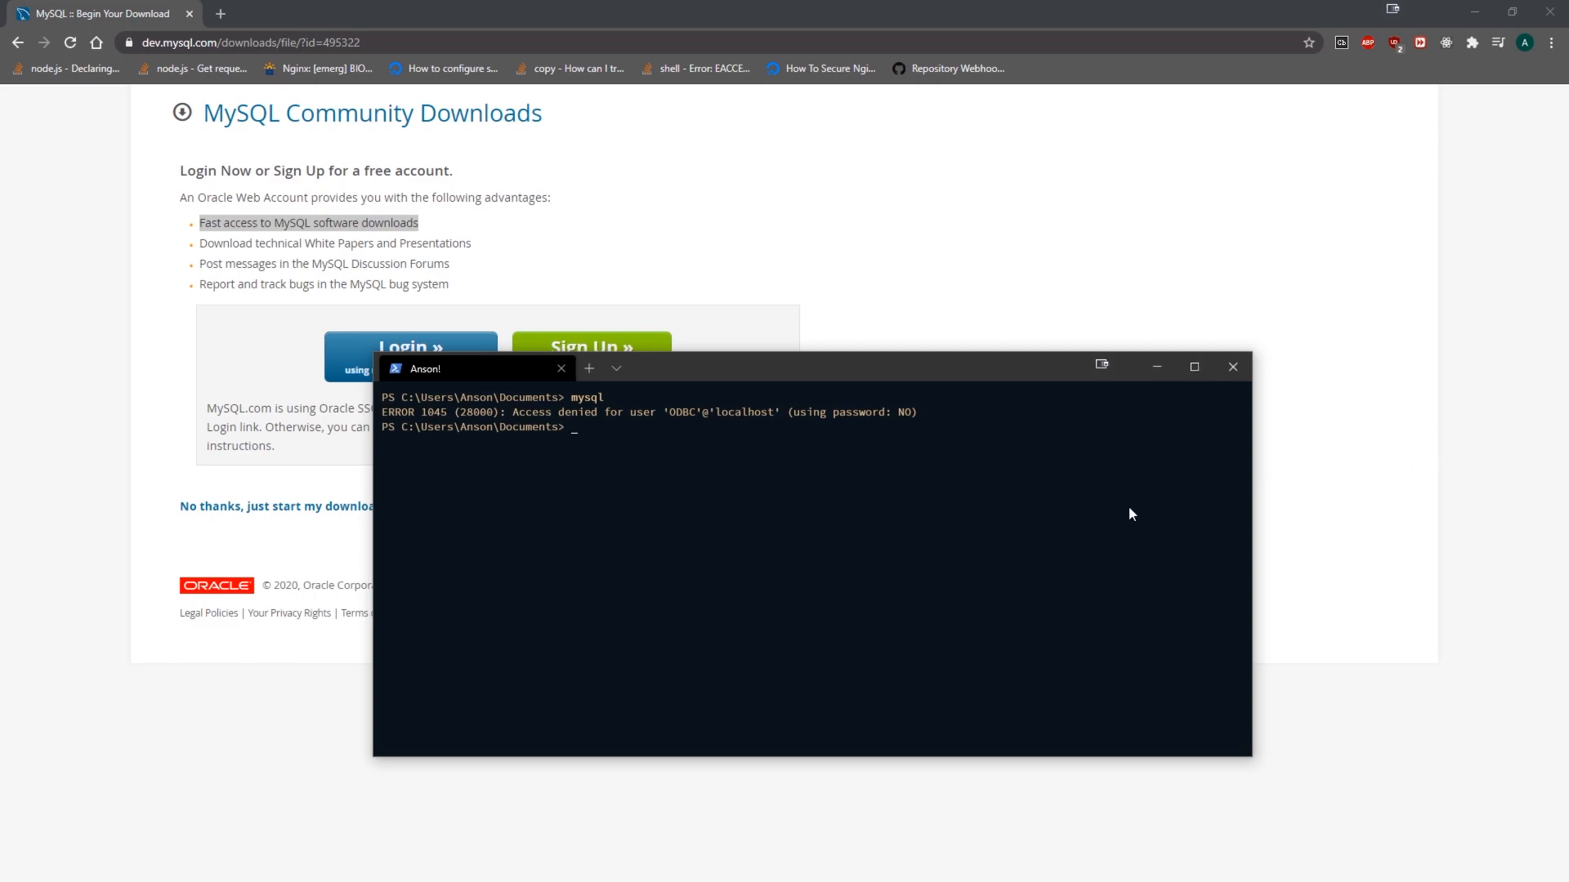
Log in with mysql -u root -p, run show databases;, and quit the root session.
type("mysql")
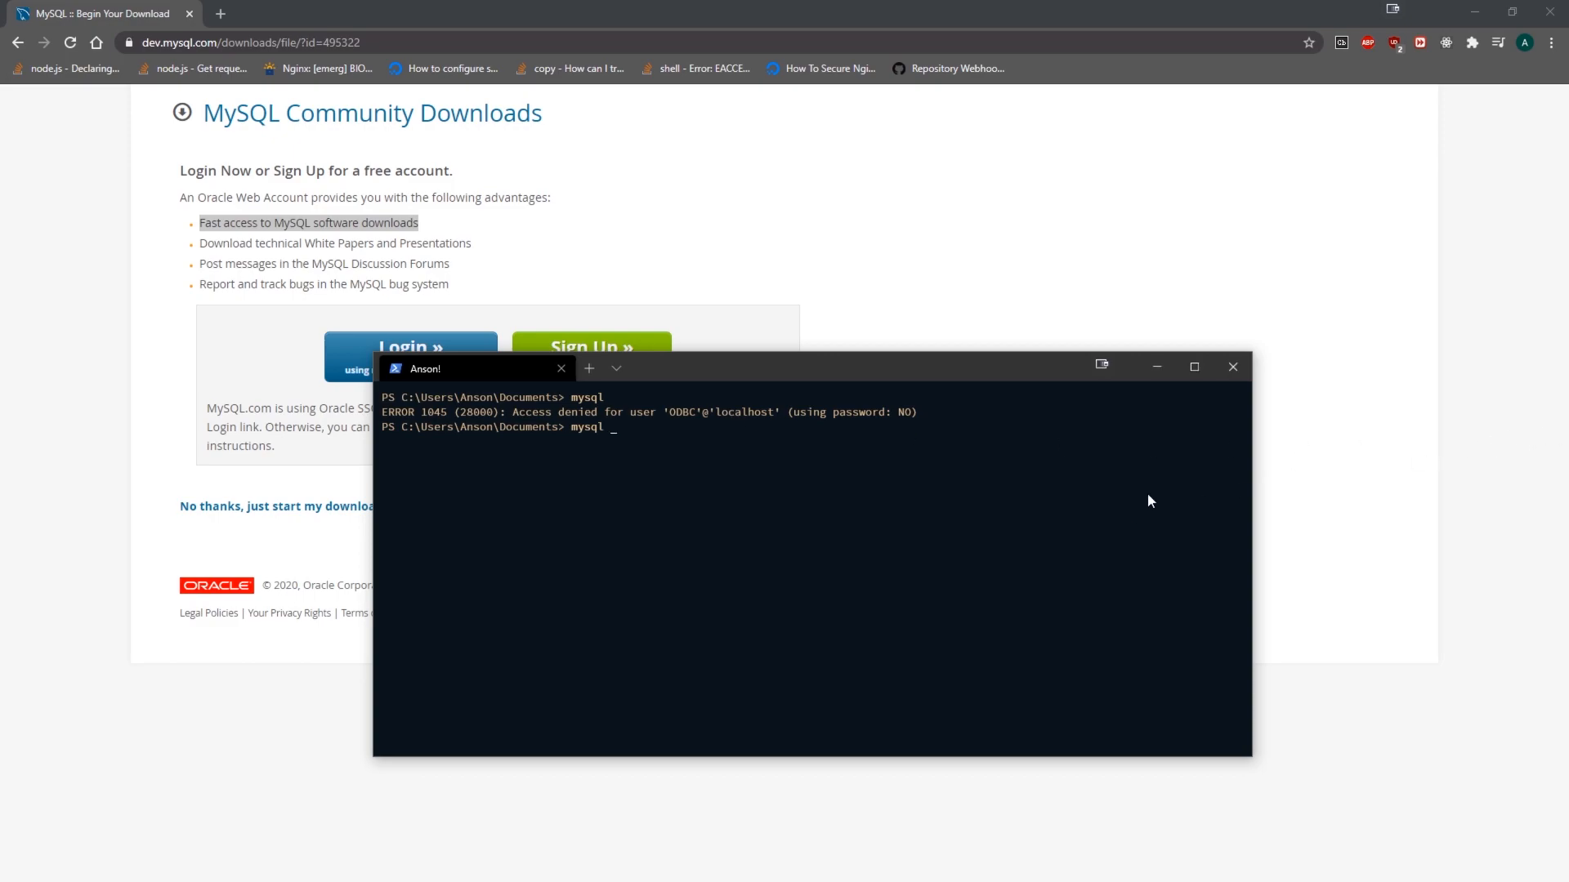
type("-u root -op")
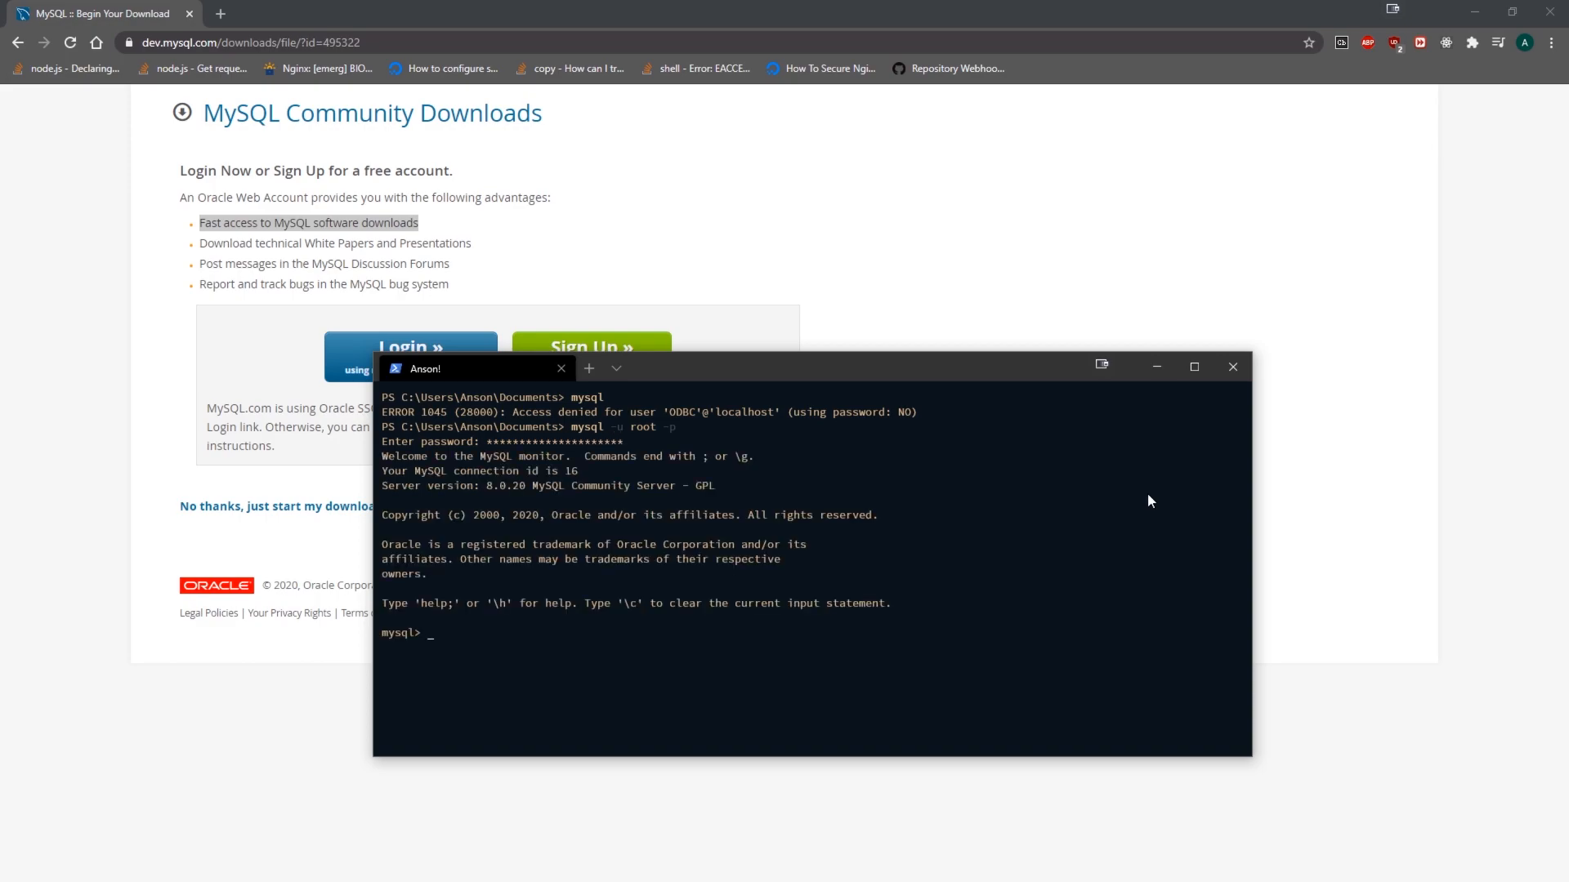
type("show databases;")
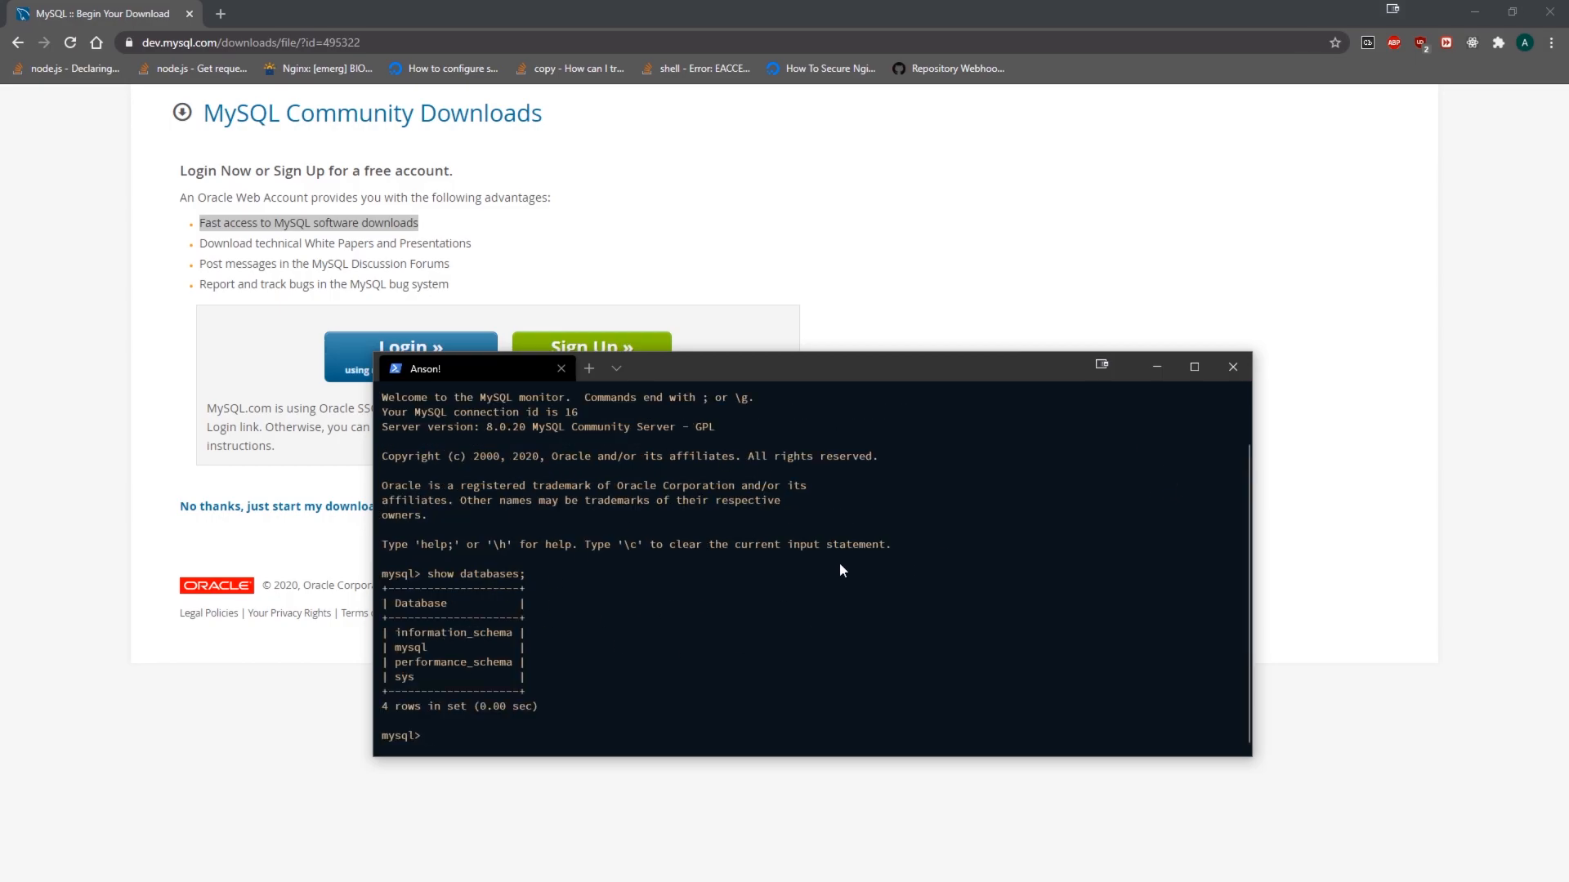
key("ctrl+d")
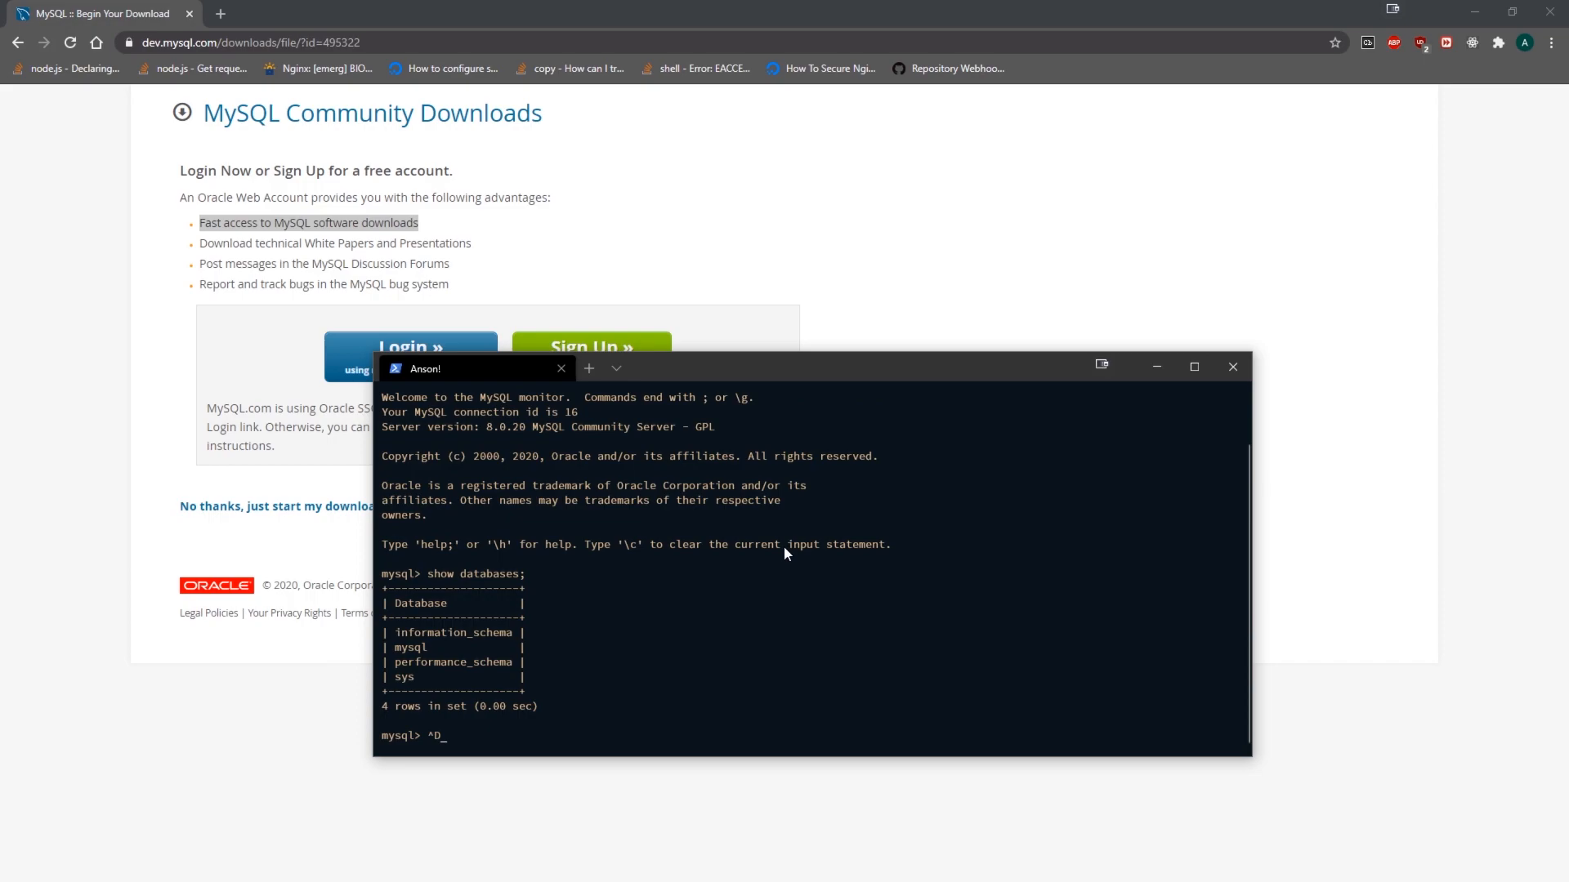
key("ctrl+z")
type("mysql -u anson ")
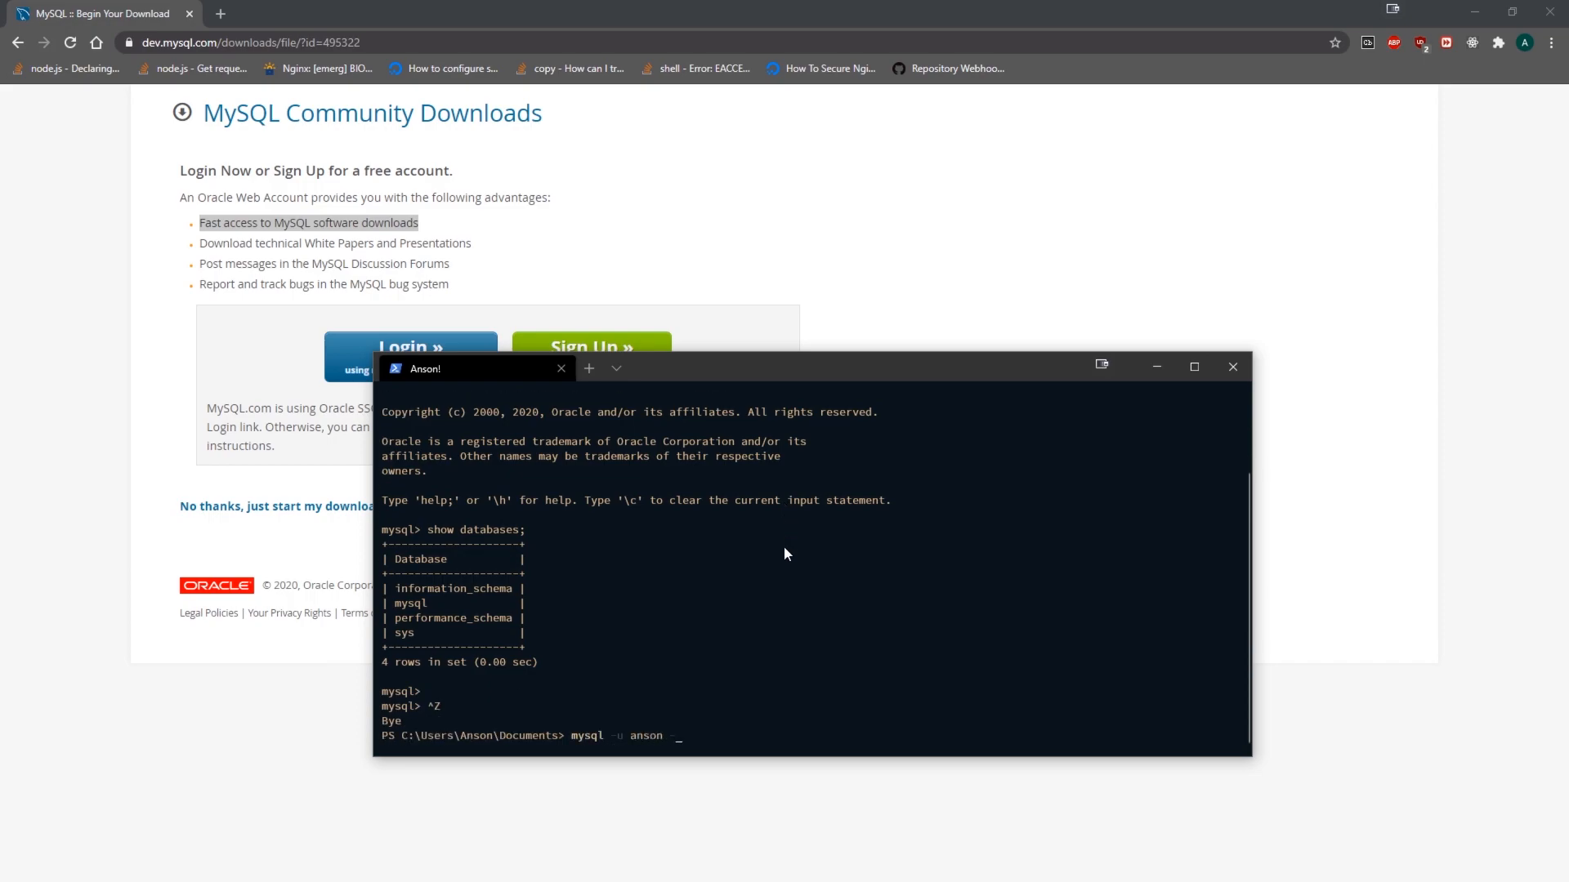
Log into MySQL as anson with -p and the password.
type("-p")
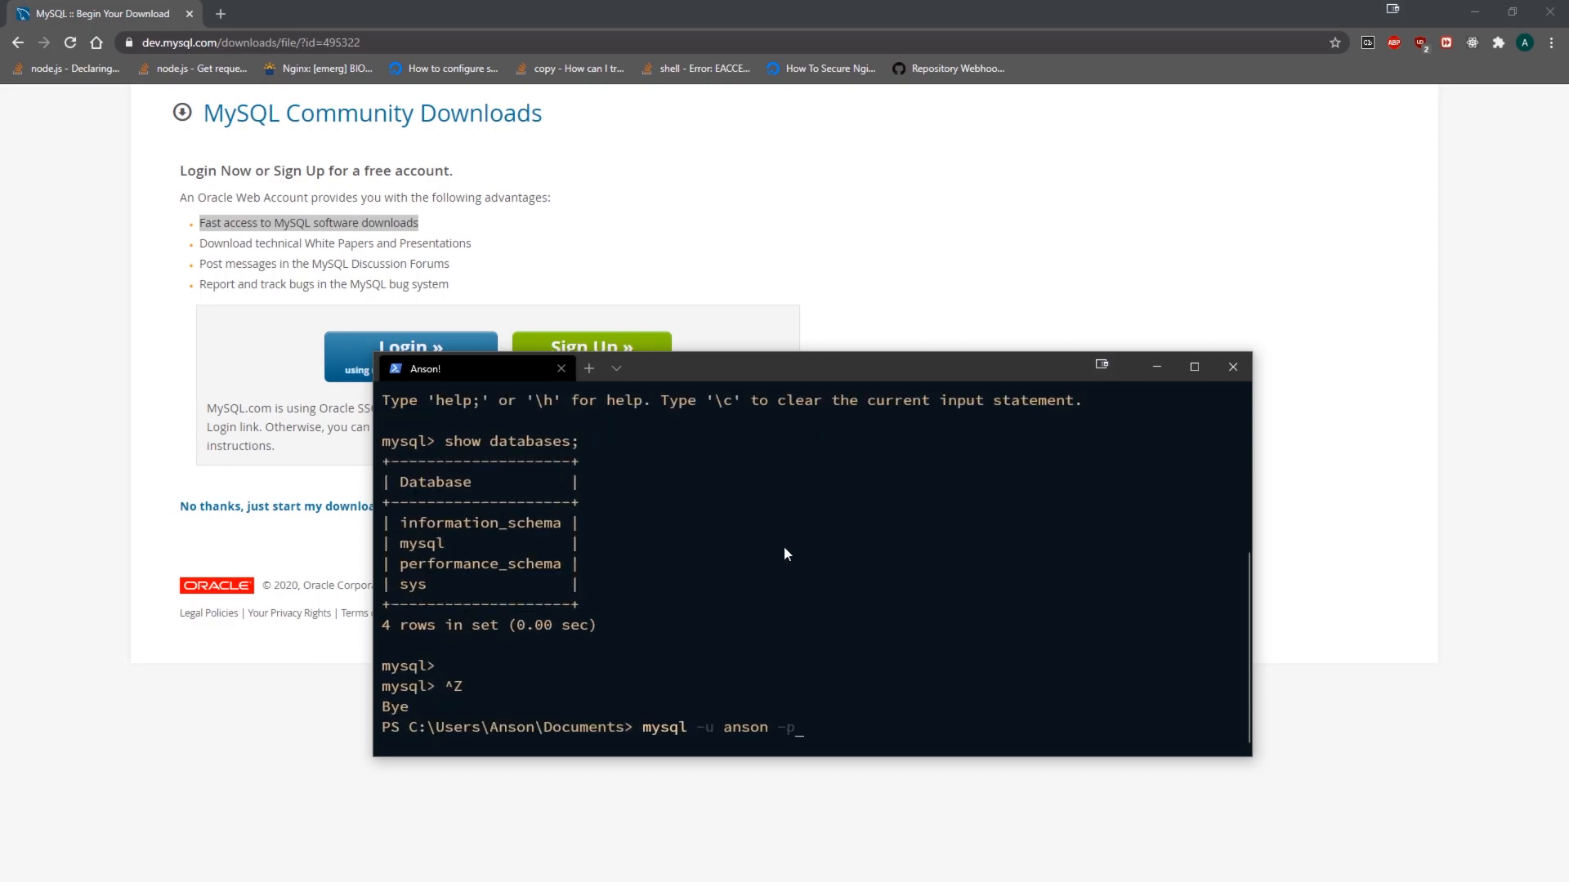
key("enter")
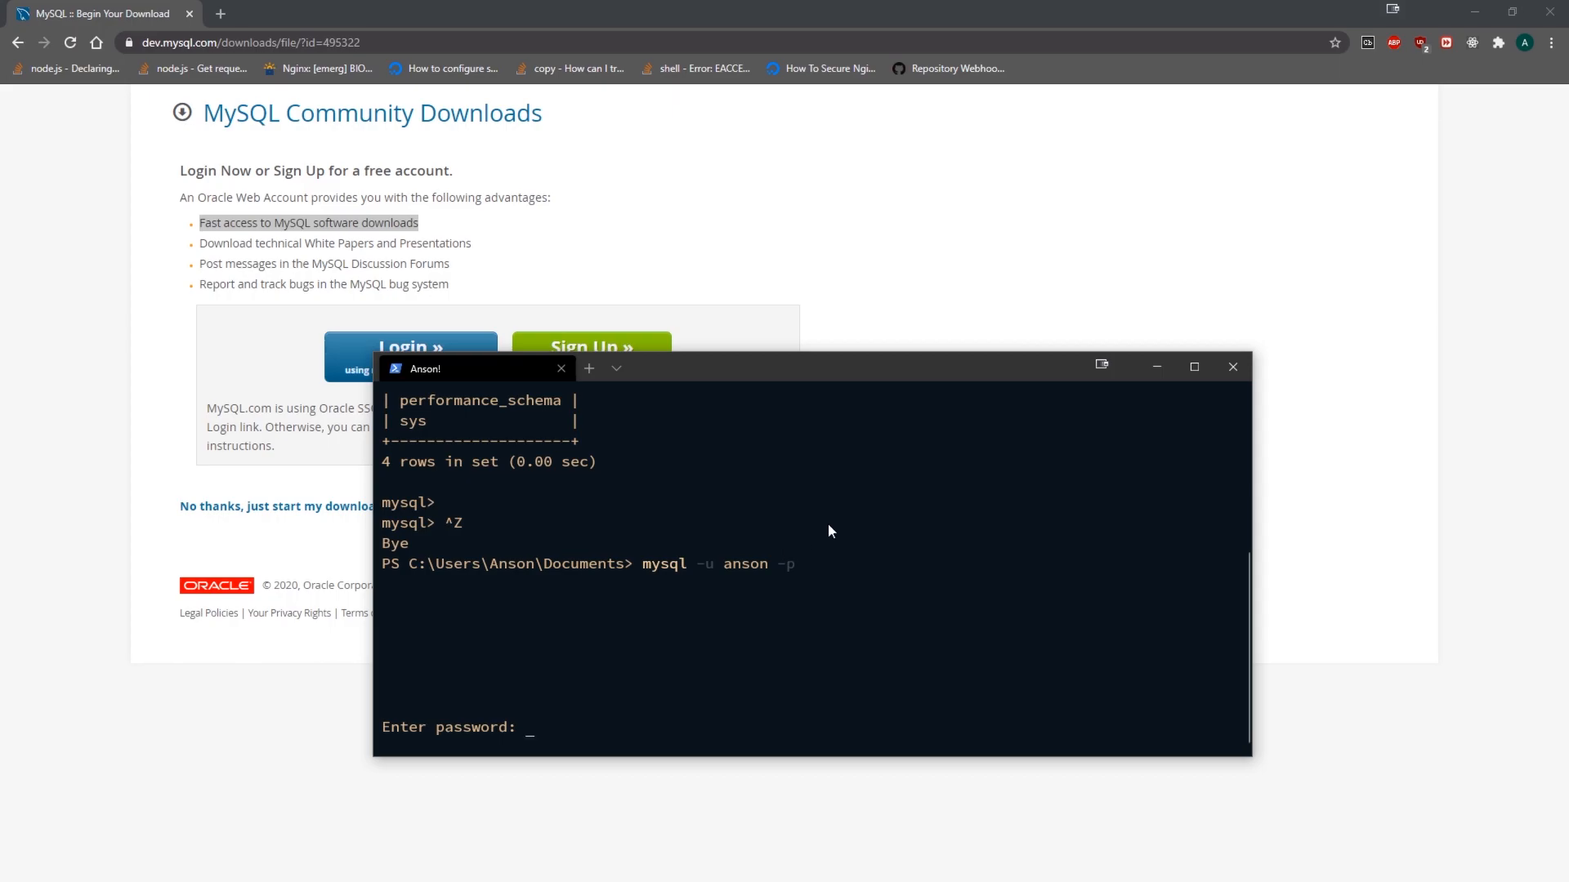
type("*")
type("s")
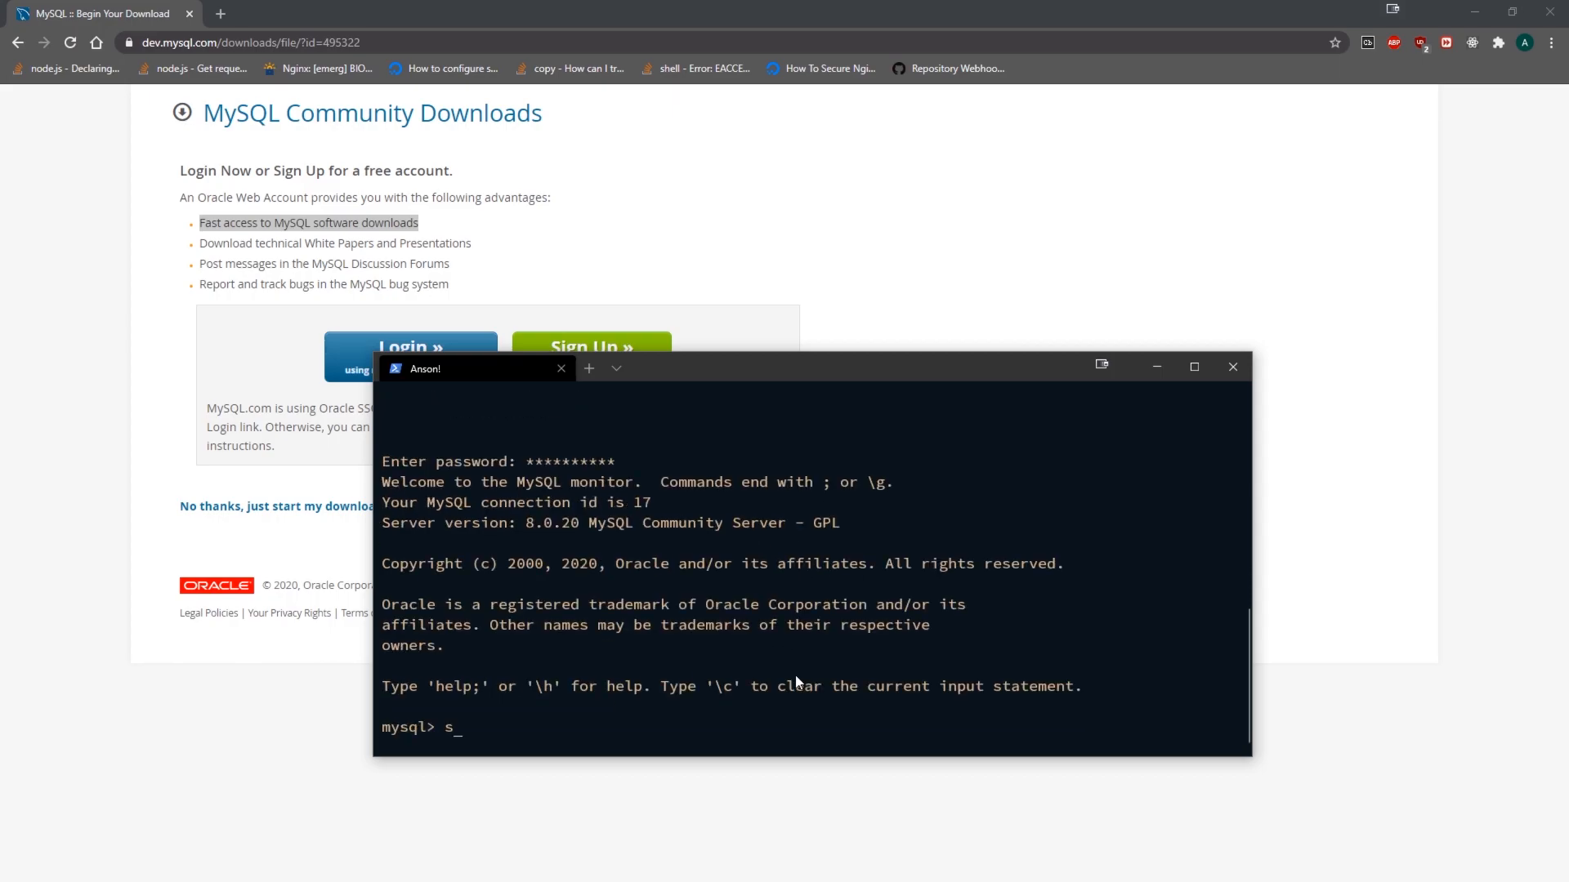
Run CREATE DATABASE TestDb; and use TestDb;.
type("CREA")
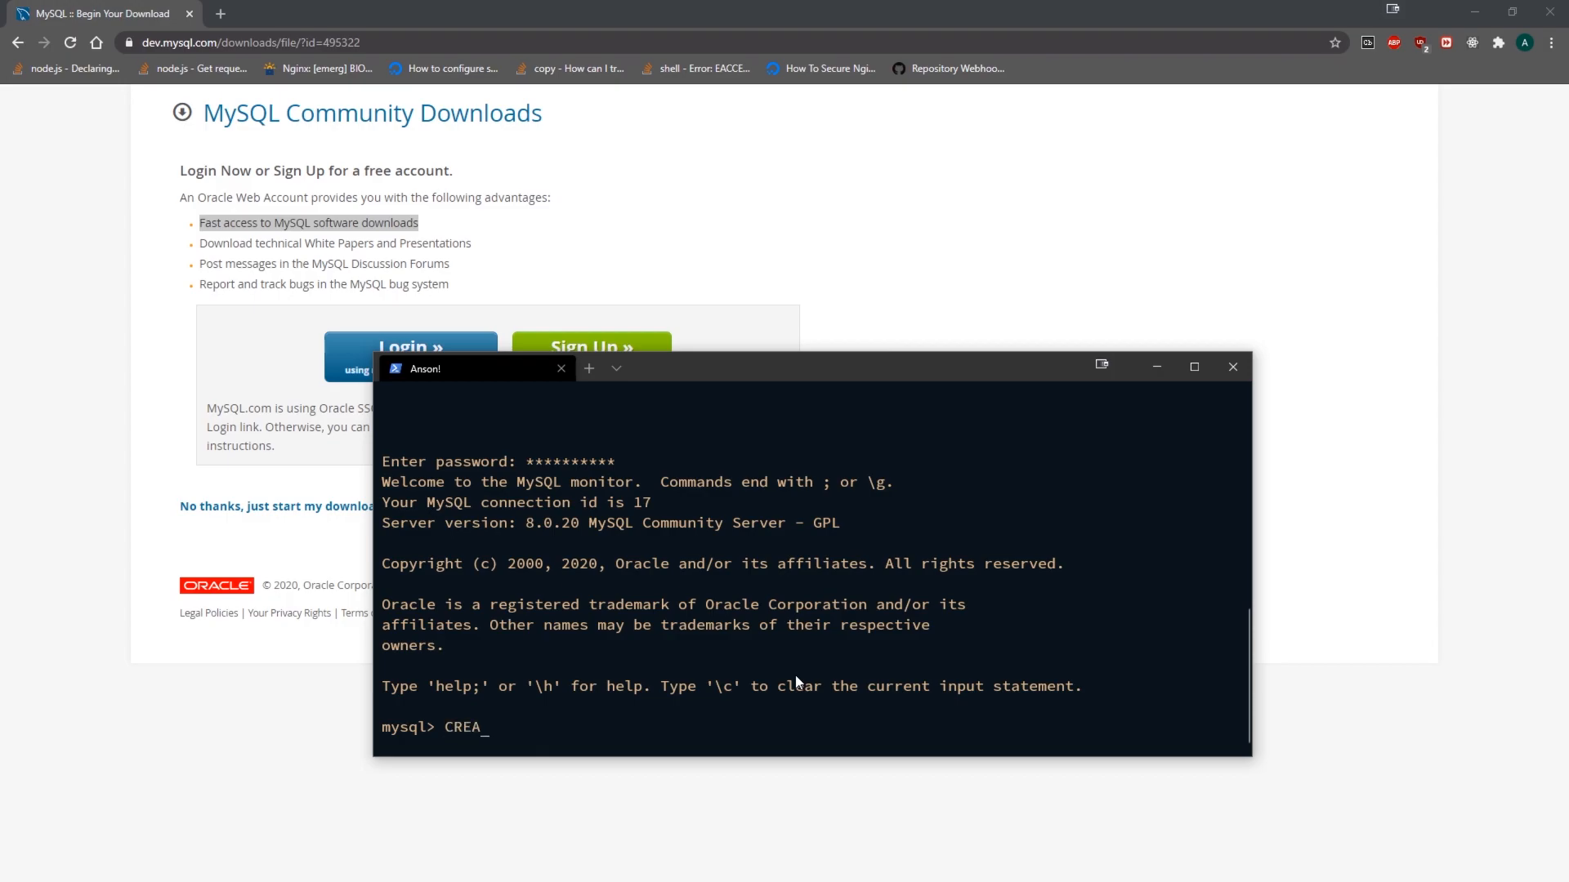
type("TE DATABASE")
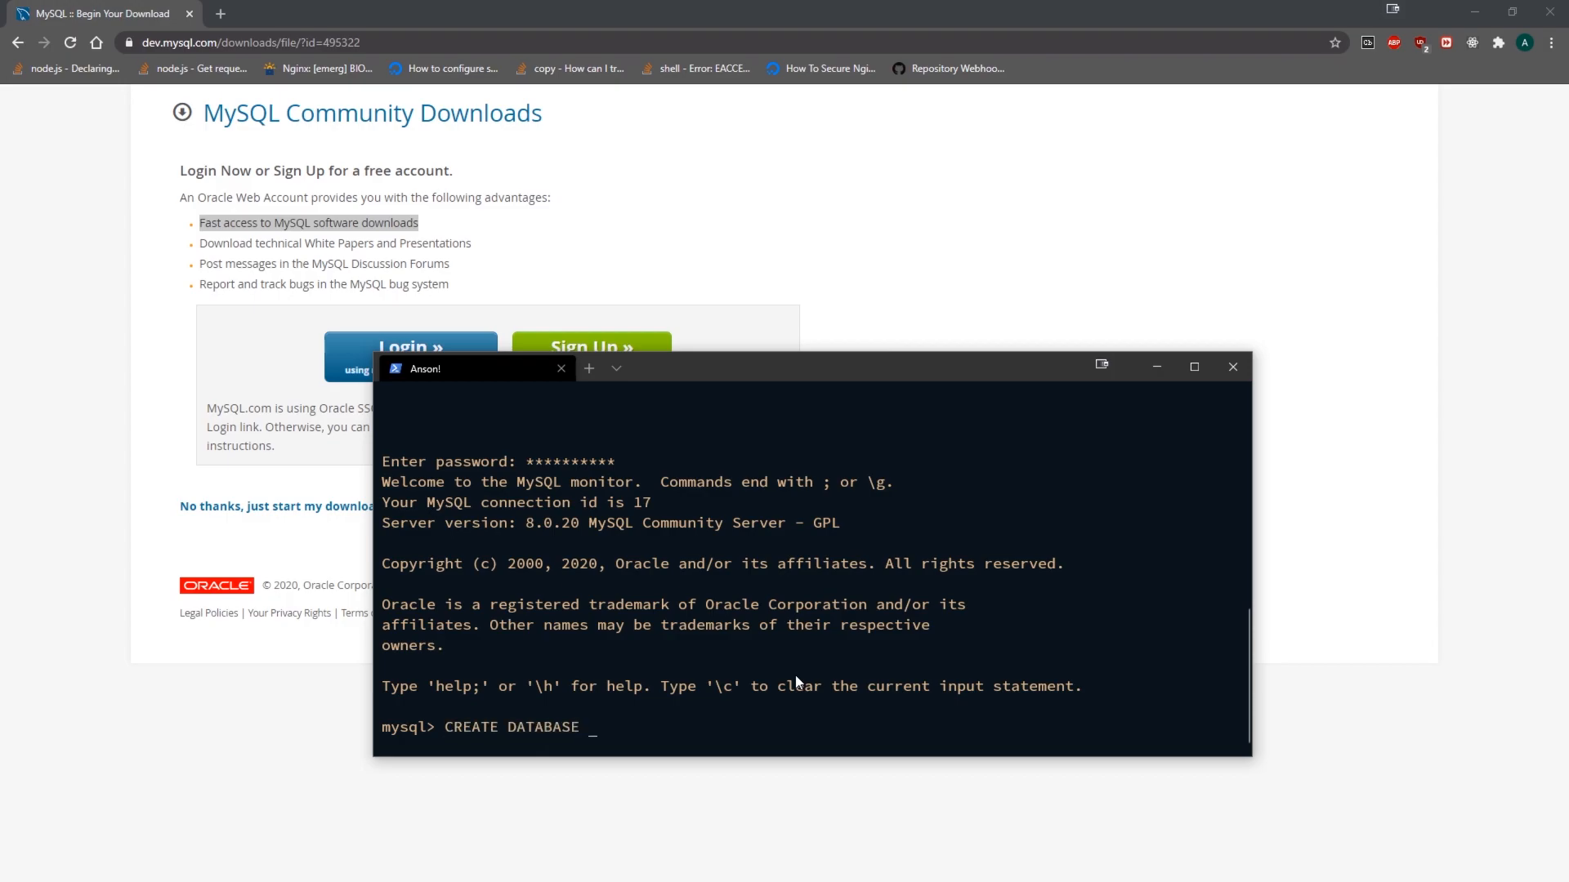
type("TestDb;")
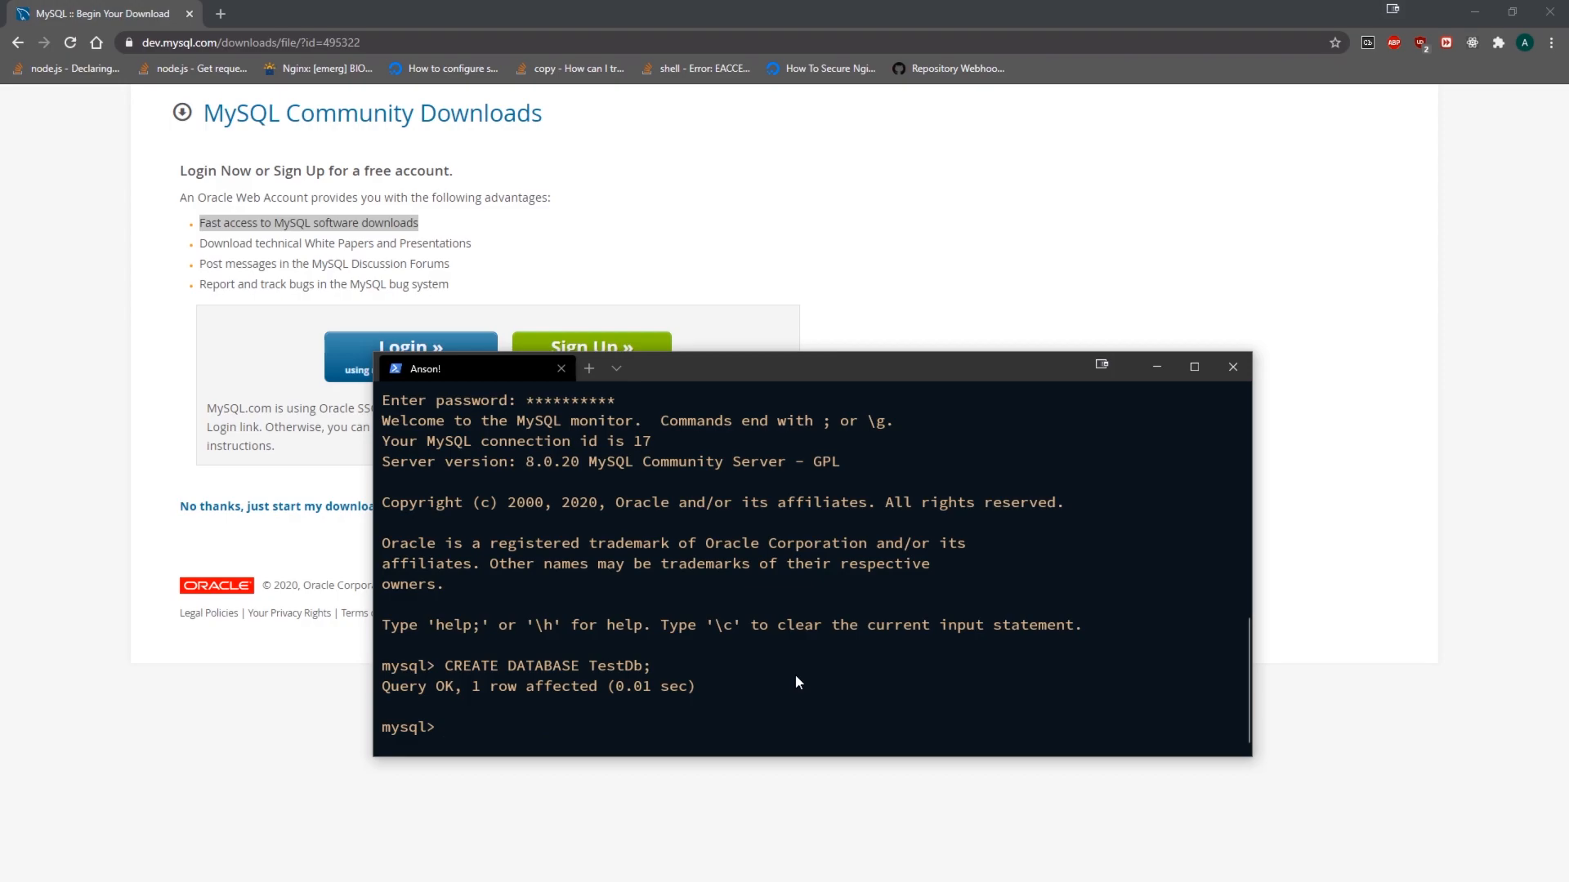
type("use TestDb;")
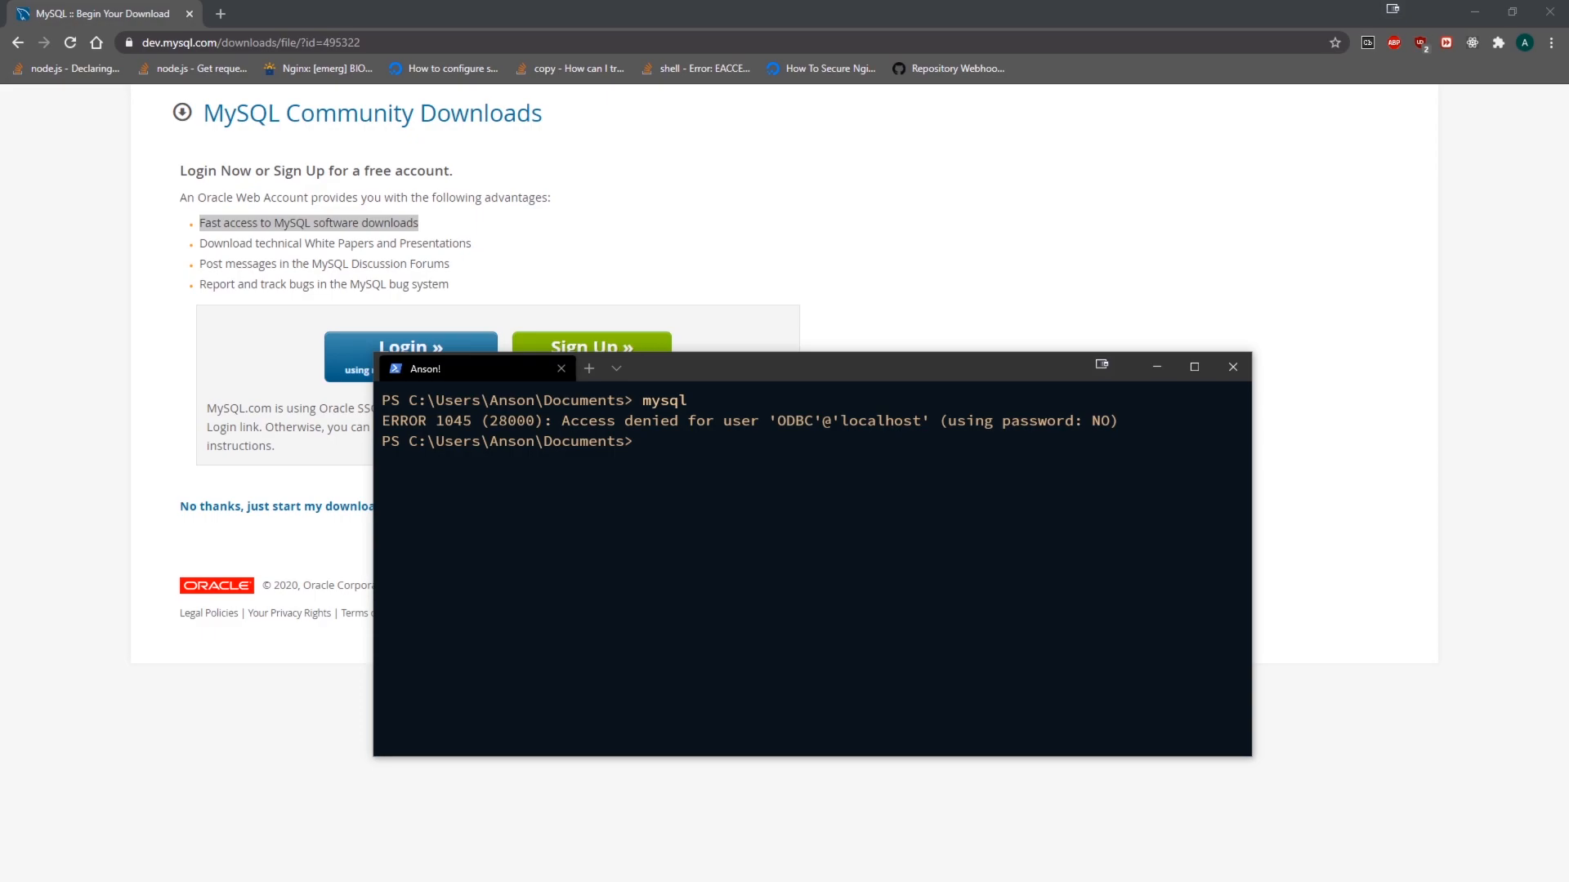
mouse_move(1068, 464)
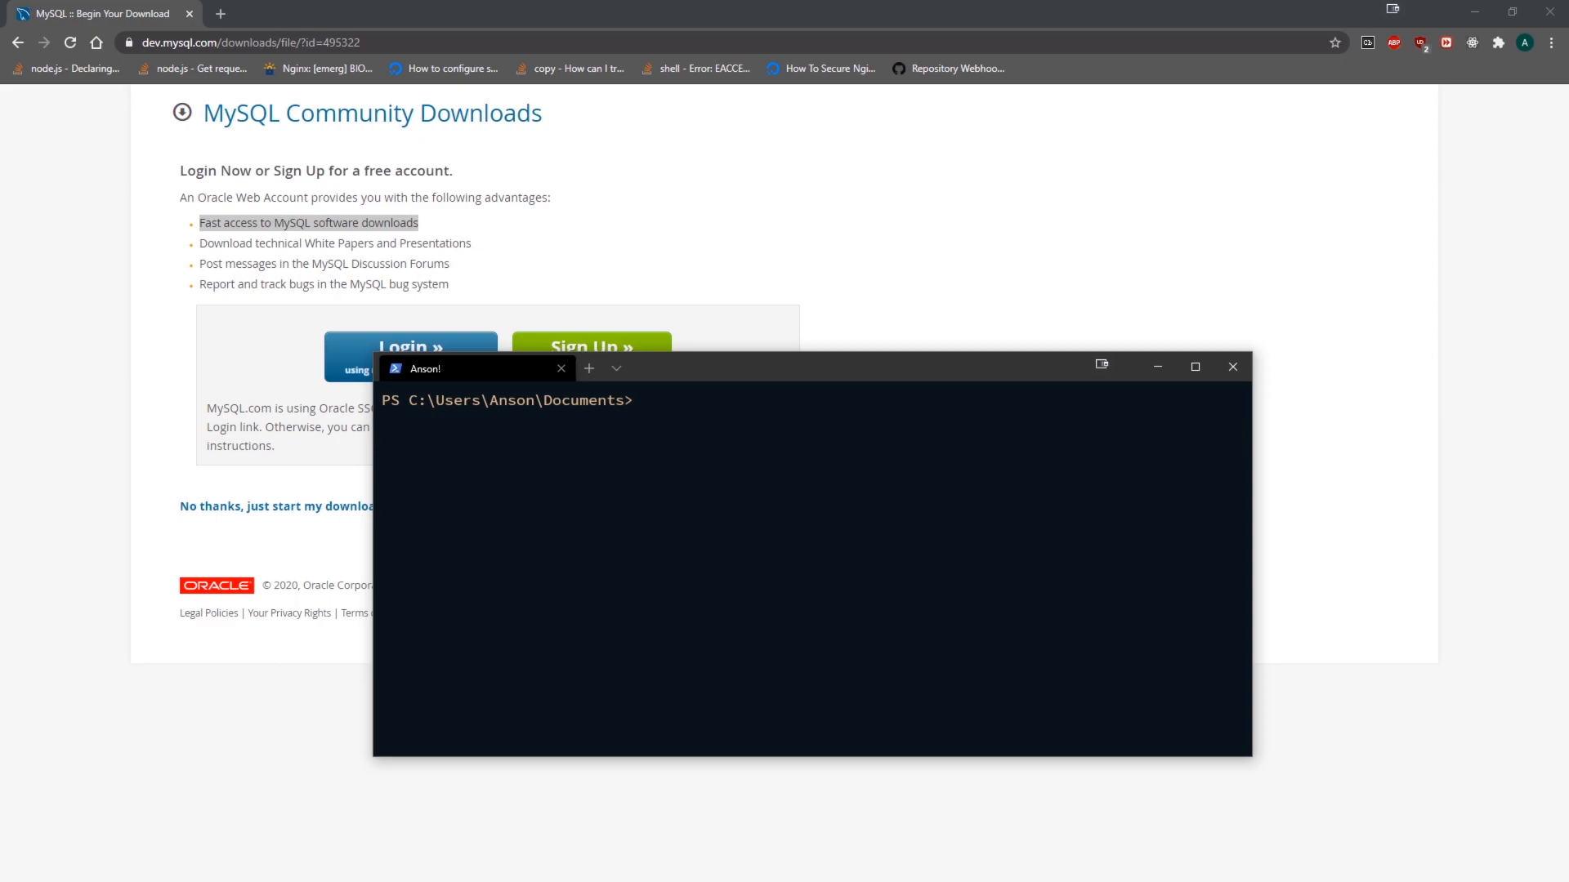
Focus the Windows Terminal PowerShell prompt.
left_click(1231, 367)
type("mysql")
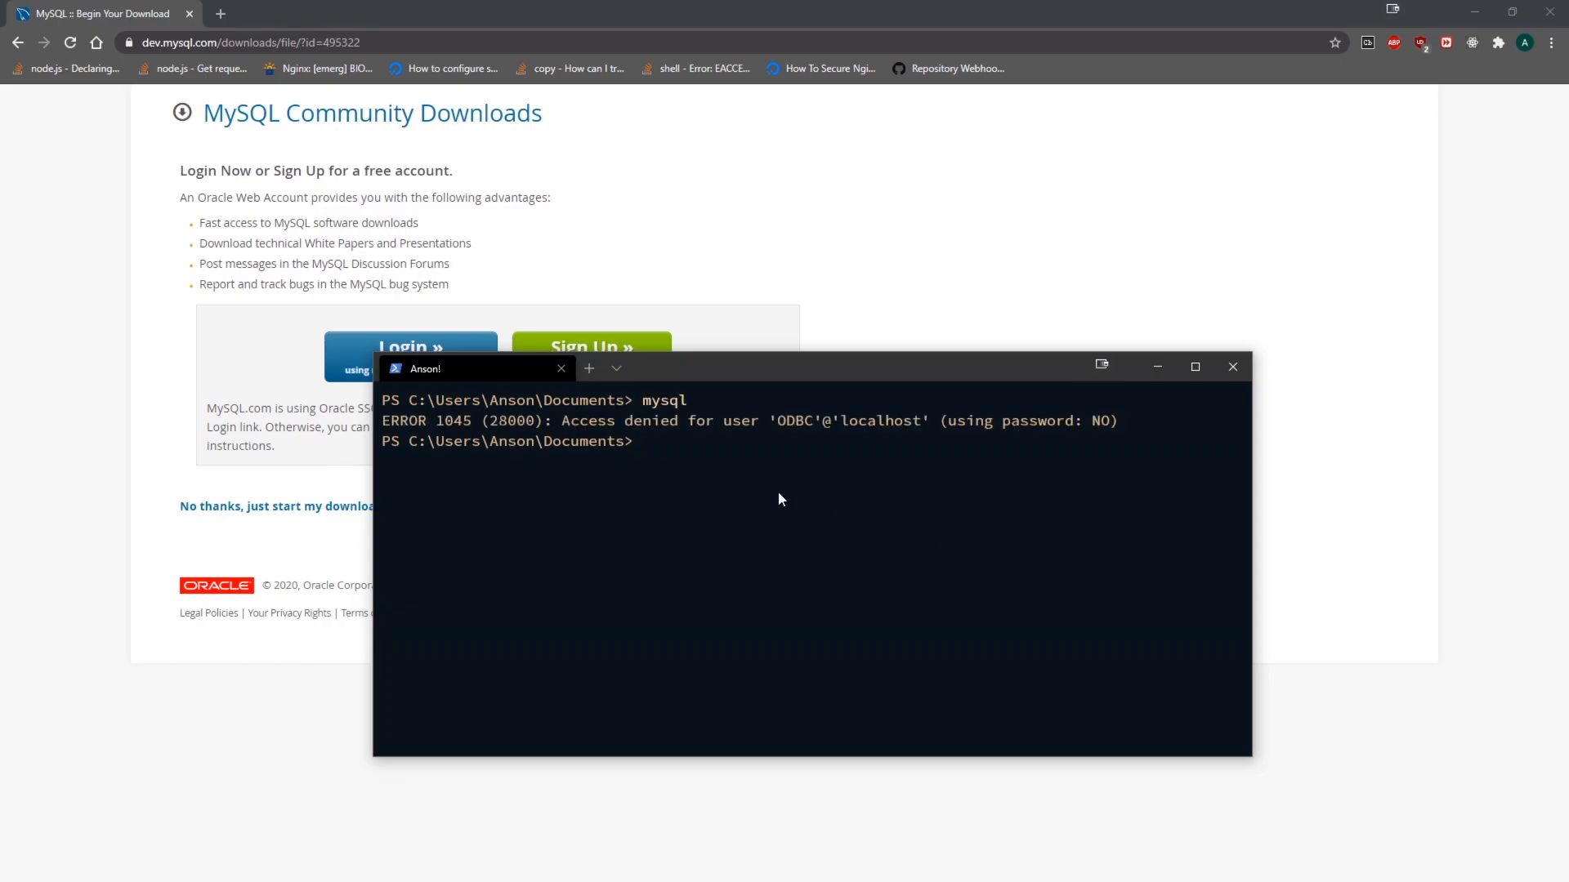
mouse_move(772, 446)
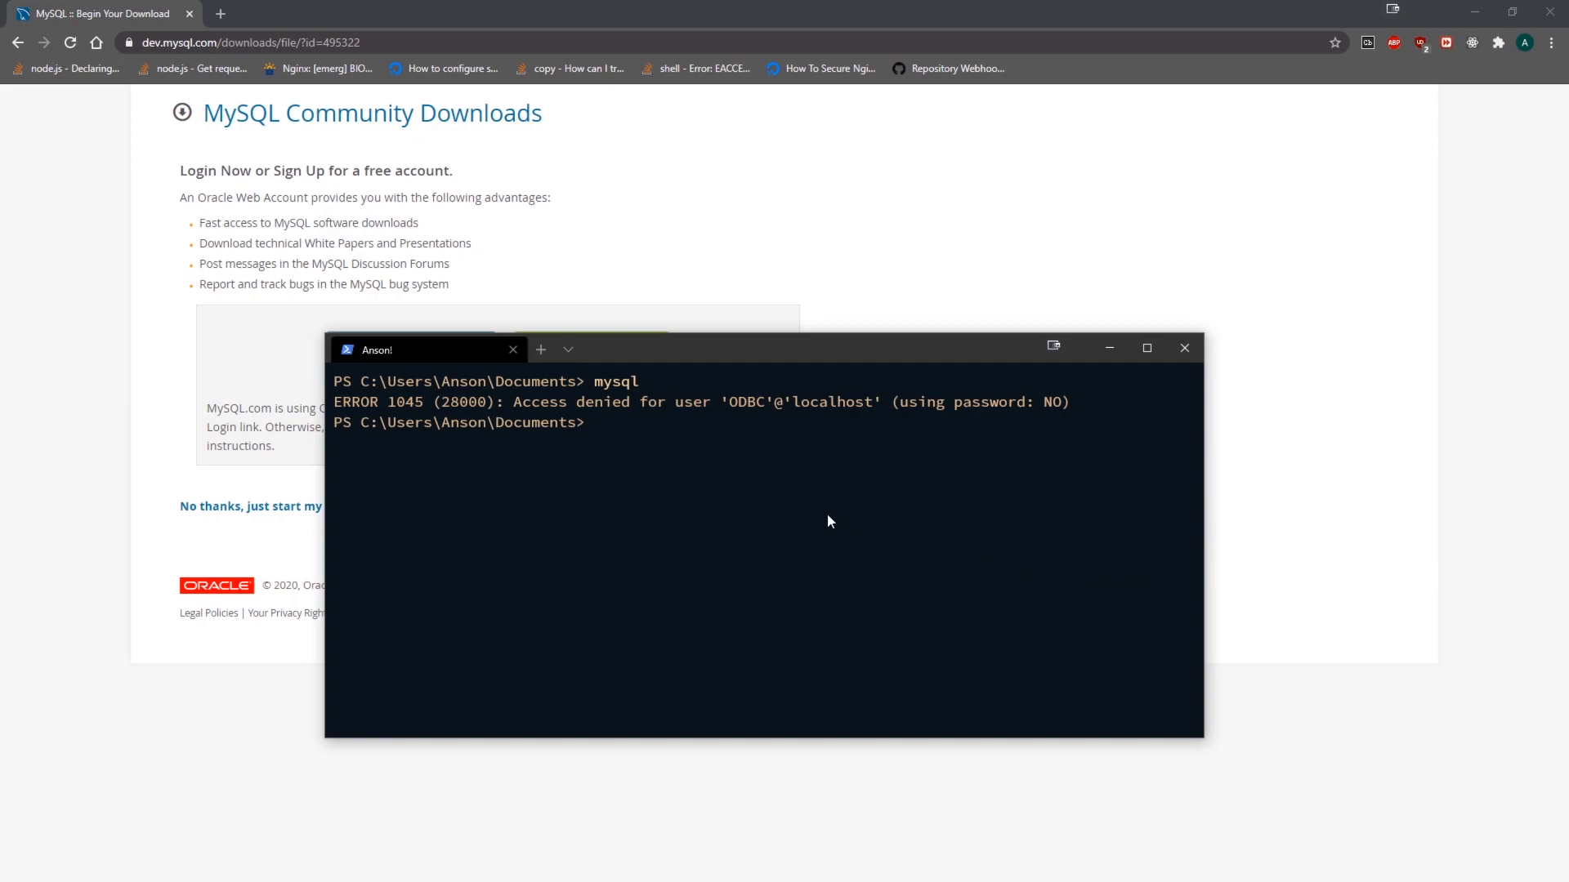
mouse_move(844, 507)
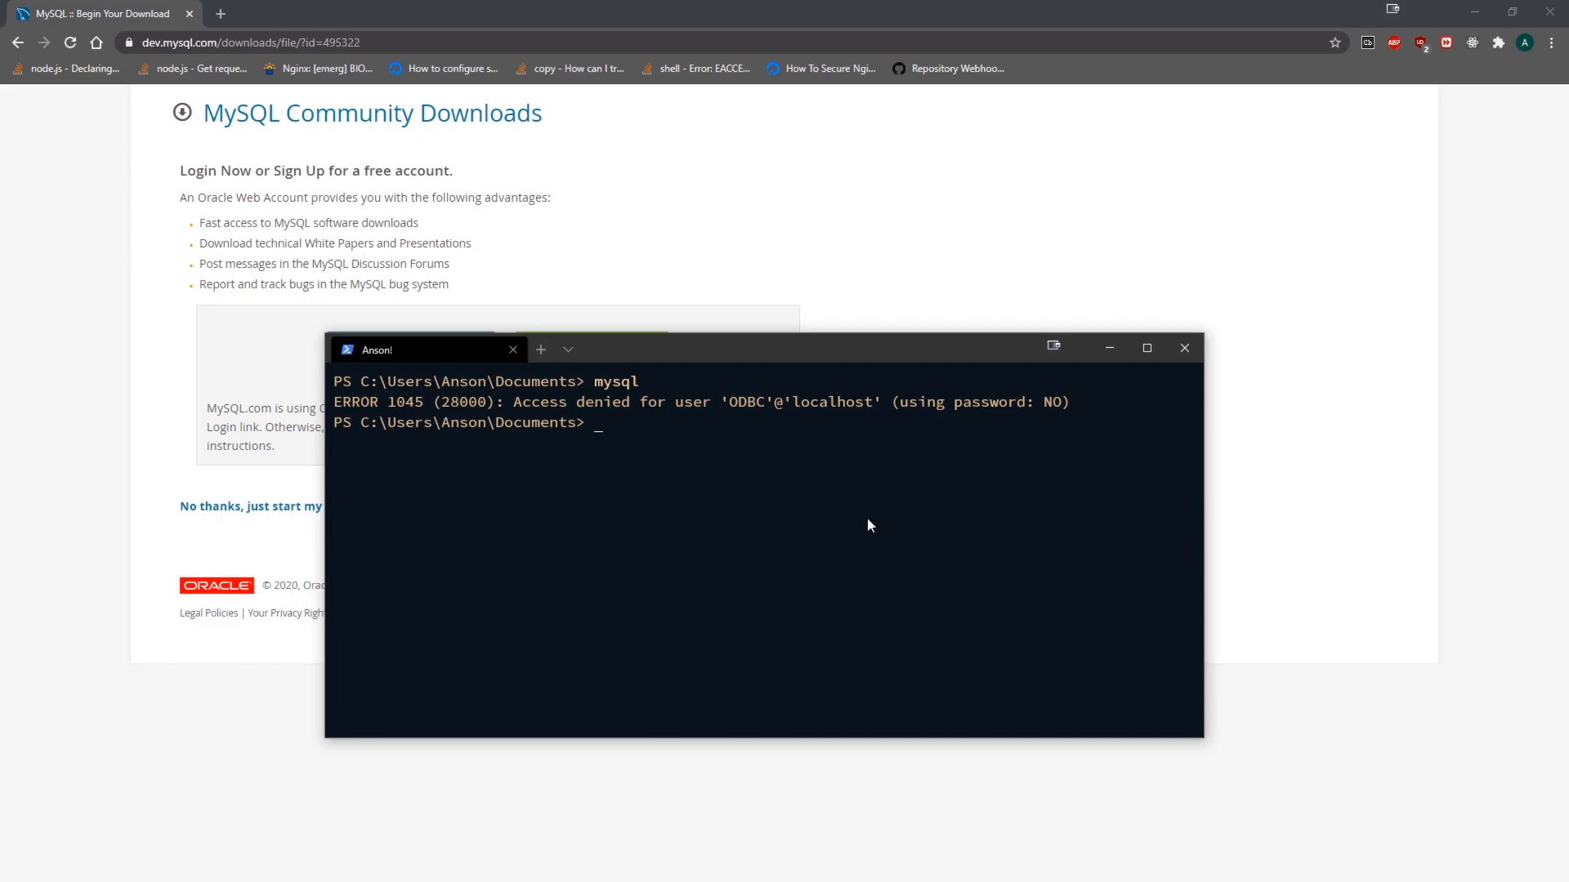
Drag the Windows Terminal window lower to reveal the page's Login and Sign Up buttons.
left_click_drag(761, 349, 768, 449)
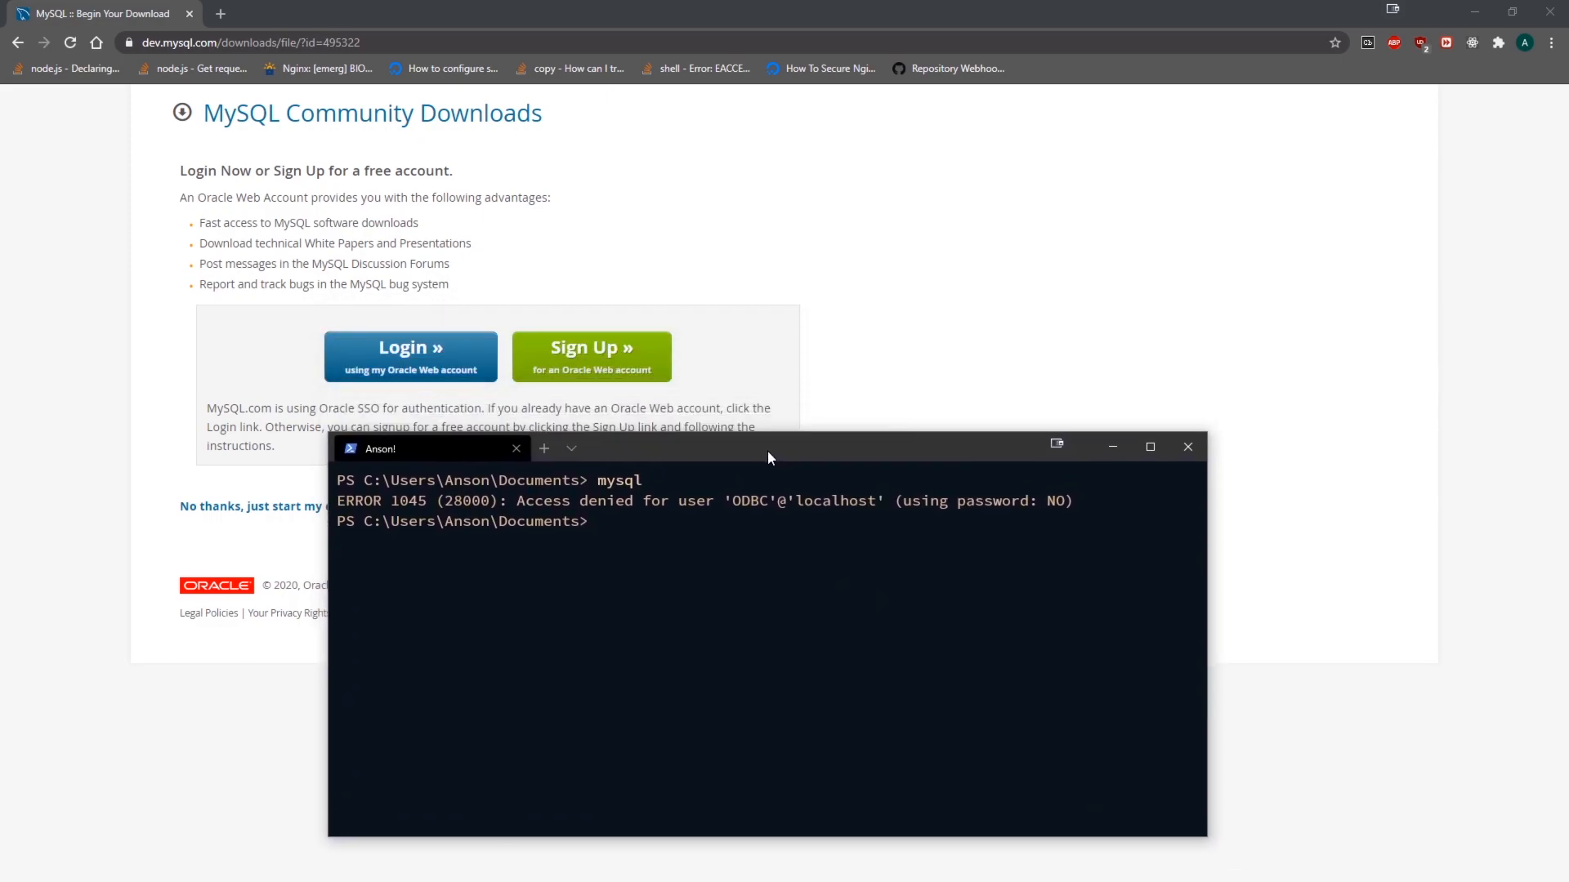
left_click_drag(768, 449, 768, 492)
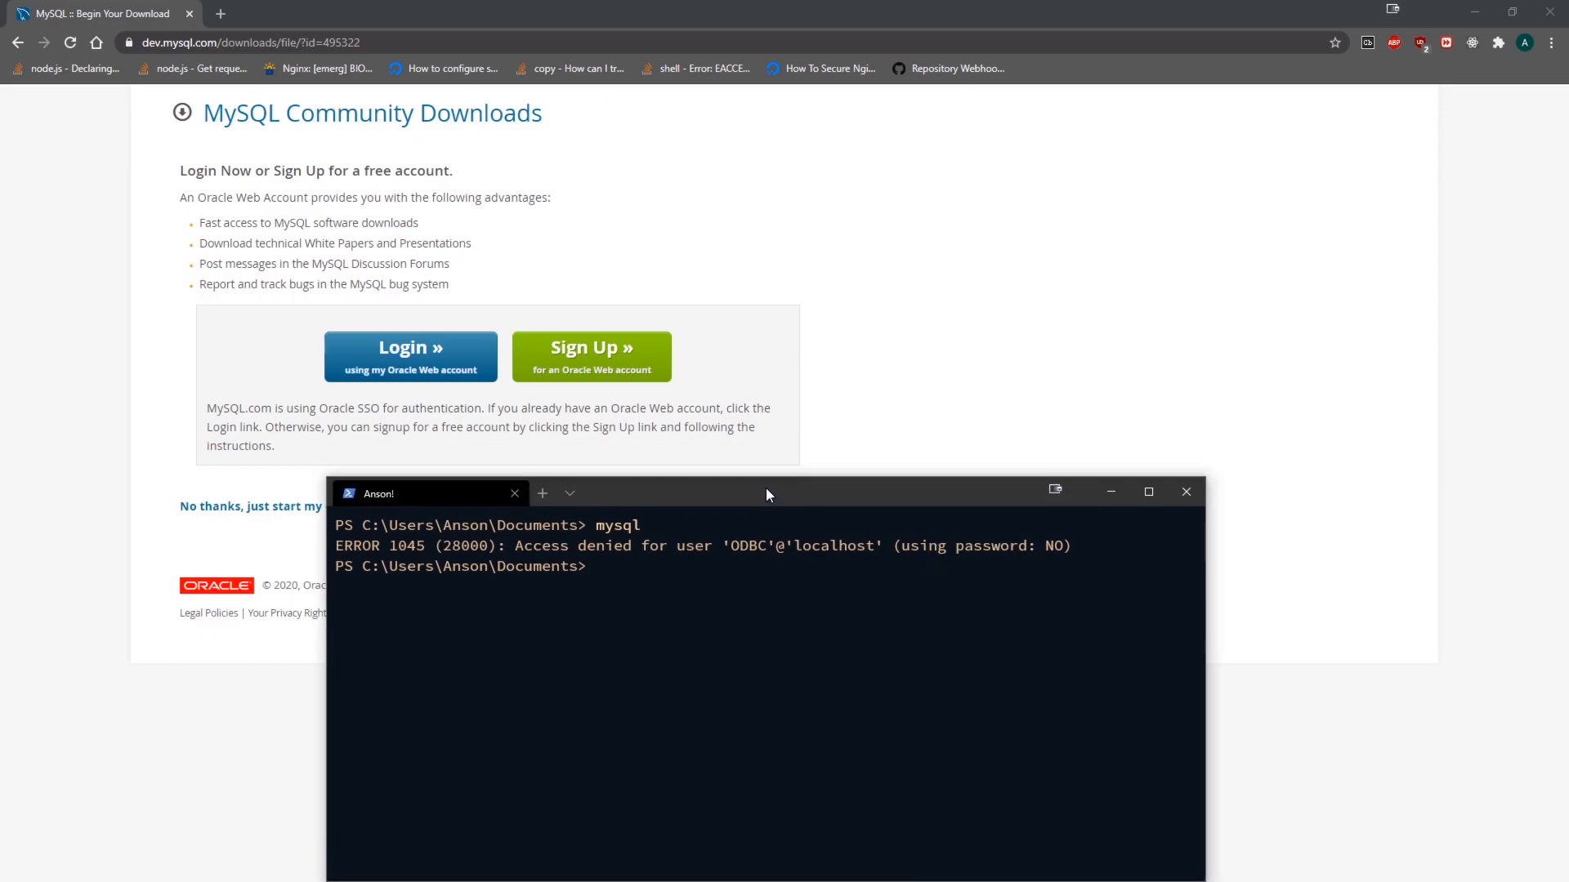
left_click_drag(761, 492, 761, 333)
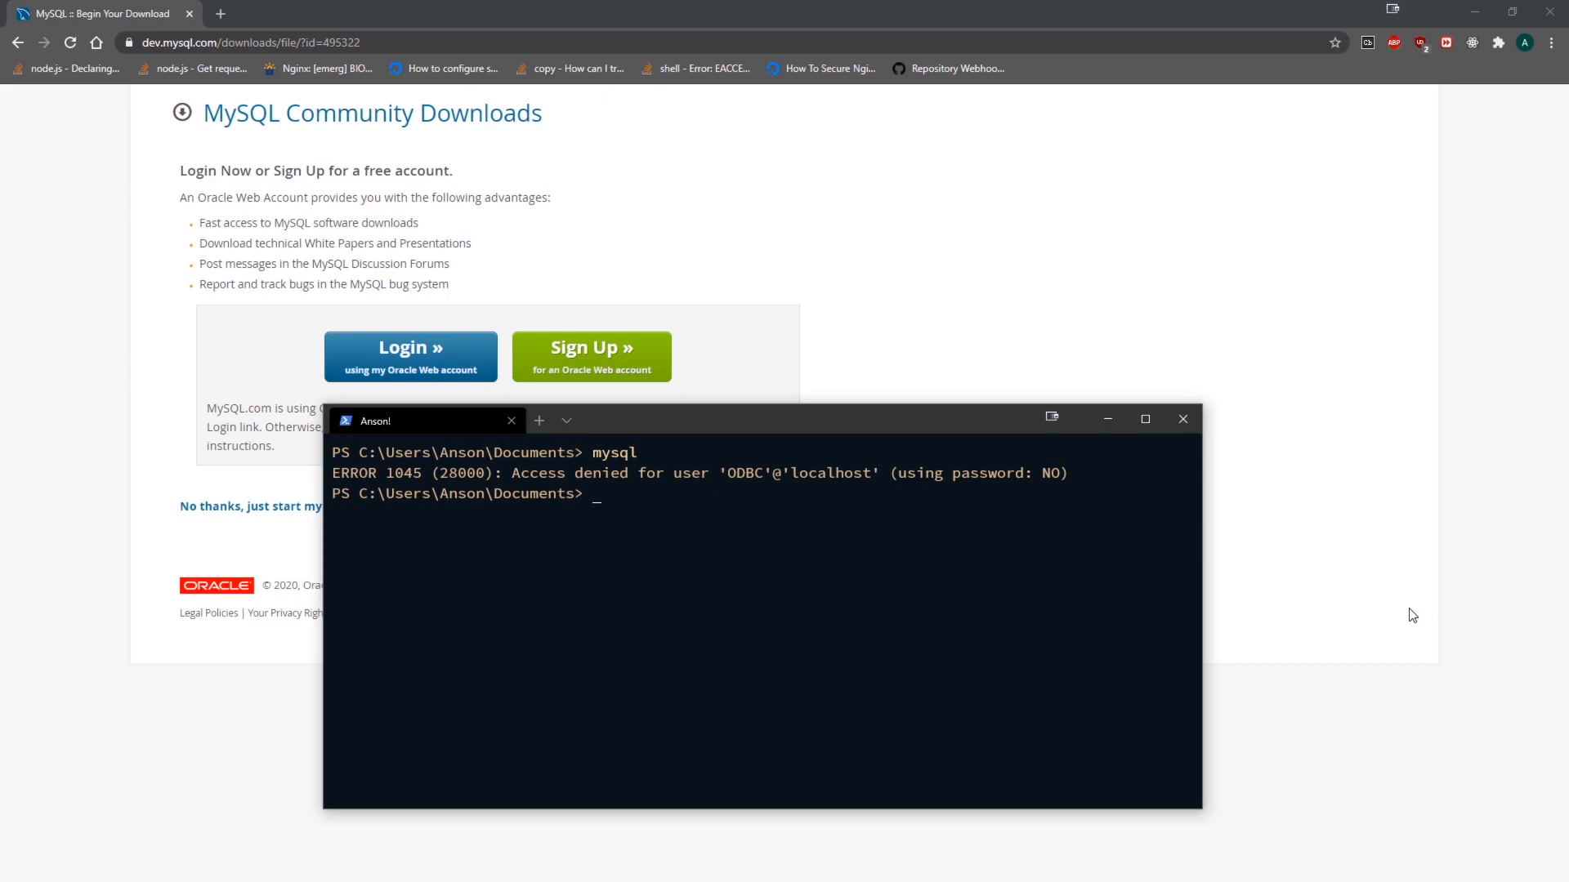
mouse_move(1363, 700)
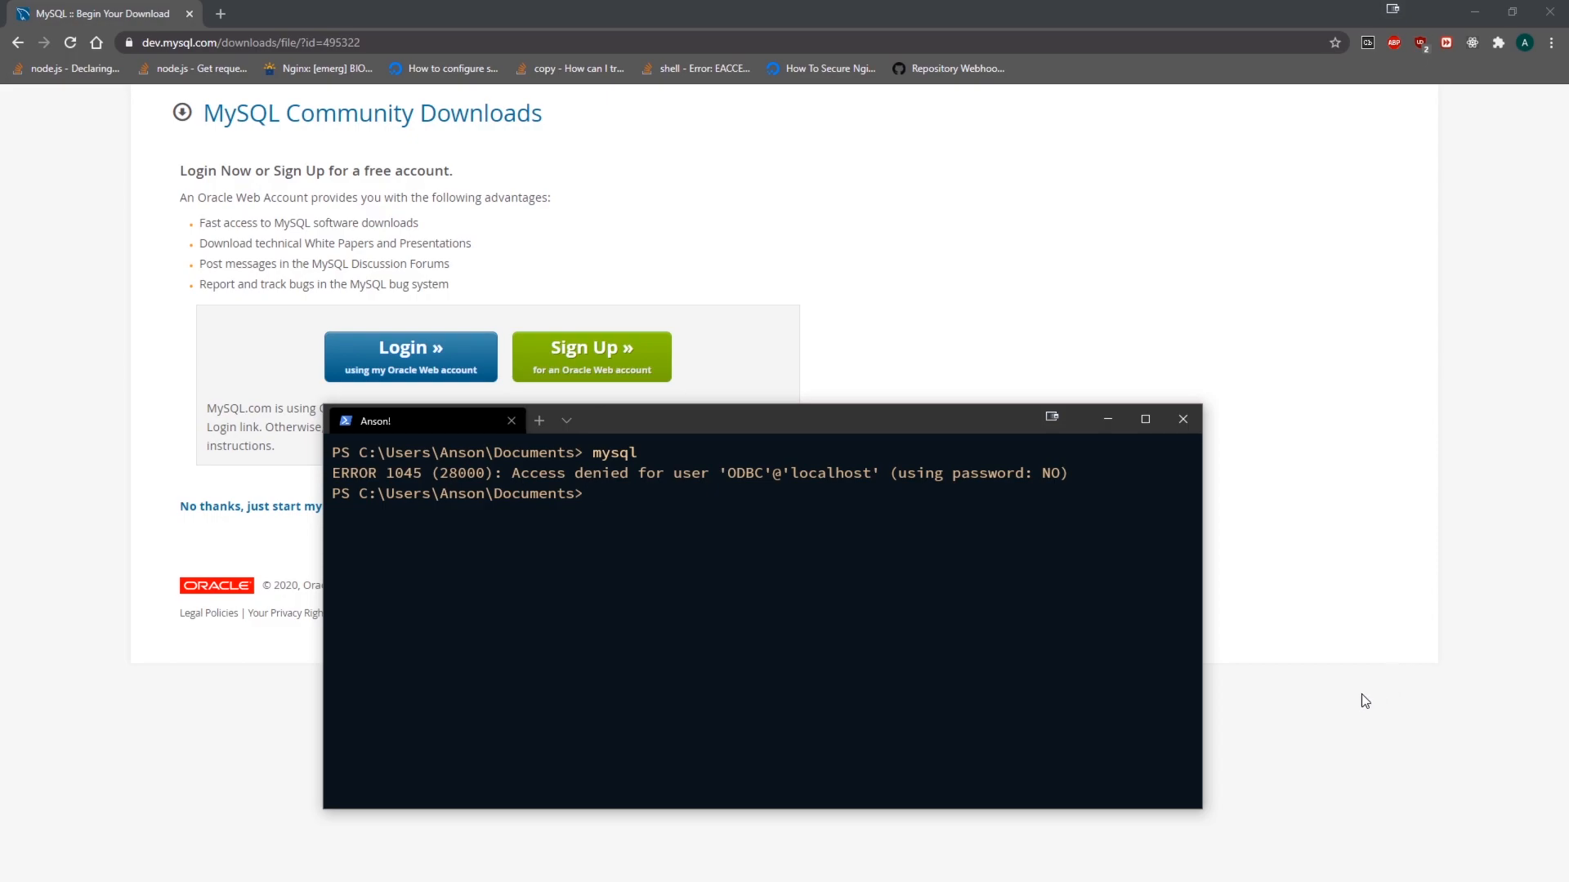